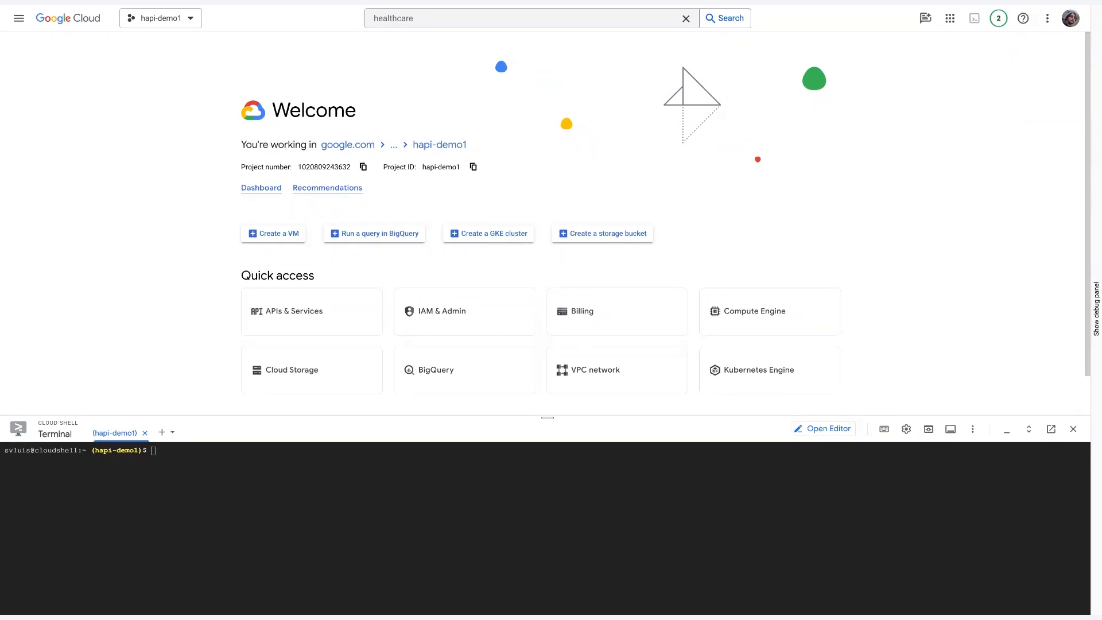
pyautogui.moveTo(608, 103)
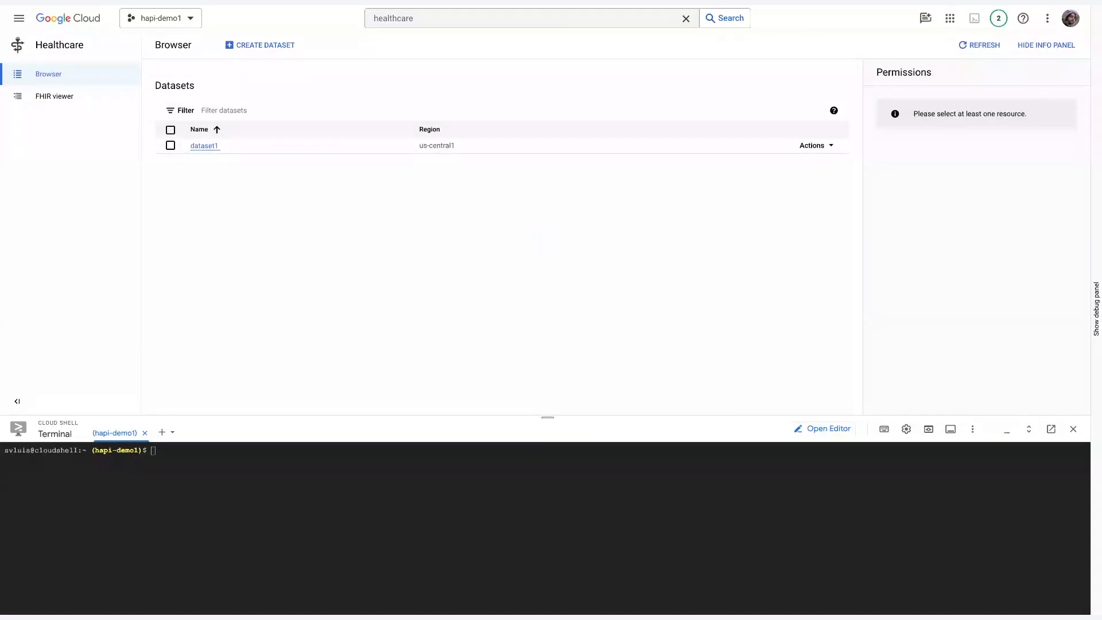
pyautogui.moveTo(310, 110)
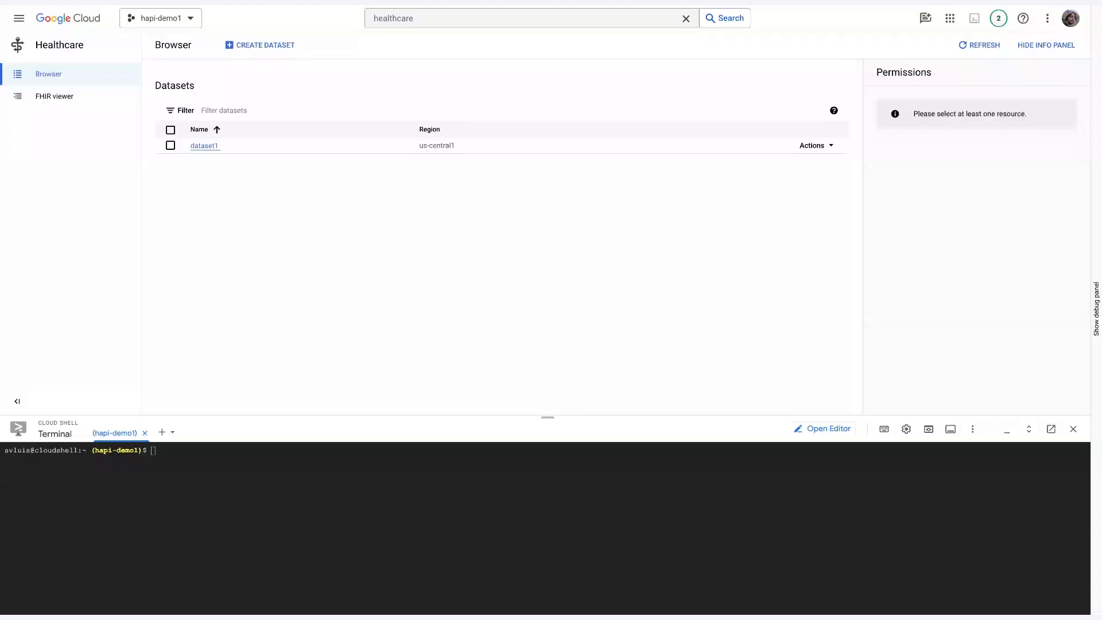
pyautogui.moveTo(284, 60)
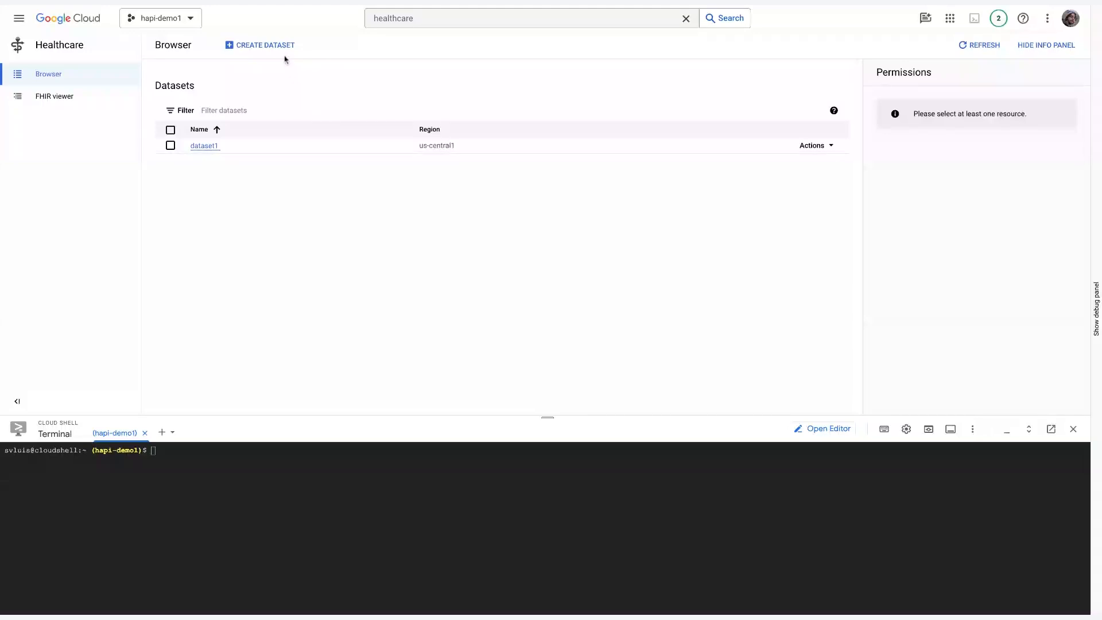
# Step: Open Healthcare and view dataset1's FHIR R4 data stores, de_id and fhirstore1
pyautogui.click(265, 44)
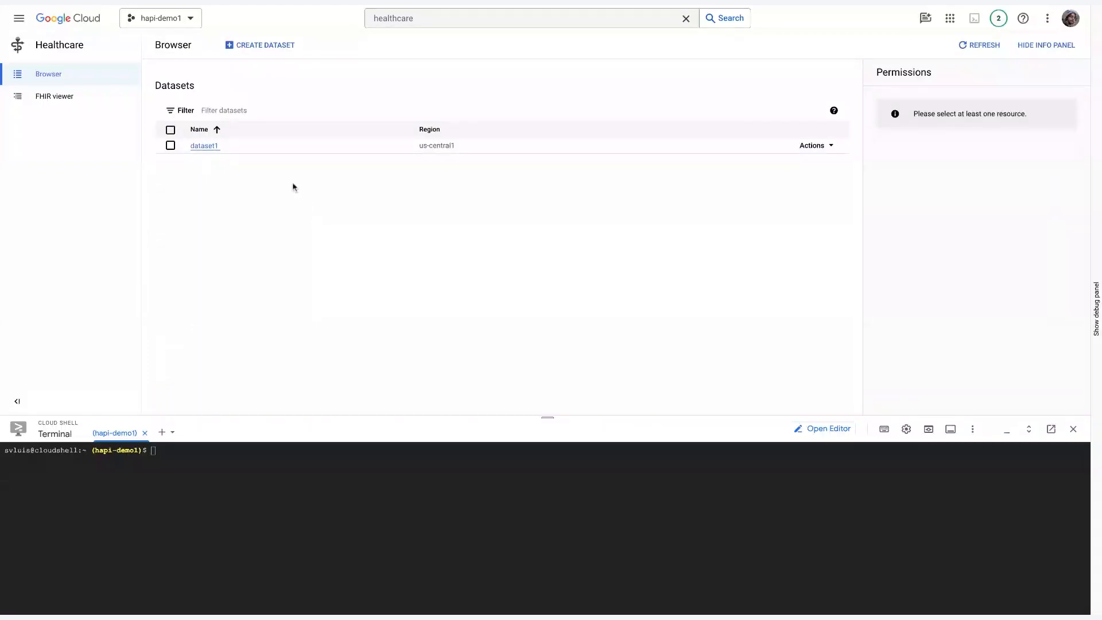
pyautogui.click(204, 146)
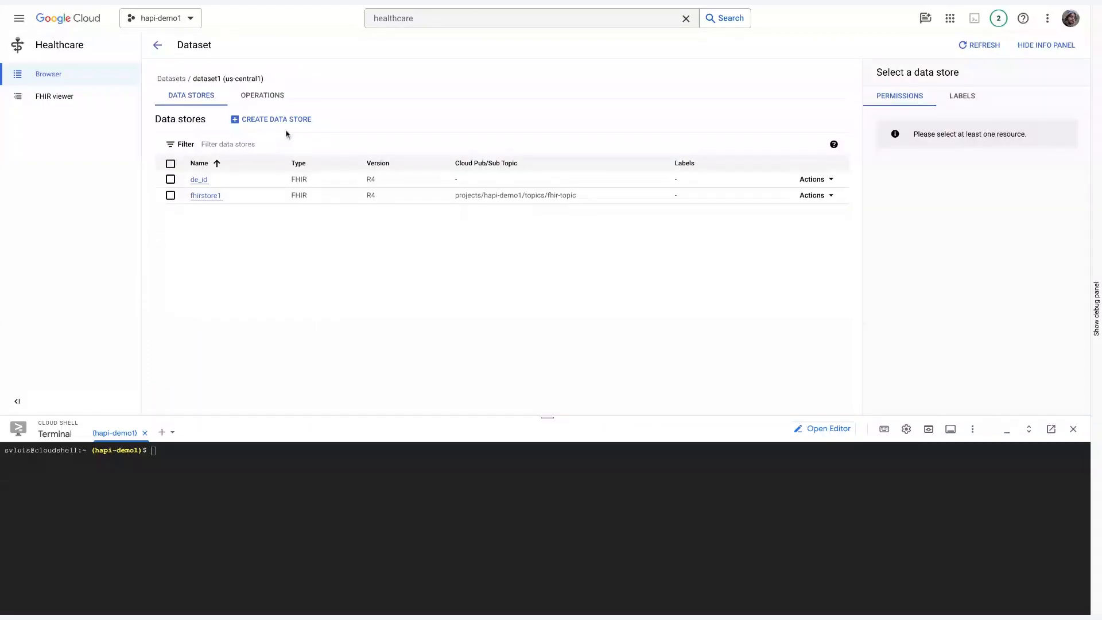
# Step: Start a new FHIR data store in dataset1 with ID 'test' and continue to configuration
pyautogui.click(275, 119)
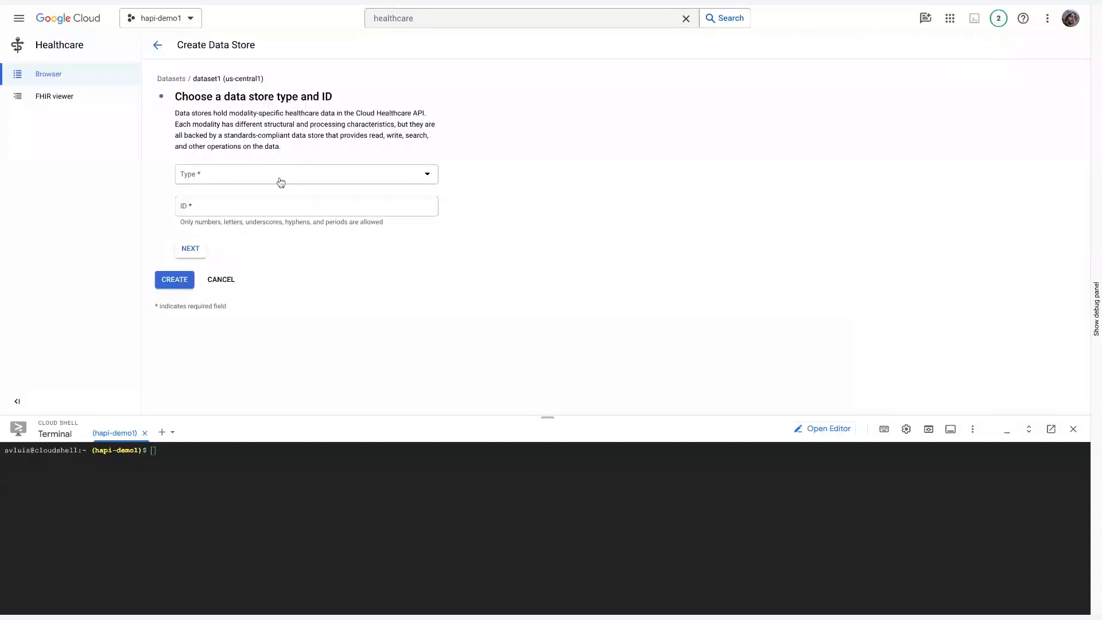
pyautogui.click(306, 205)
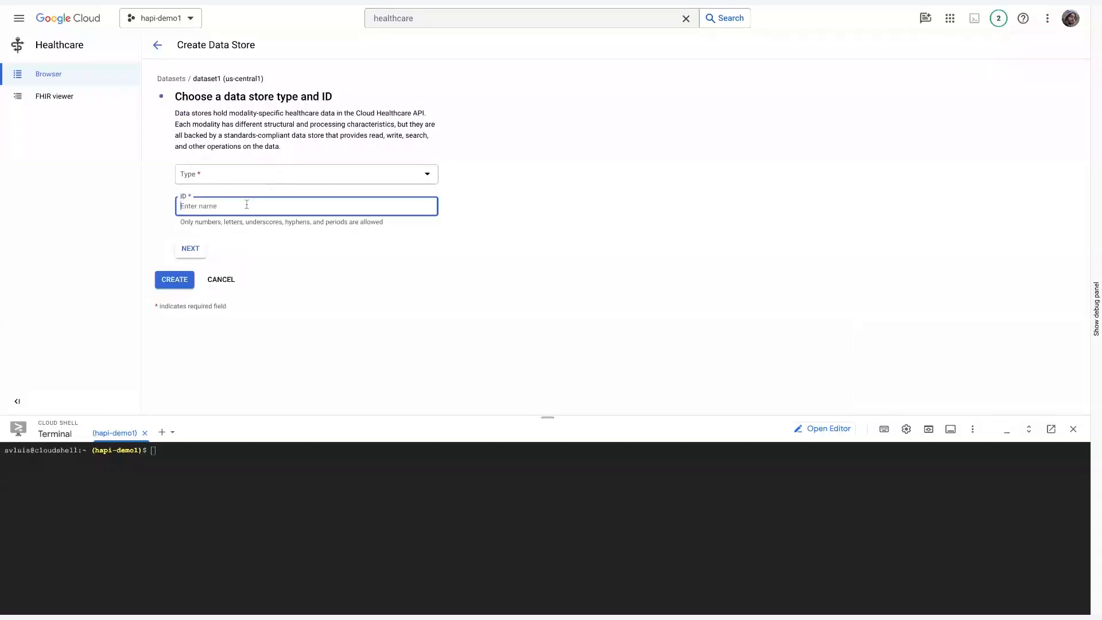
pyautogui.moveTo(229, 192)
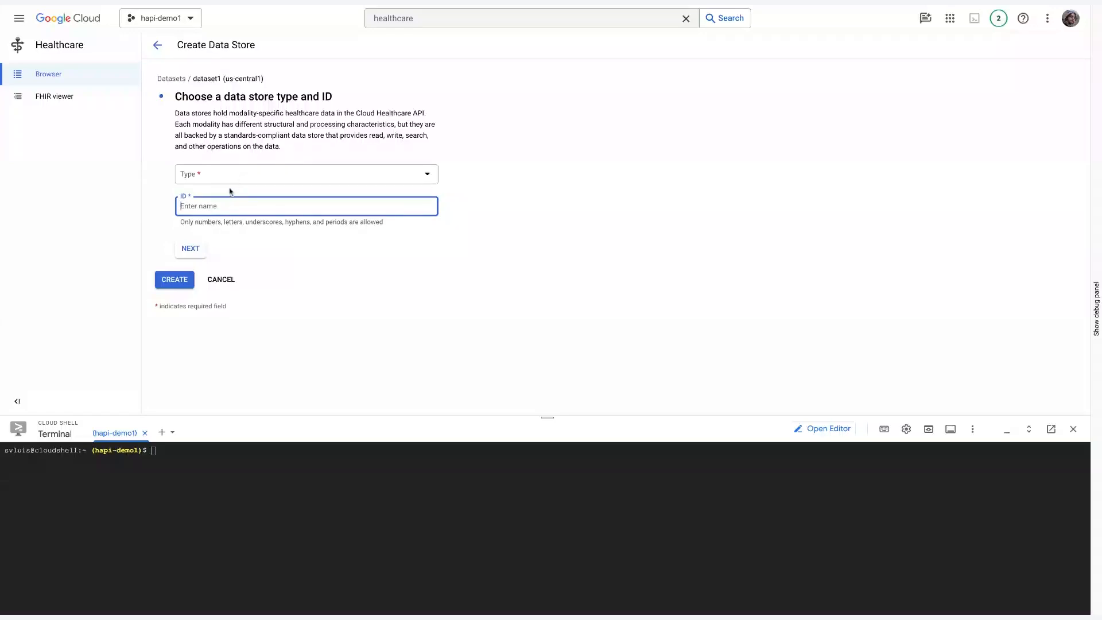
pyautogui.click(305, 174)
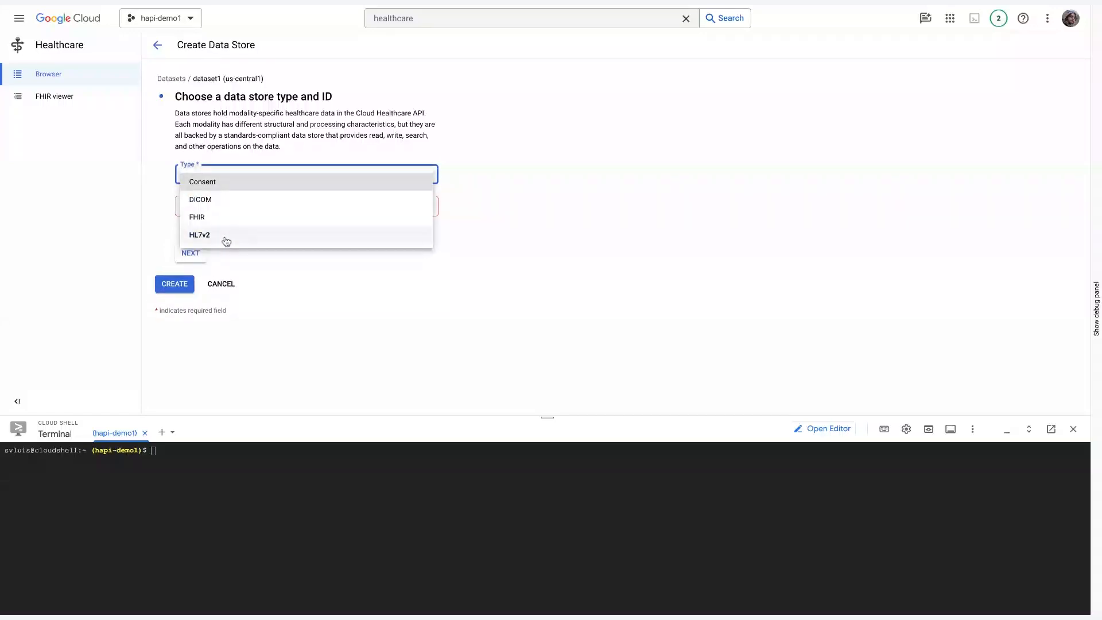
pyautogui.moveTo(228, 217)
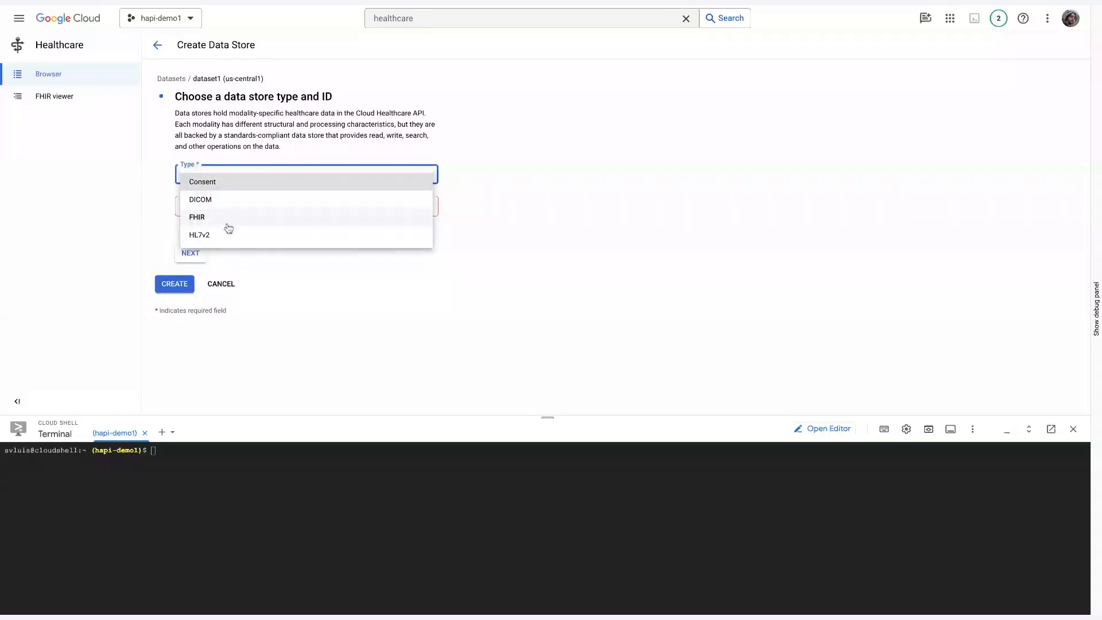
pyautogui.click(198, 217)
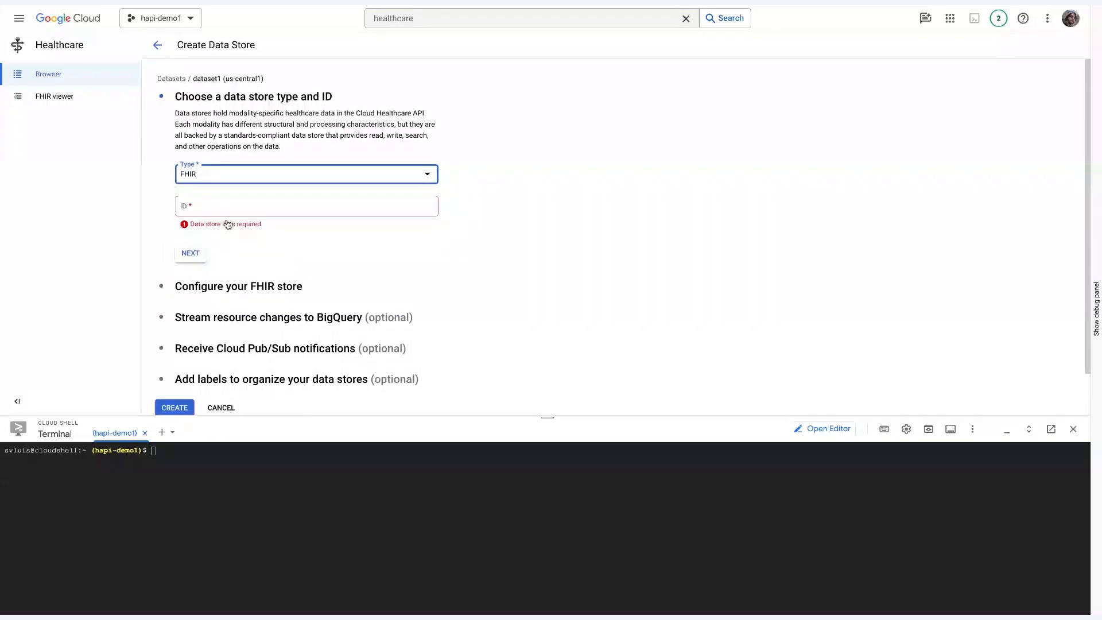
pyautogui.write('test')
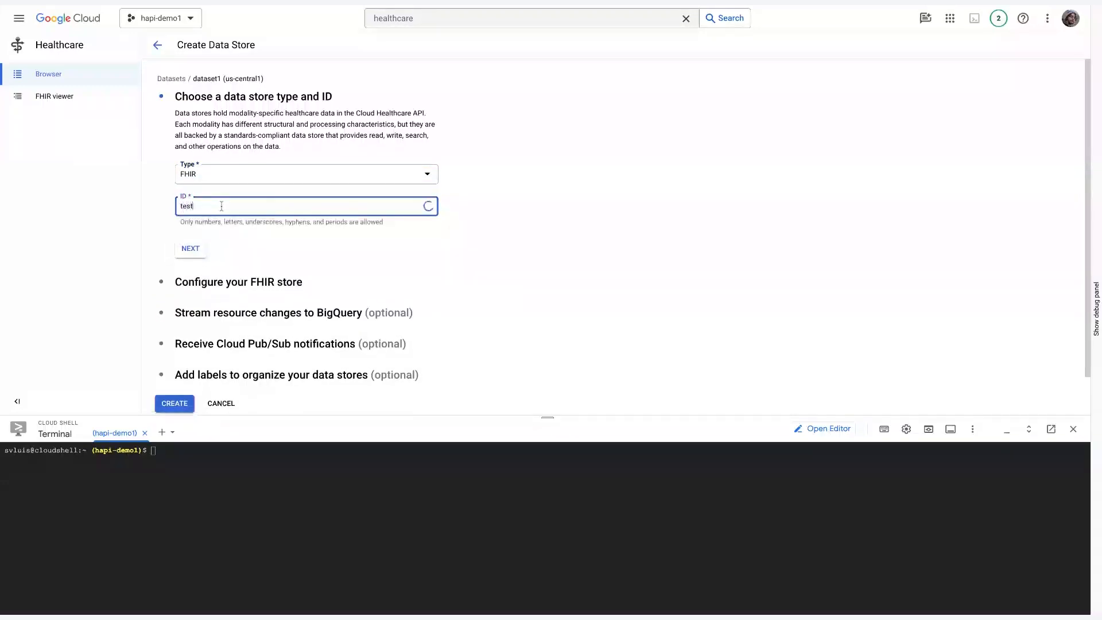
pyautogui.click(190, 248)
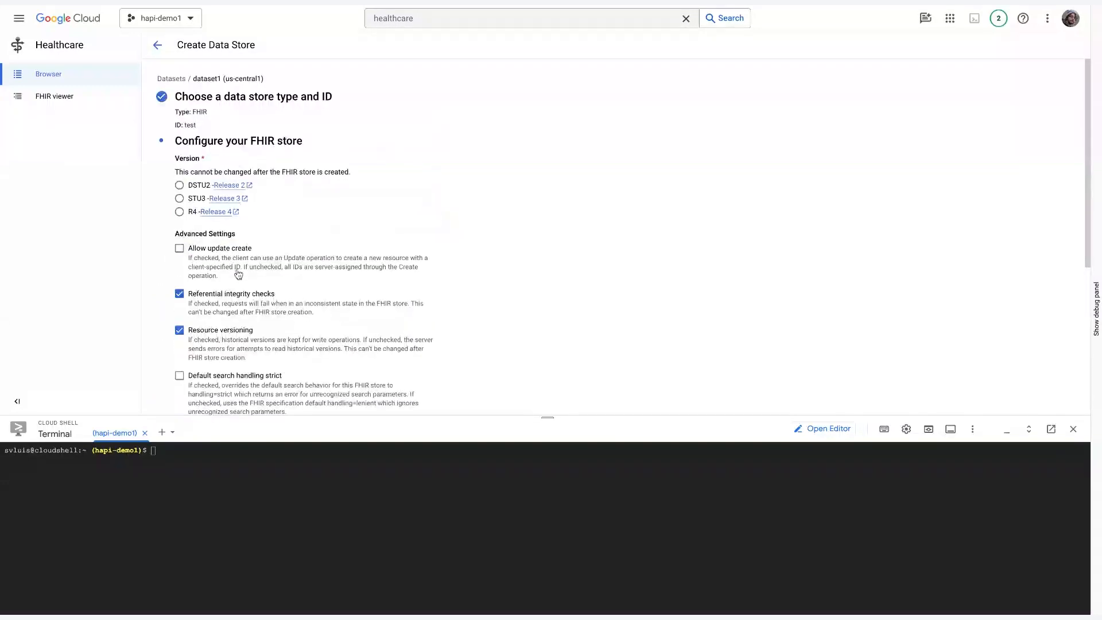
# Step: Scroll the R4 configuration form to the Stream resource changes to BigQuery option
pyautogui.scroll(-3)
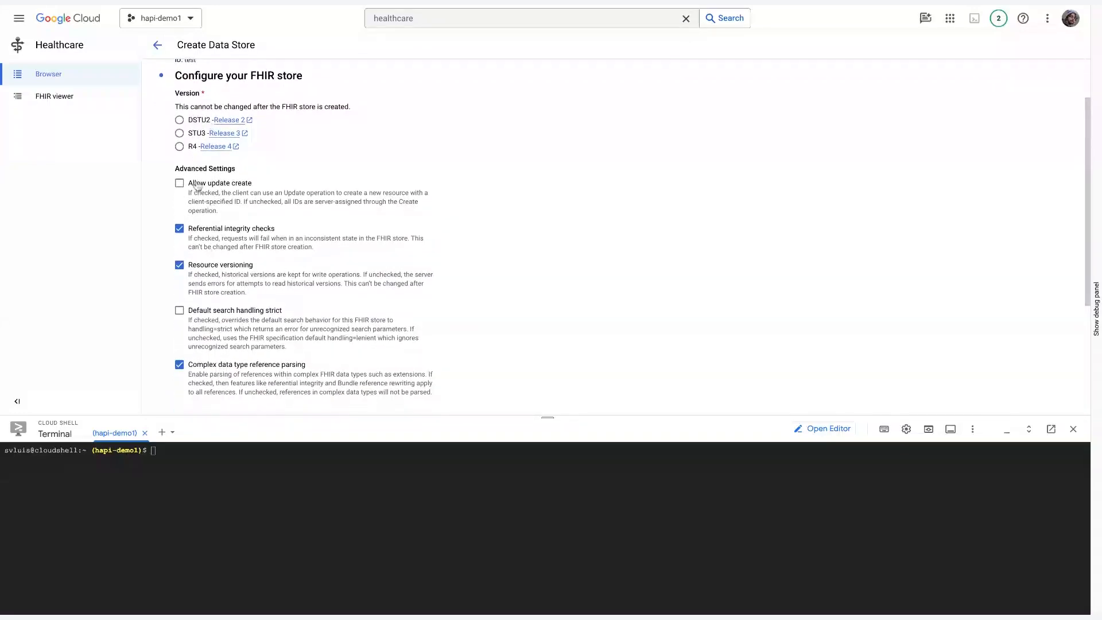
pyautogui.scroll(-3)
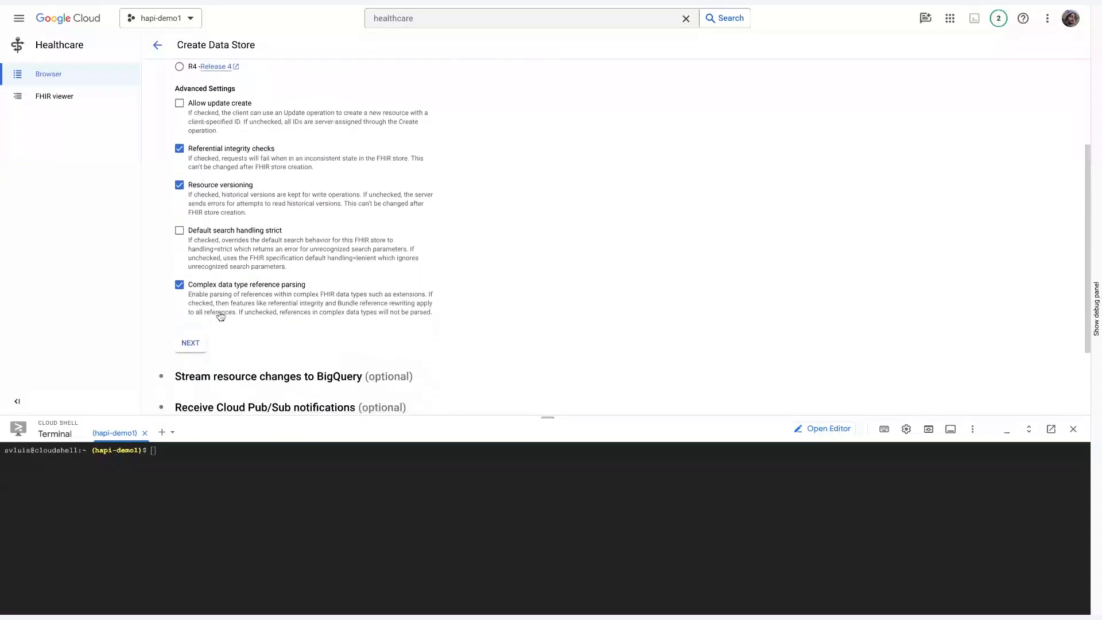
pyautogui.scroll(3)
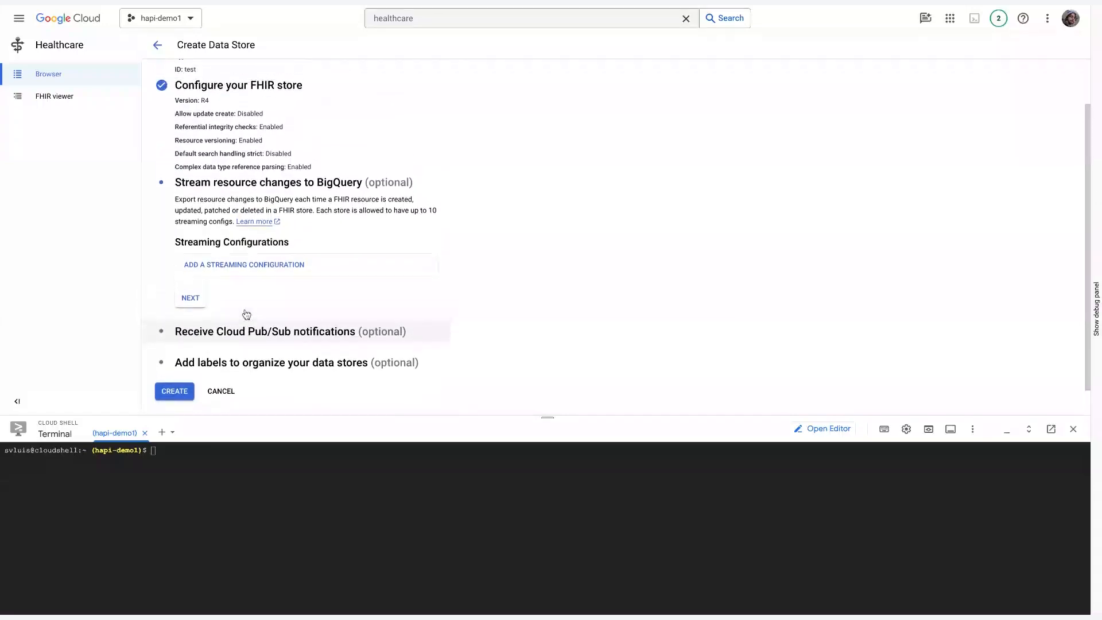
pyautogui.scroll(3)
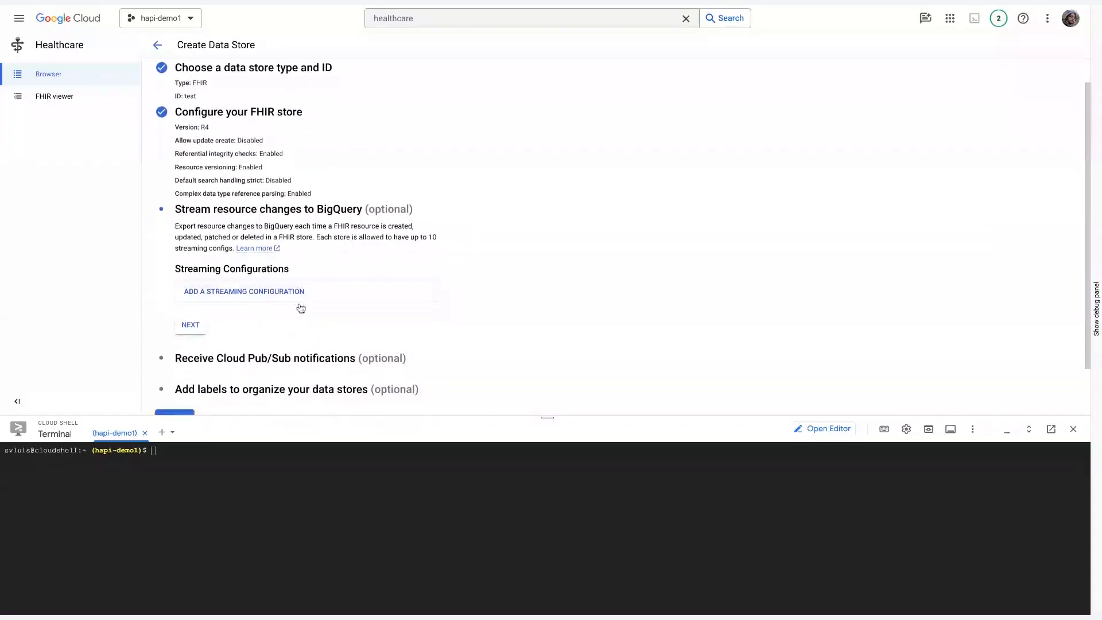
pyautogui.moveTo(292, 318)
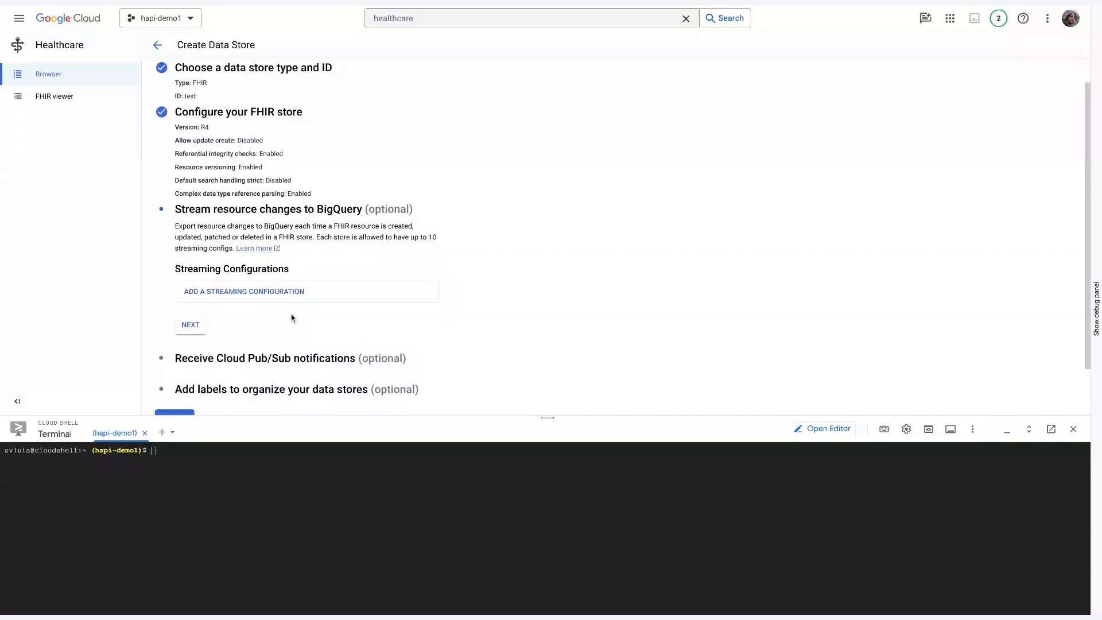
pyautogui.scroll(-3)
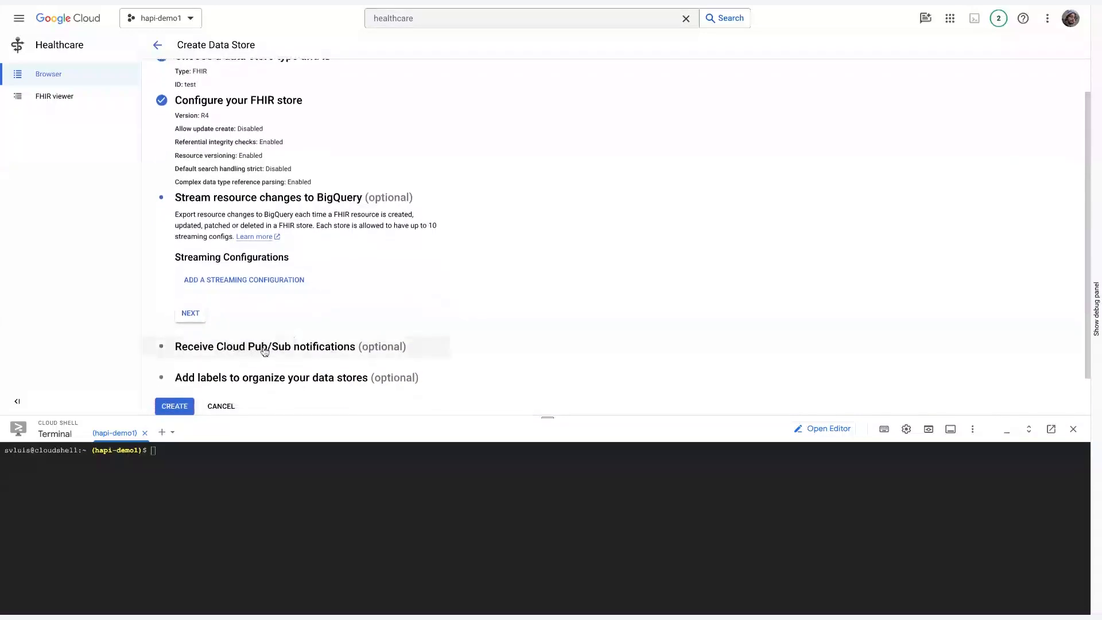
pyautogui.moveTo(325, 318)
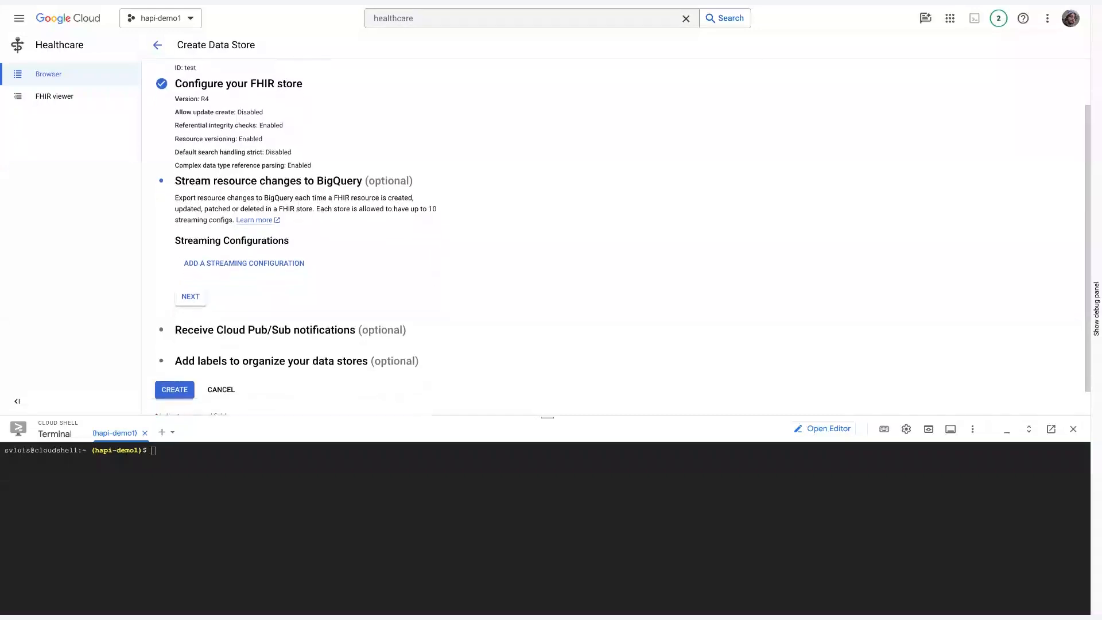
pyautogui.scroll(-3)
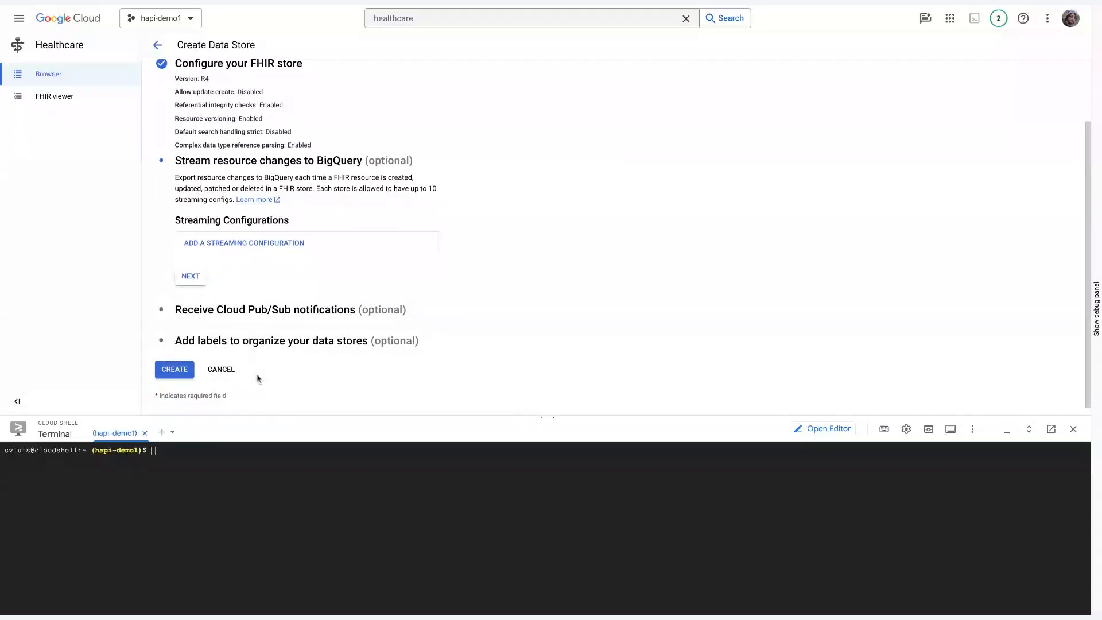
pyautogui.scroll(3)
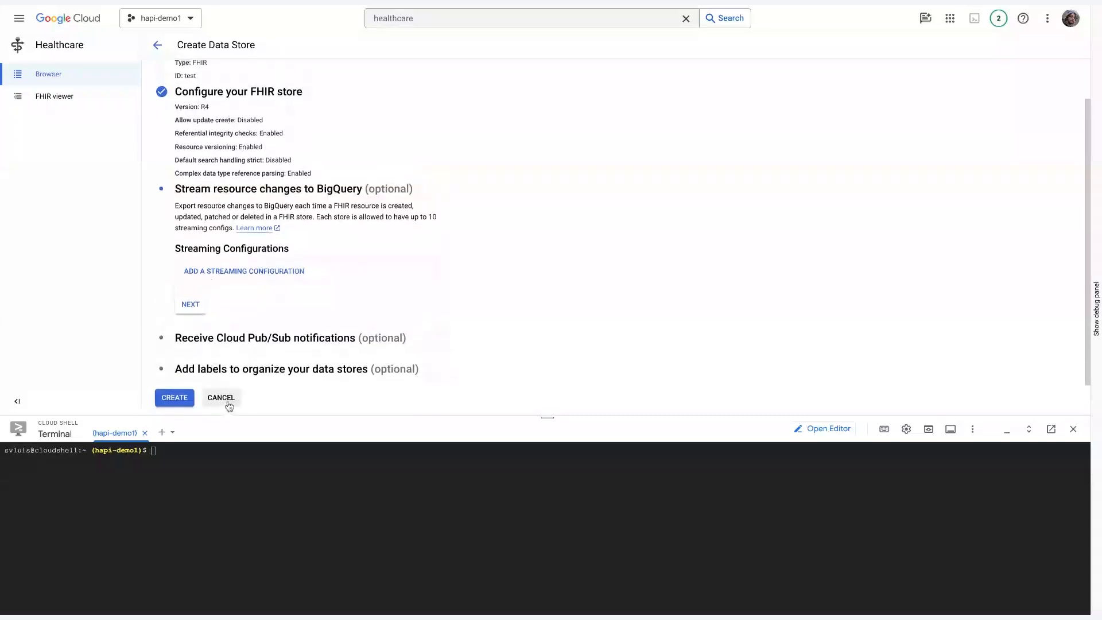
pyautogui.scroll(-3)
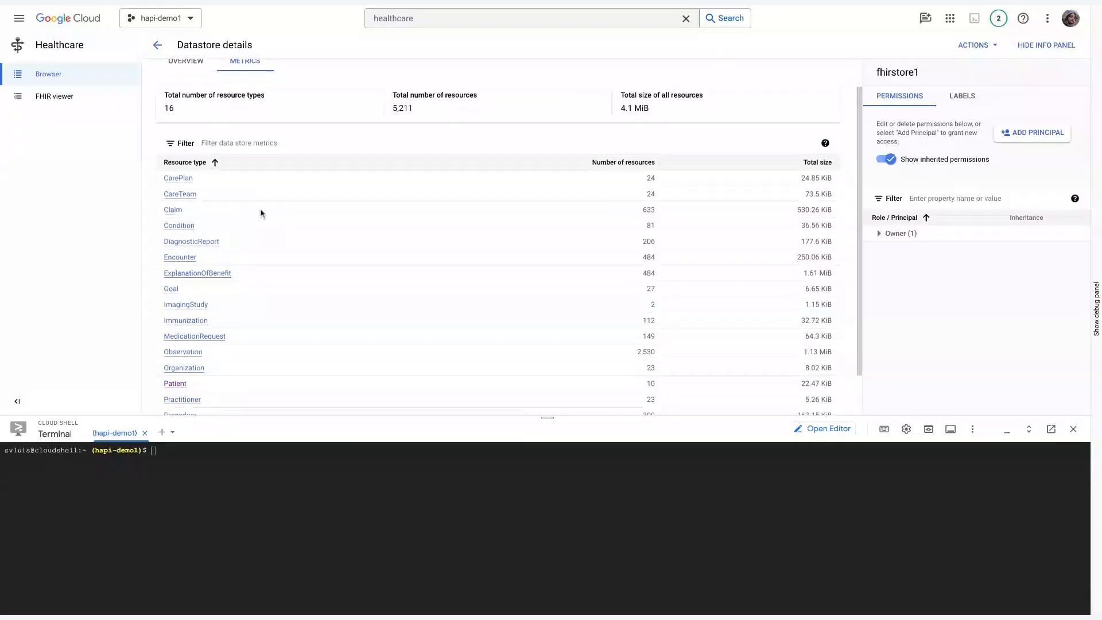
# Step: Scroll through fhirstore1's metrics table covering all 16 resource types, including Procedure
pyautogui.scroll(-3)
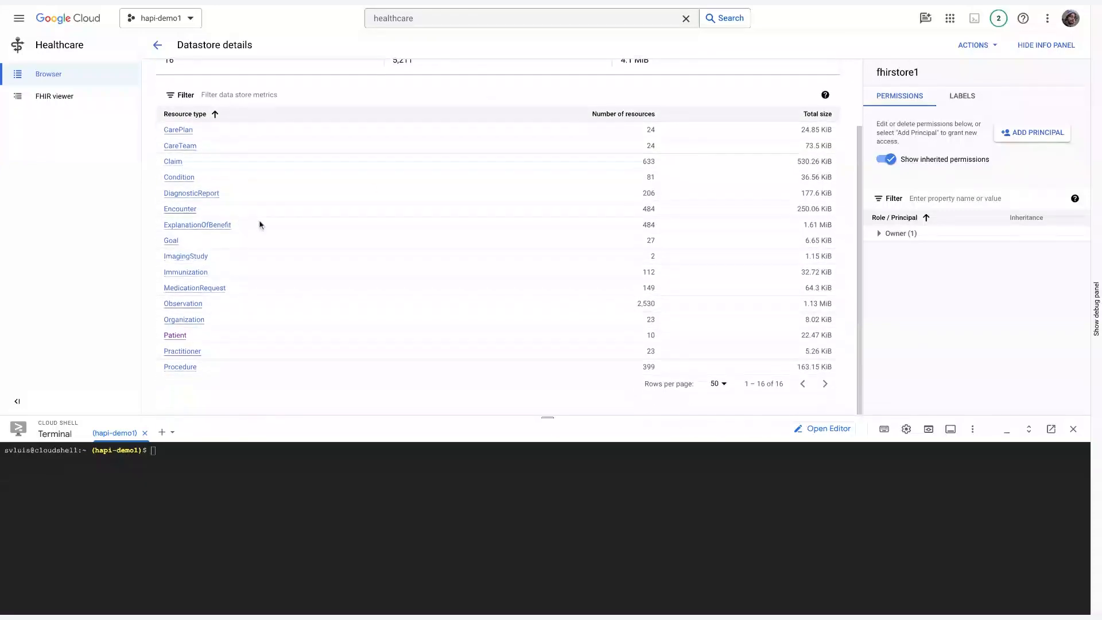
pyautogui.moveTo(621, 219)
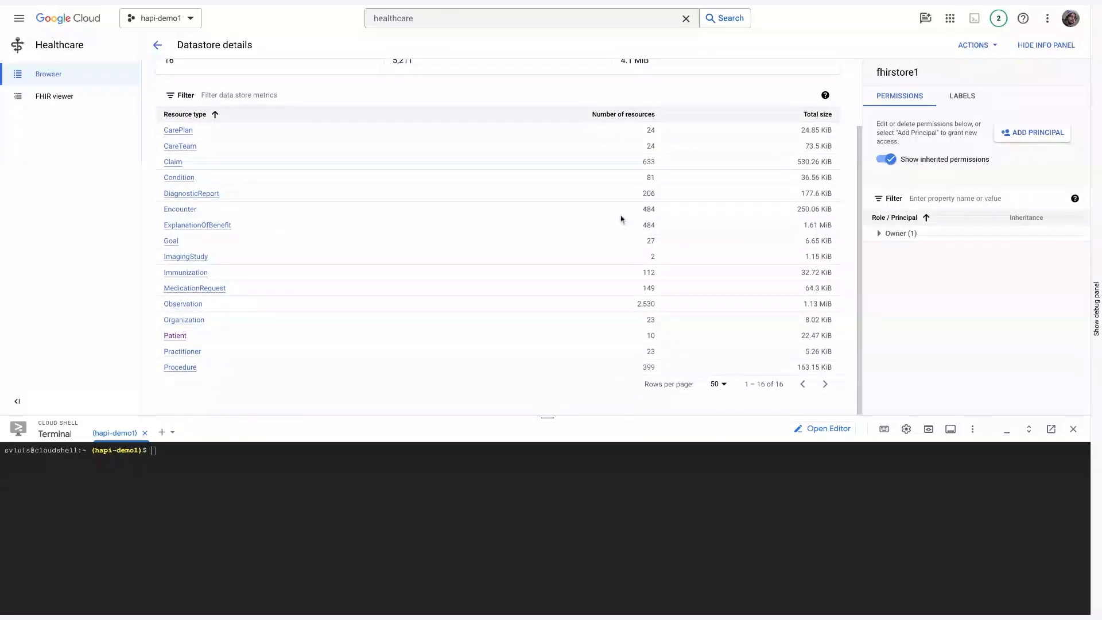
pyautogui.moveTo(340, 202)
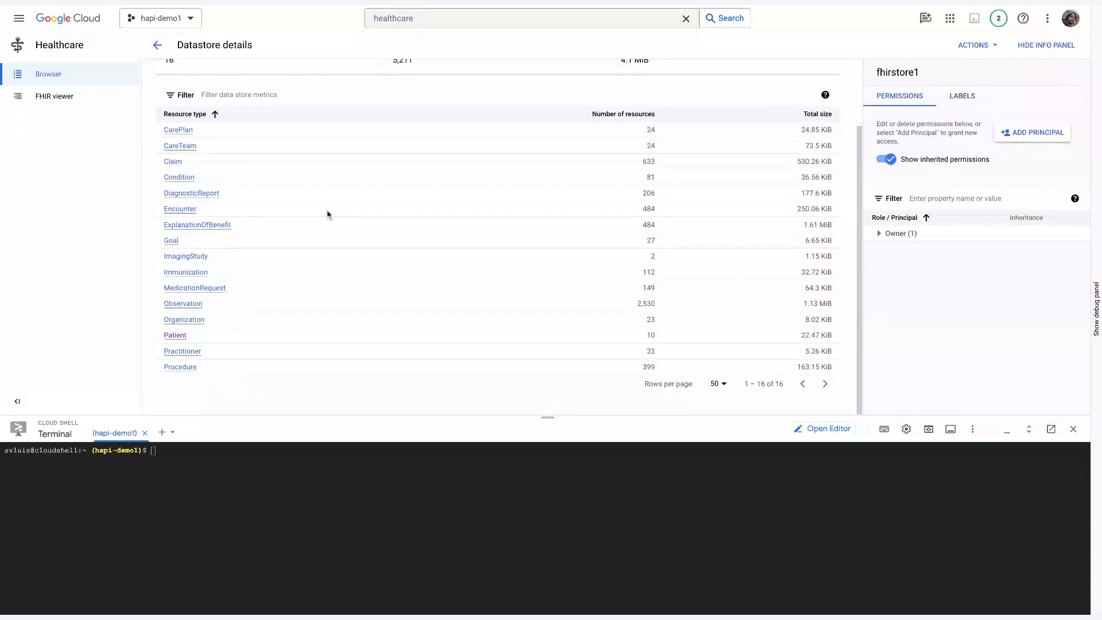
# Step: Open the FHIR viewer with fhirstore1 from dataset1 selected
pyautogui.click(54, 95)
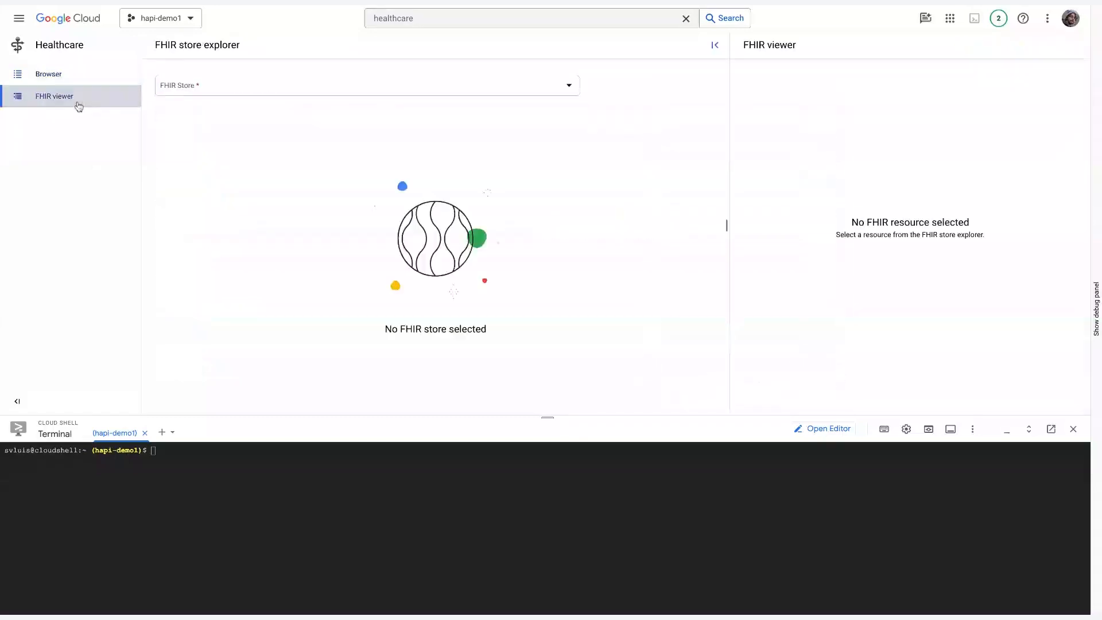
pyautogui.moveTo(246, 93)
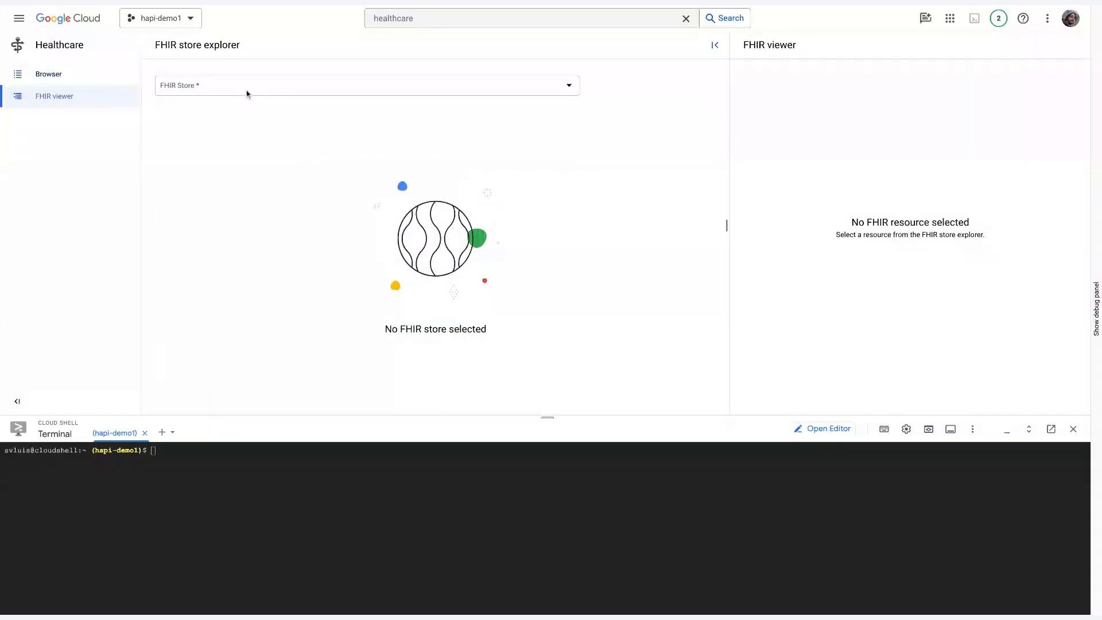
pyautogui.click(366, 85)
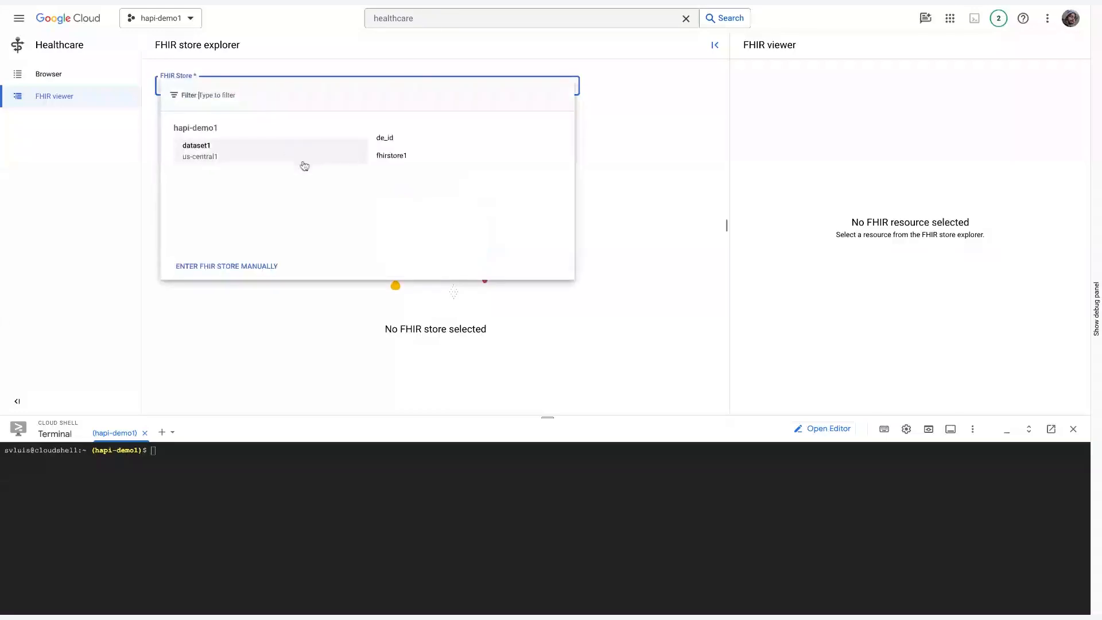
pyautogui.moveTo(391, 156)
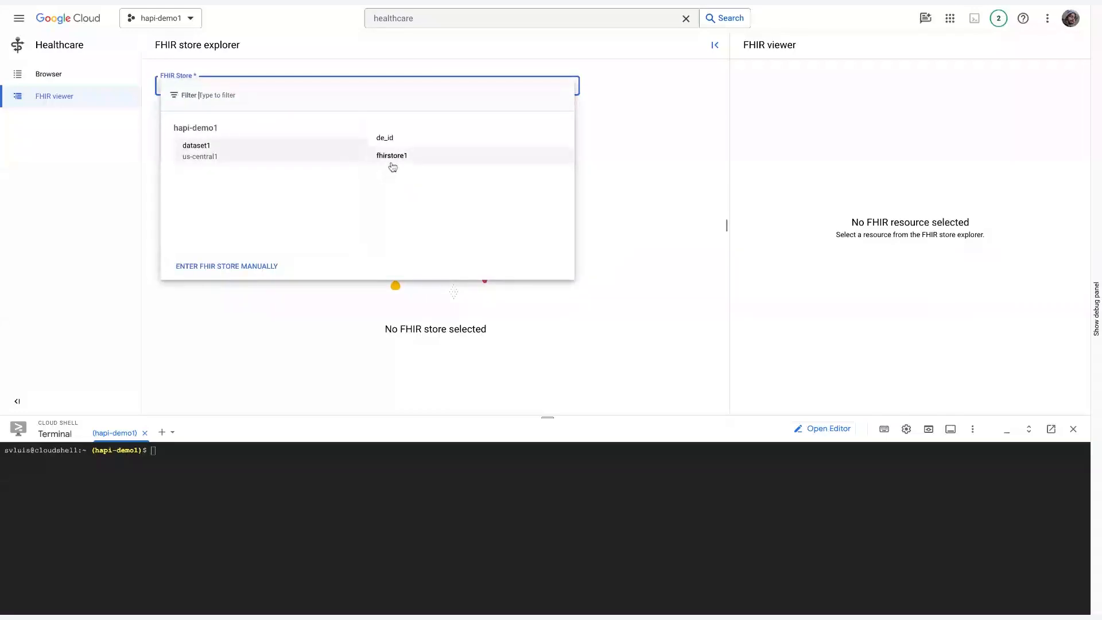
pyautogui.moveTo(392, 156)
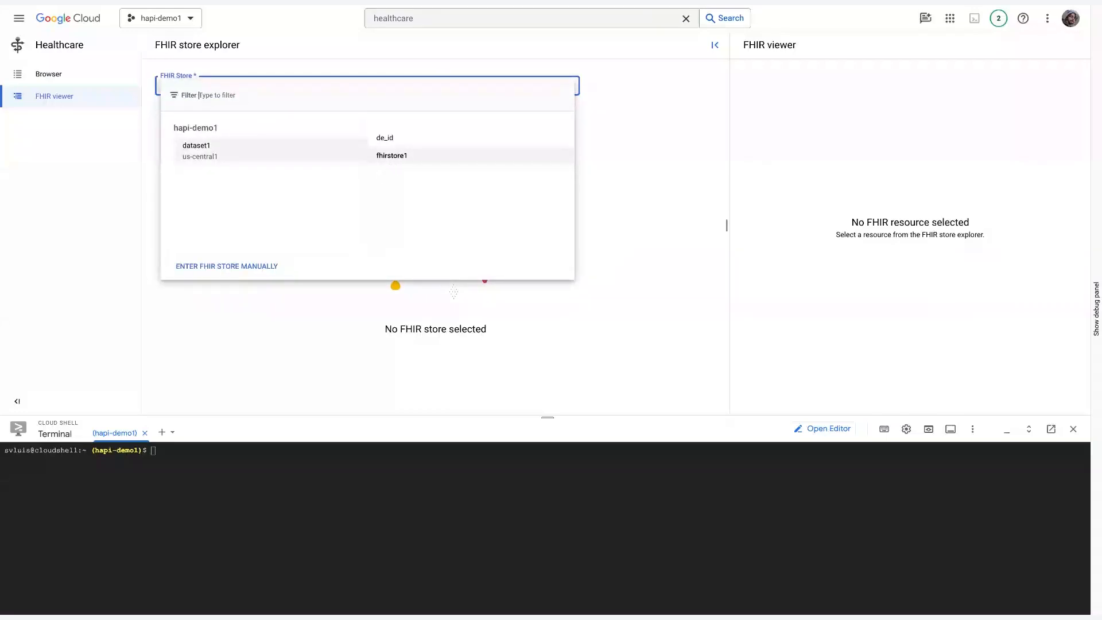
pyautogui.click(392, 156)
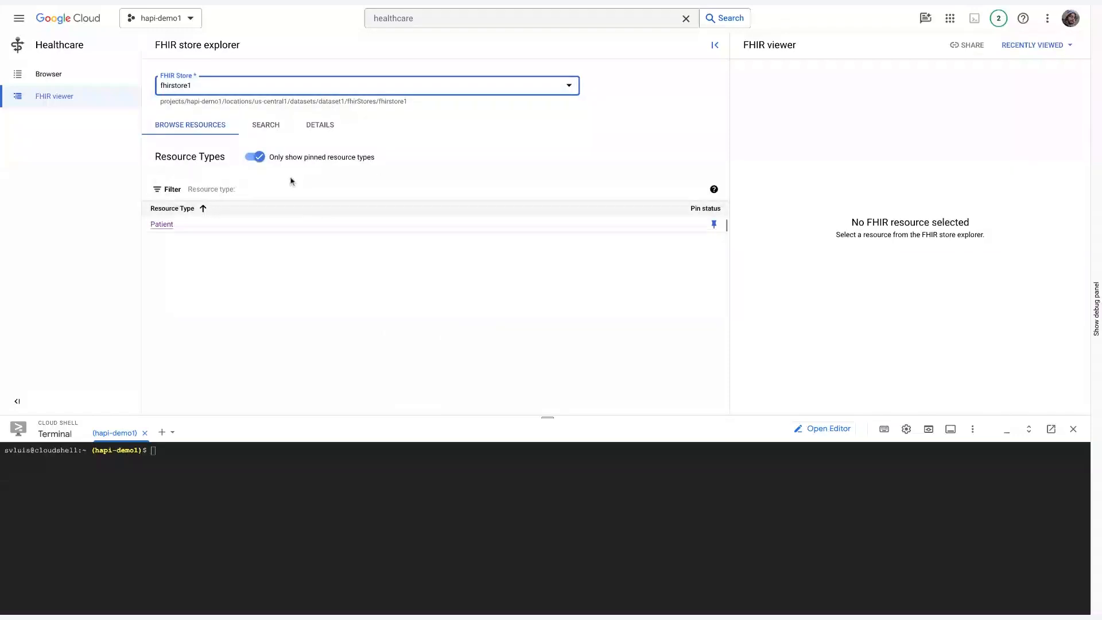
pyautogui.moveTo(670, 178)
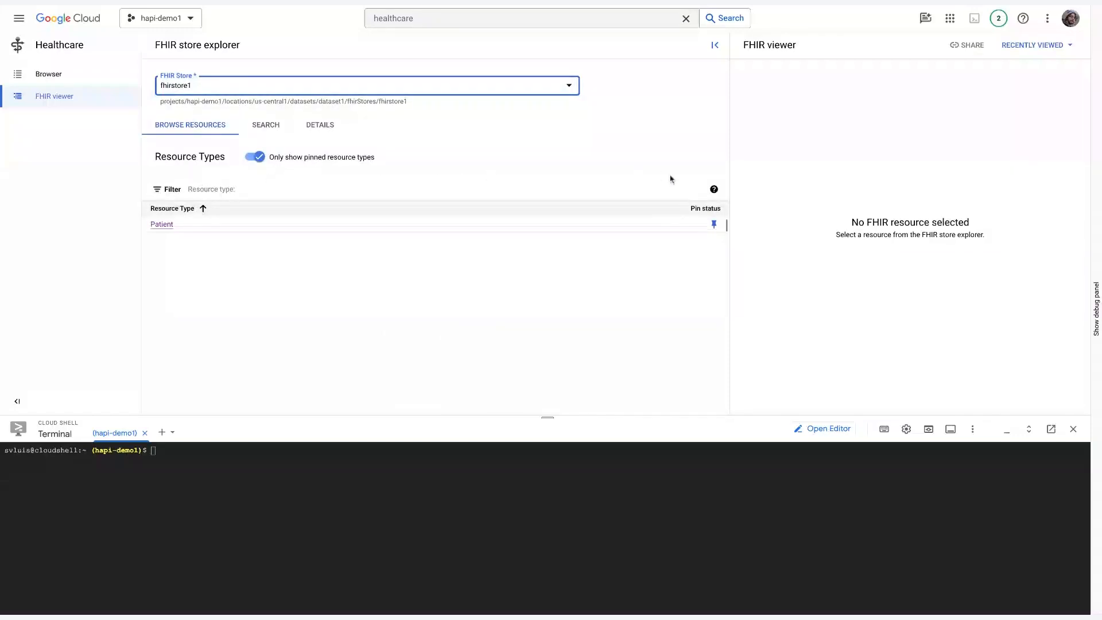
# Step: Toggle pinned types, list fhirstore1's Patient resources, inspect one patient, and switch to Search
pyautogui.click(254, 157)
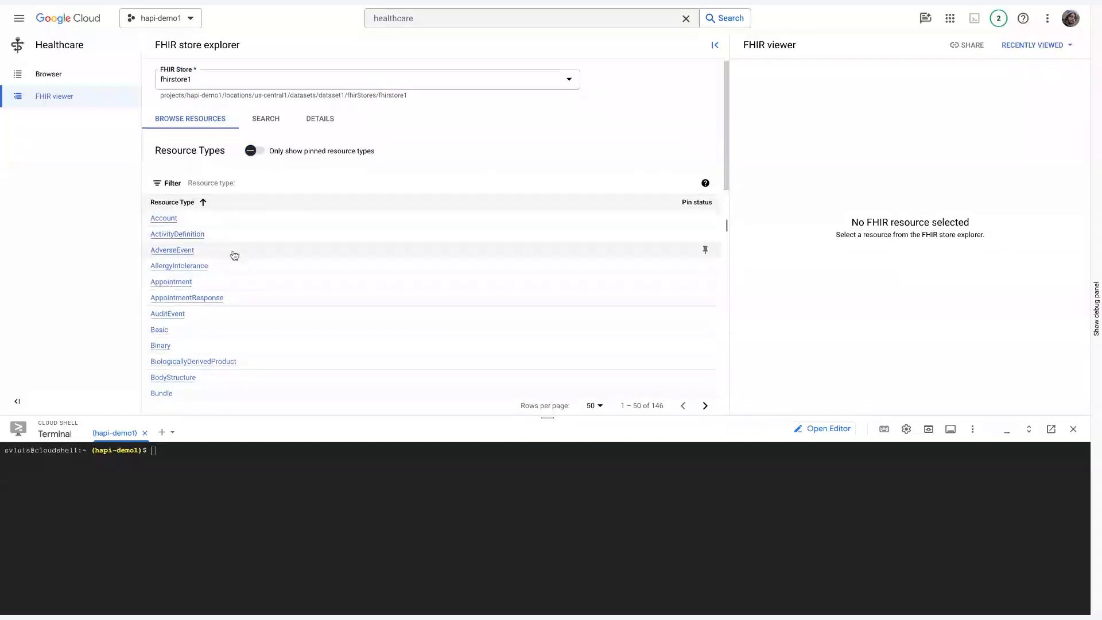
pyautogui.click(253, 150)
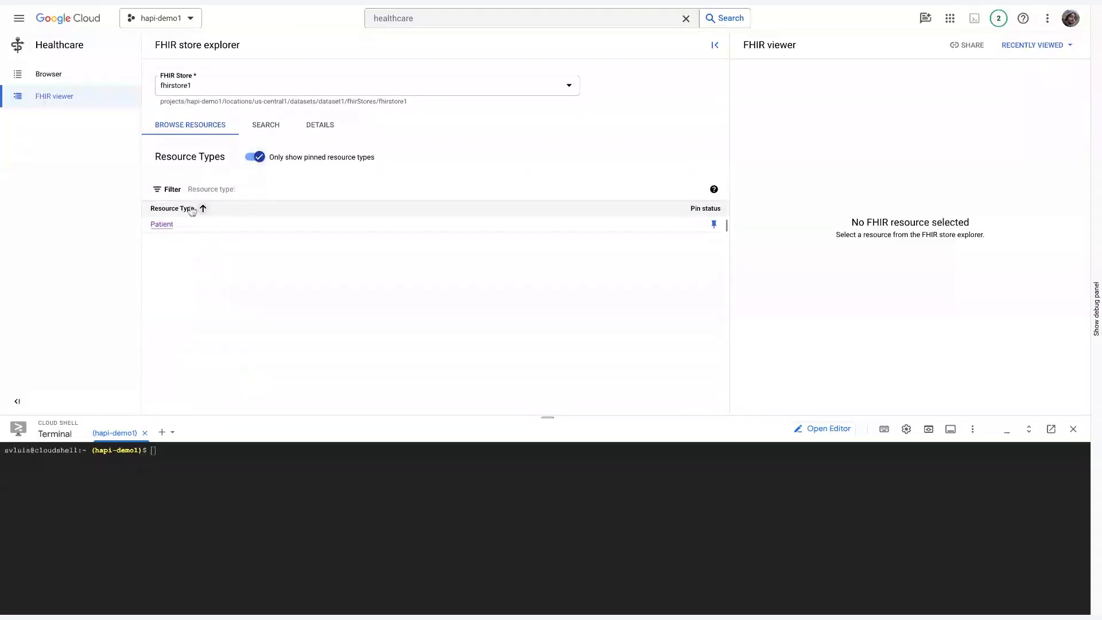
pyautogui.click(162, 224)
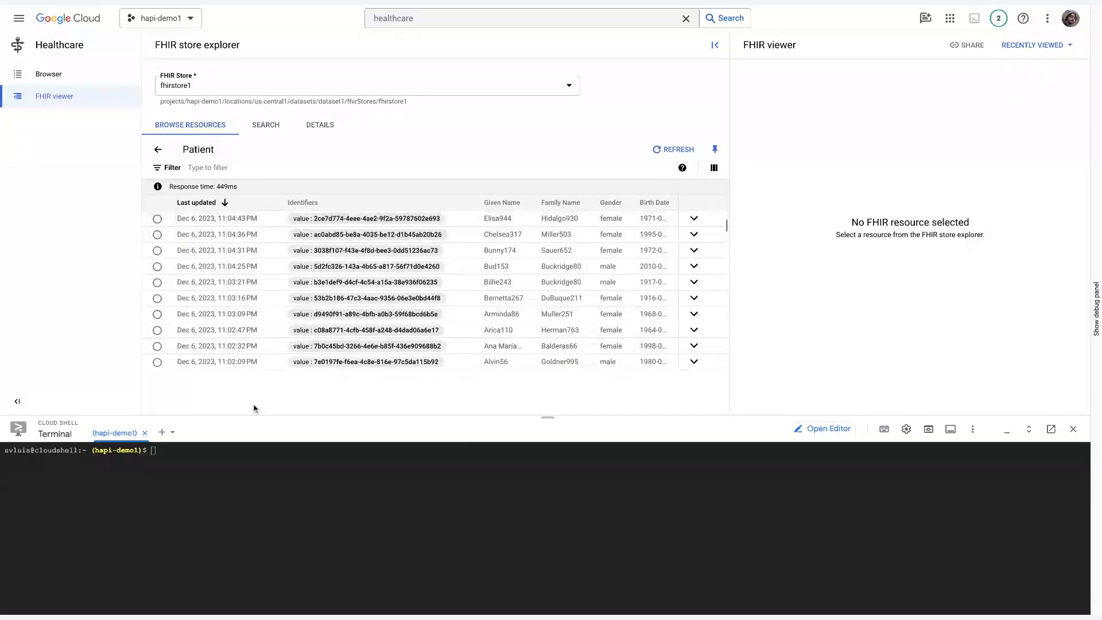
pyautogui.moveTo(277, 291)
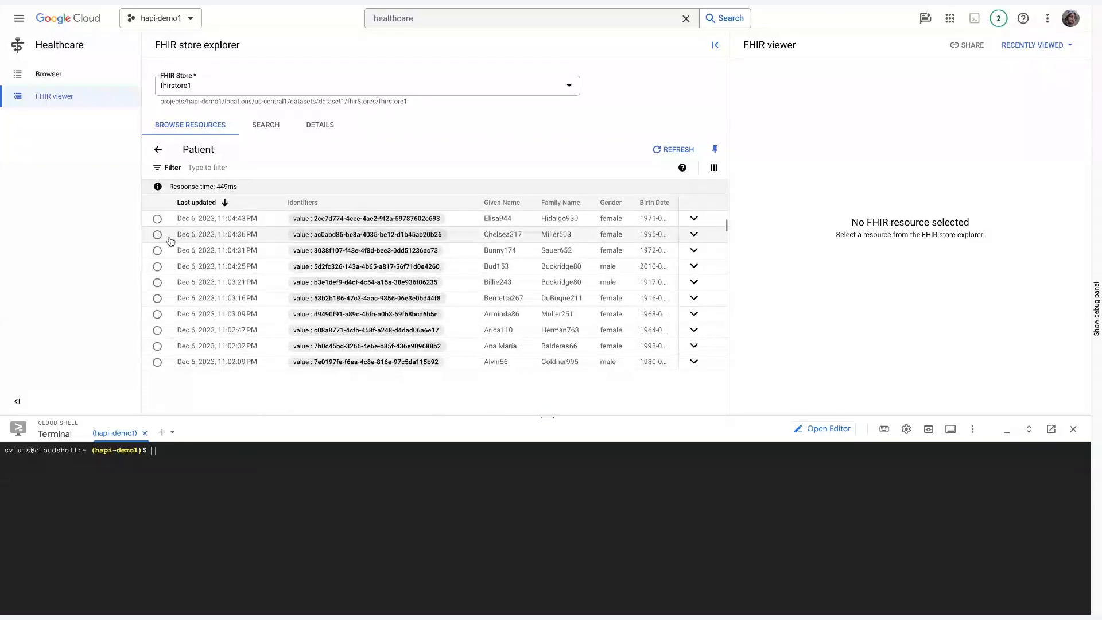
pyautogui.click(157, 234)
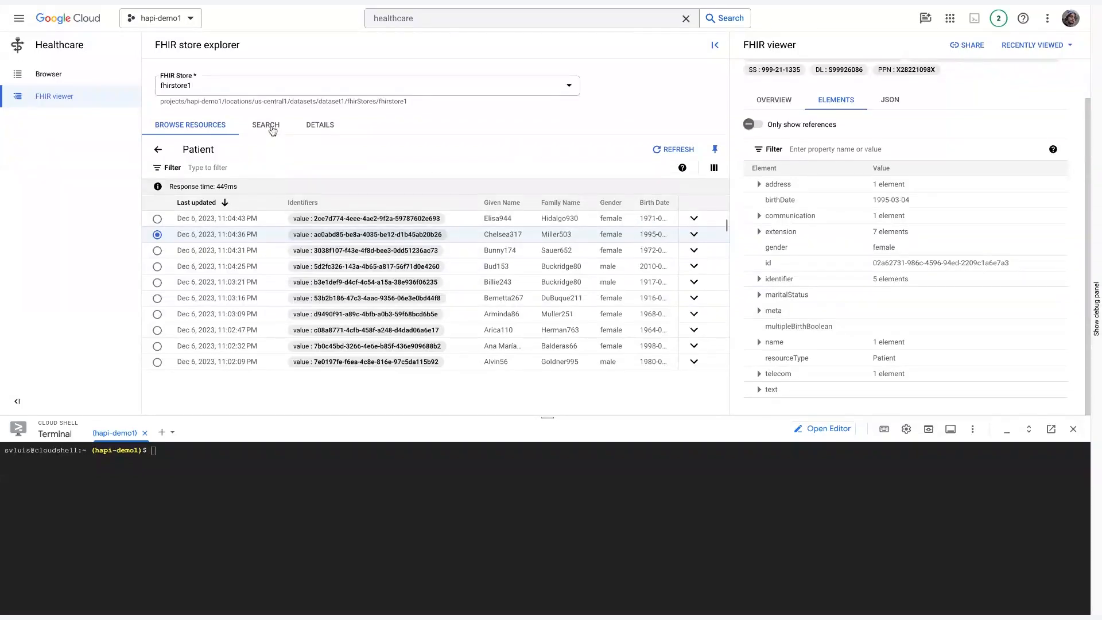
pyautogui.click(265, 124)
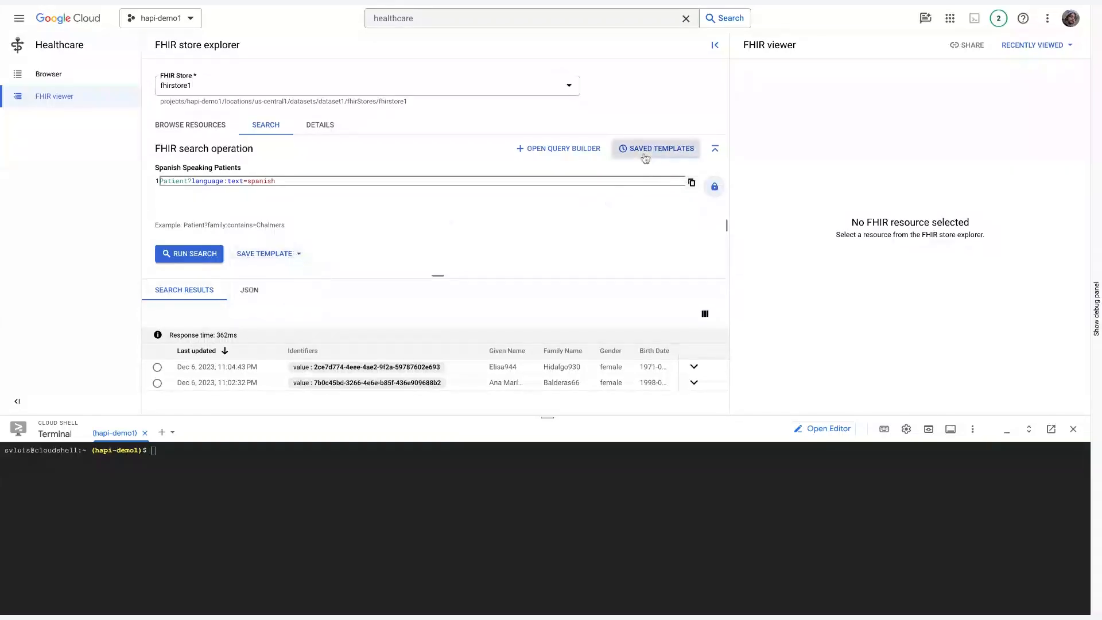
pyautogui.click(660, 148)
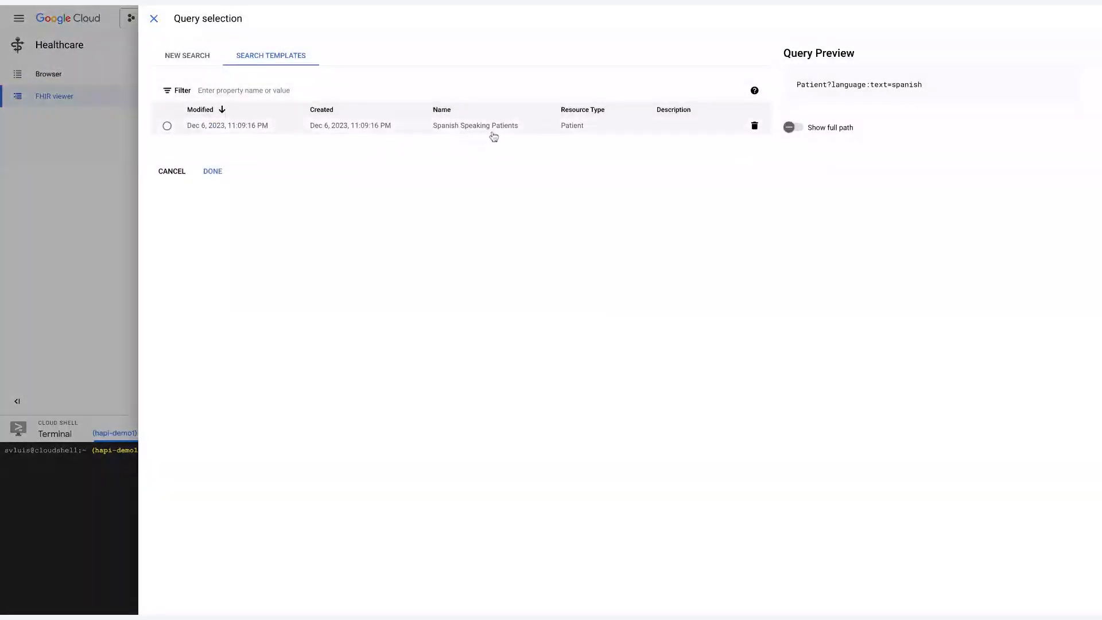
pyautogui.click(212, 171)
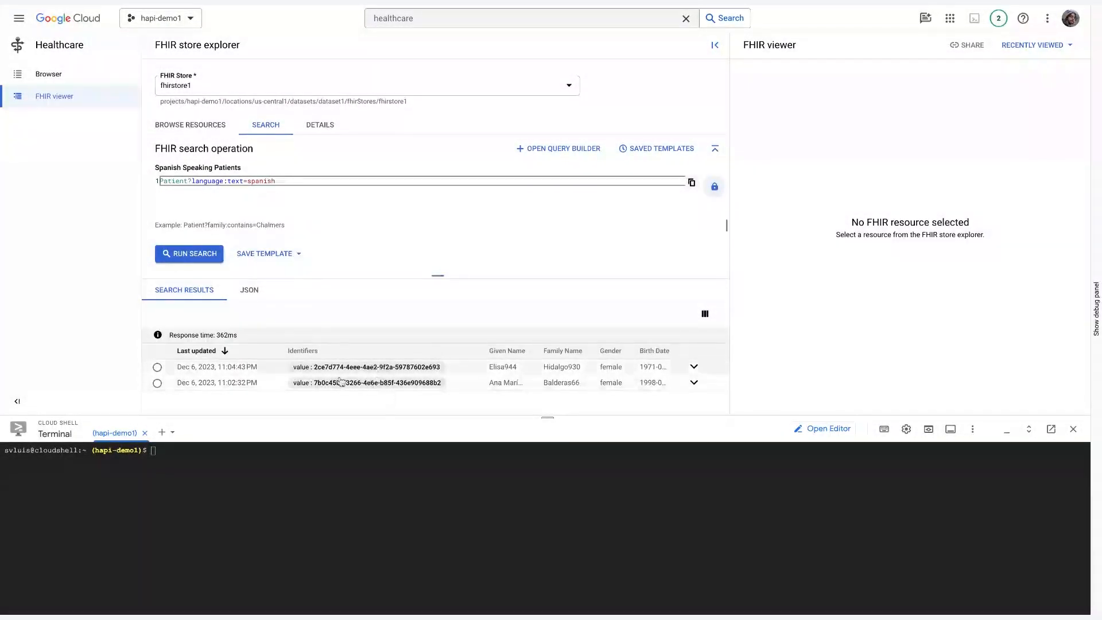
pyautogui.moveTo(457, 302)
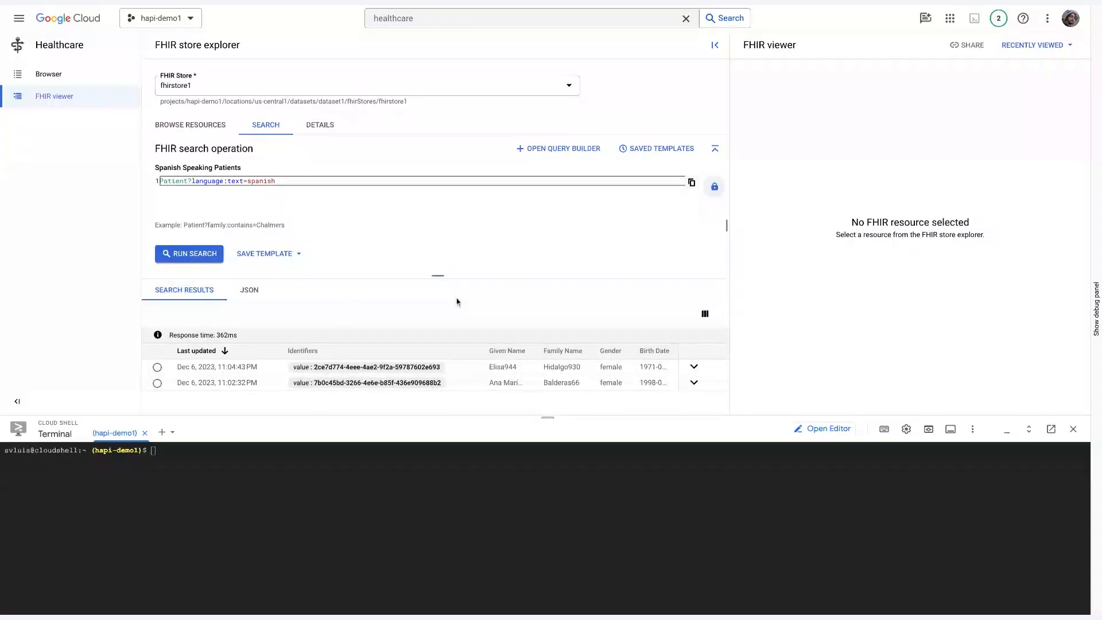
pyautogui.moveTo(502, 292)
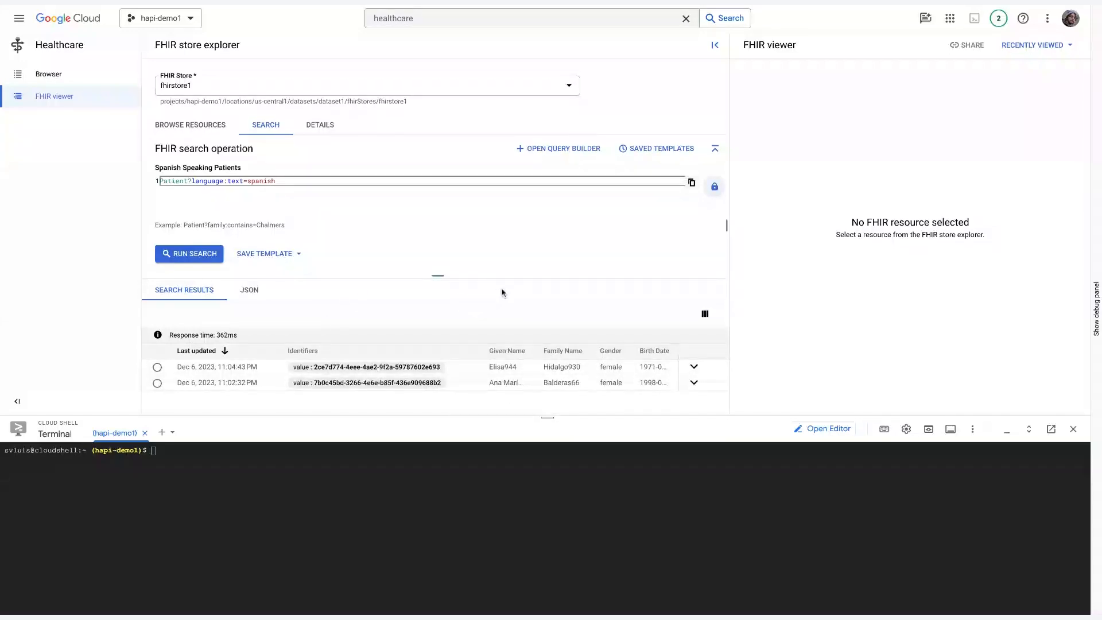
pyautogui.moveTo(555, 152)
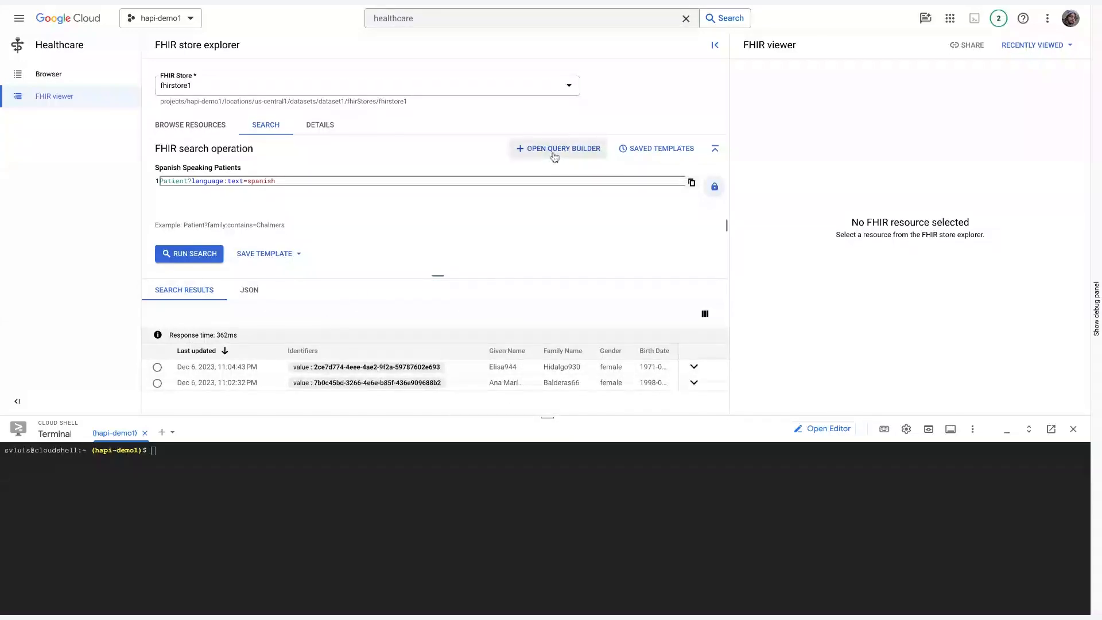
# Step: In the Query Builder, review parameter language with modifier text and value spanish
pyautogui.click(558, 148)
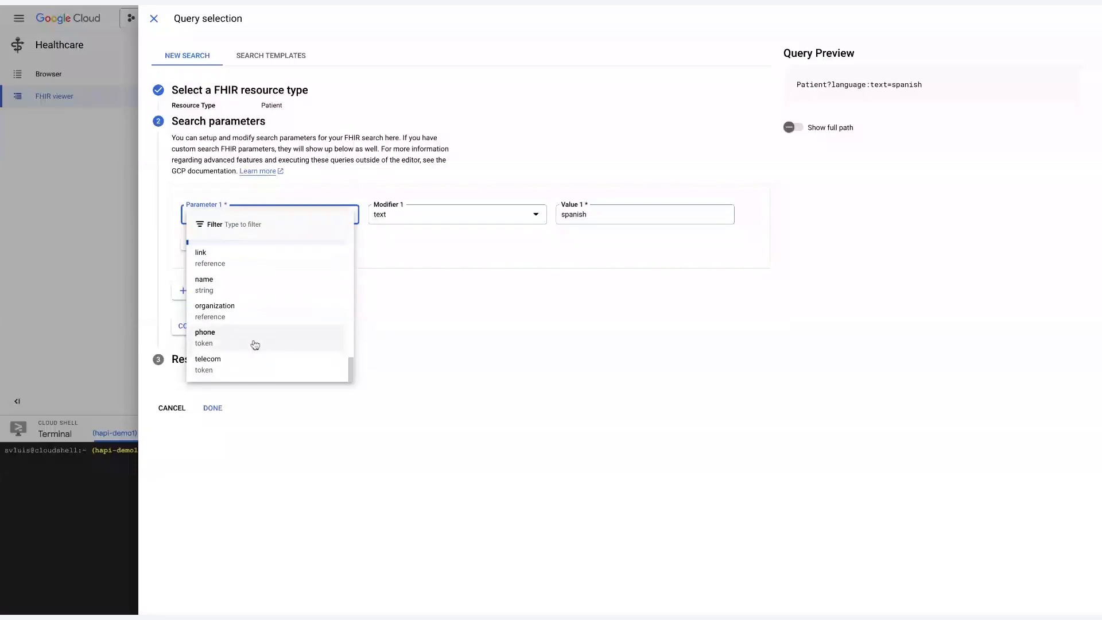
pyautogui.click(267, 214)
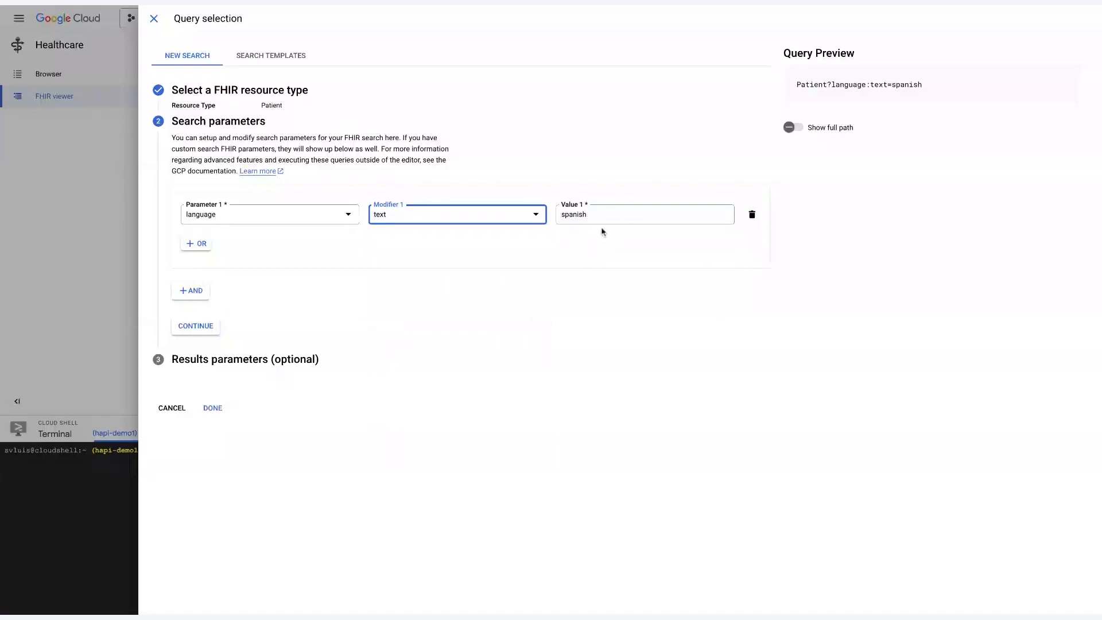
pyautogui.click(212, 408)
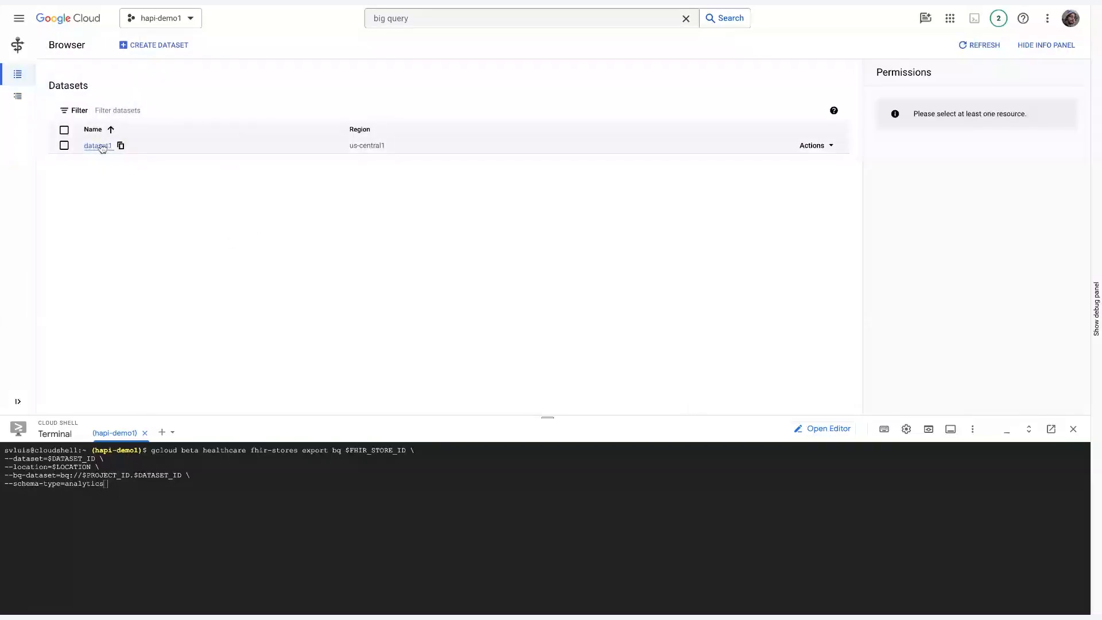
# Step: De-identify fhirstore1 into dataset1/de_id and confirm appending to its existing resources
pyautogui.click(98, 145)
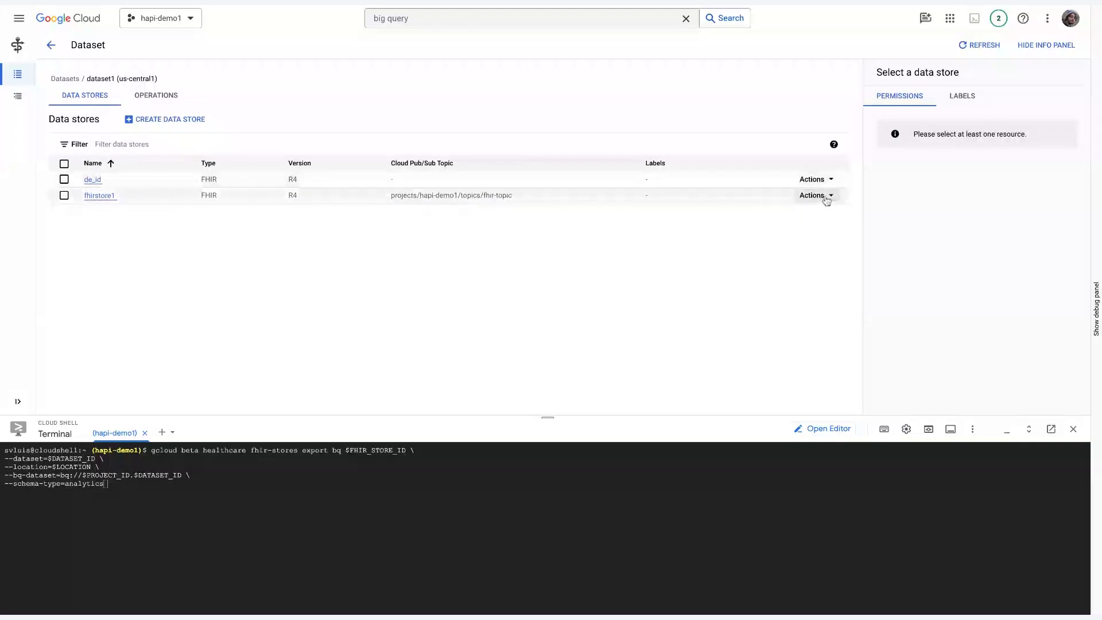
pyautogui.click(812, 195)
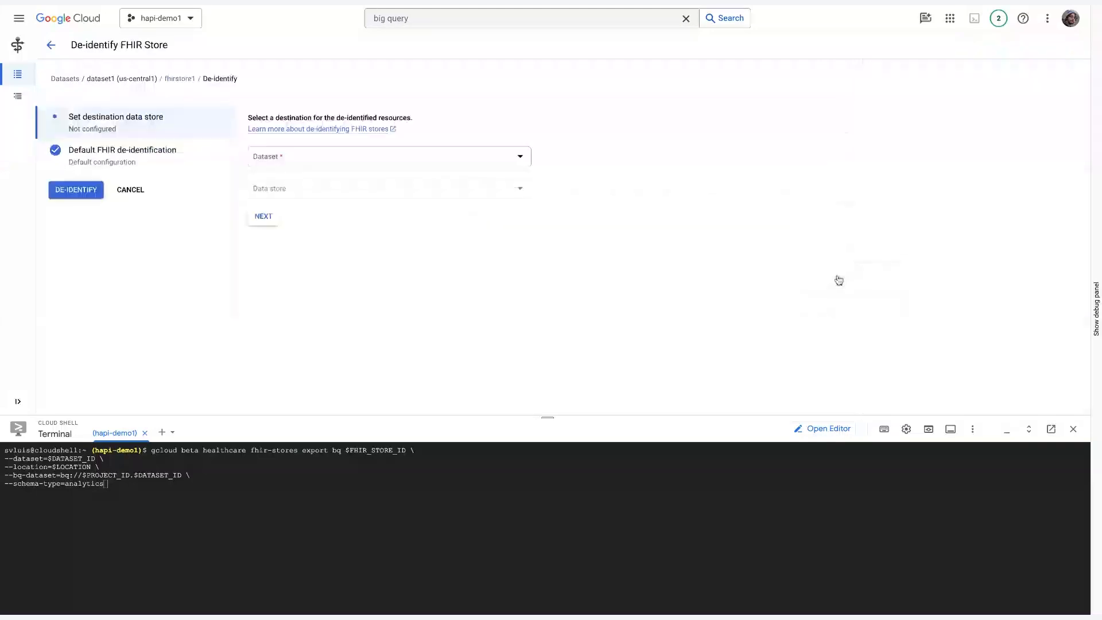
pyautogui.click(388, 156)
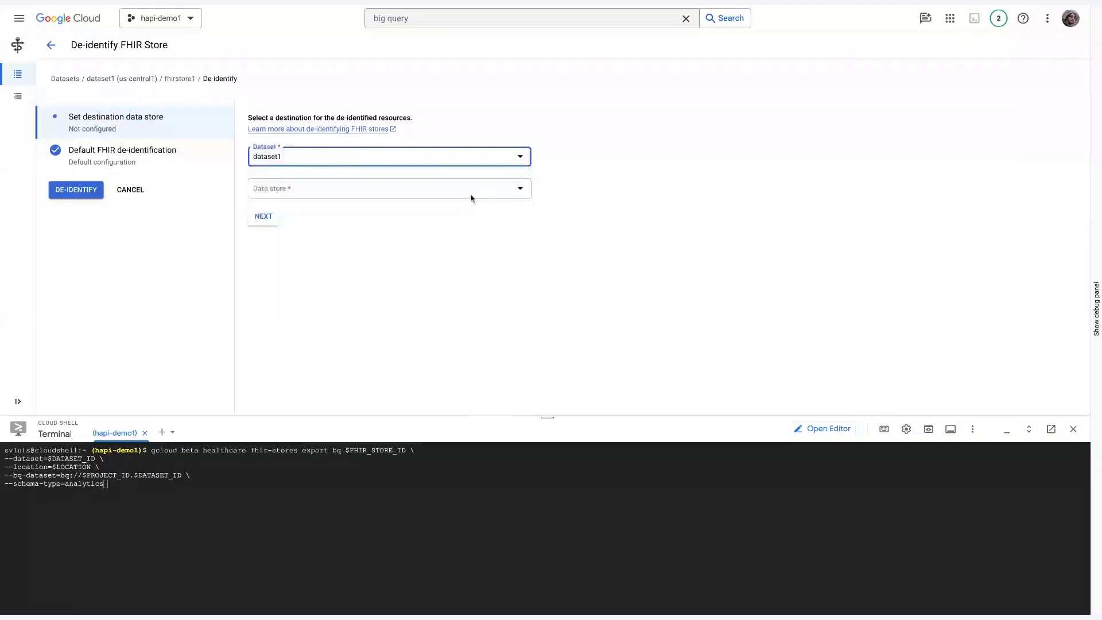
pyautogui.click(389, 188)
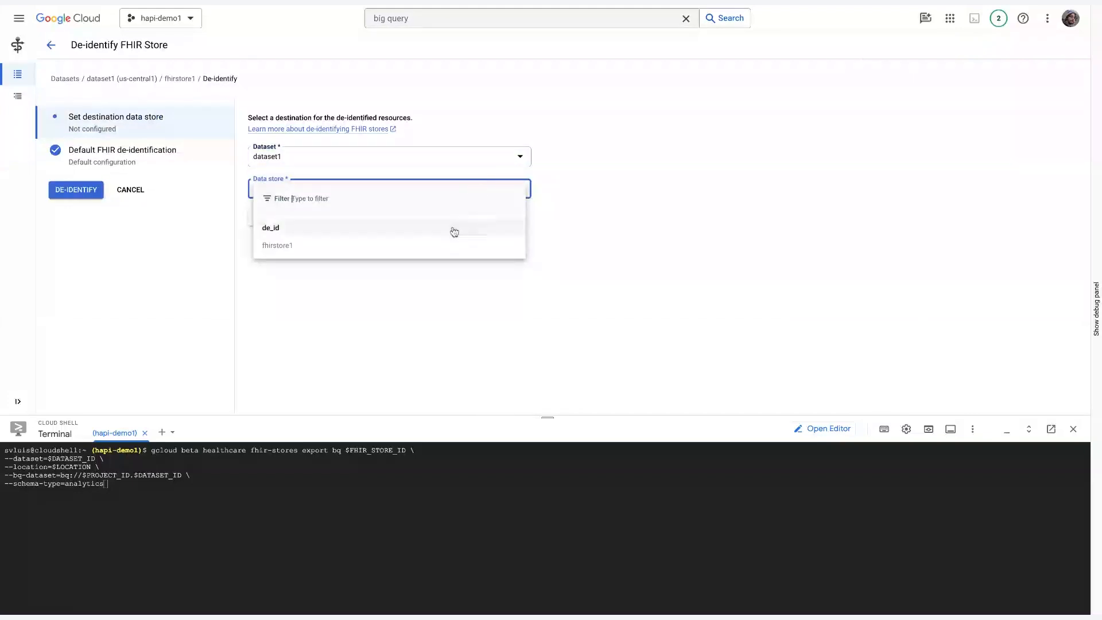
pyautogui.click(270, 228)
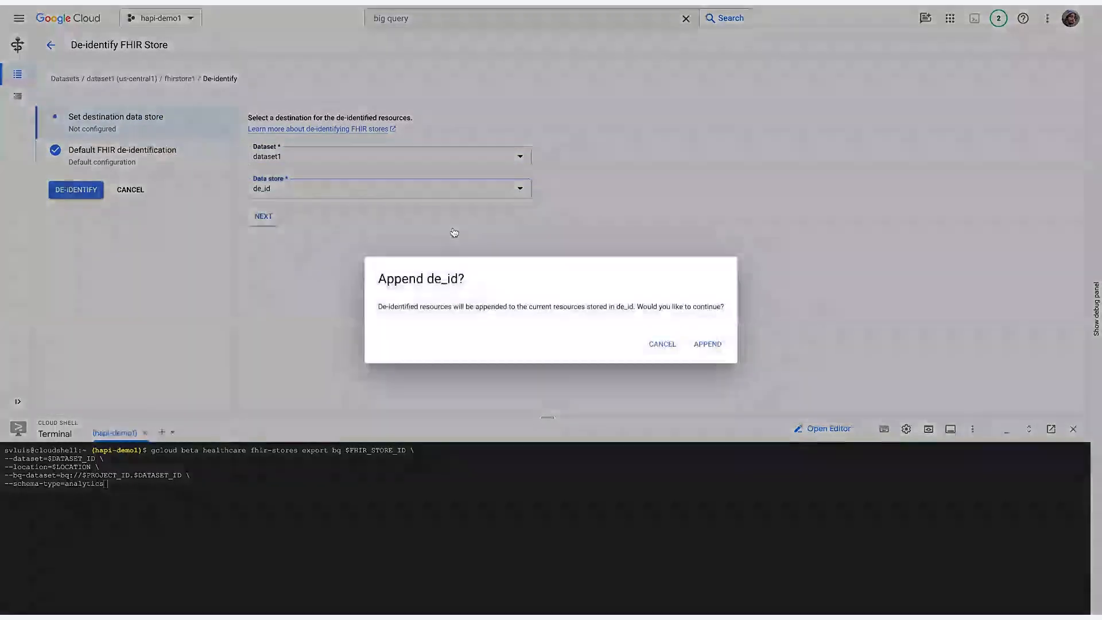
pyautogui.click(661, 344)
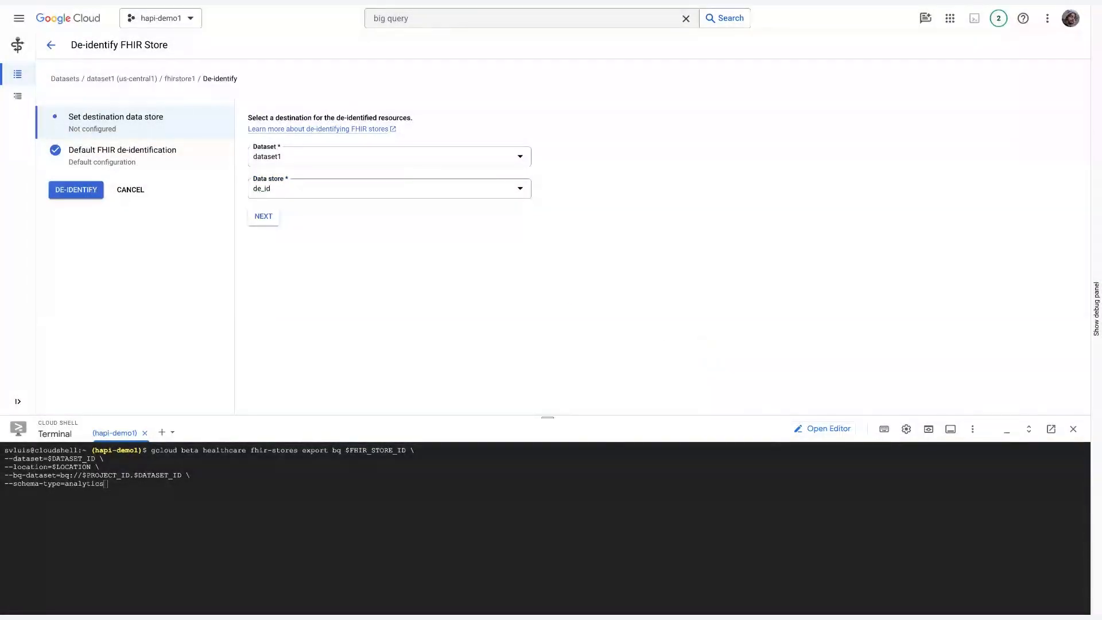
pyautogui.moveTo(64, 78)
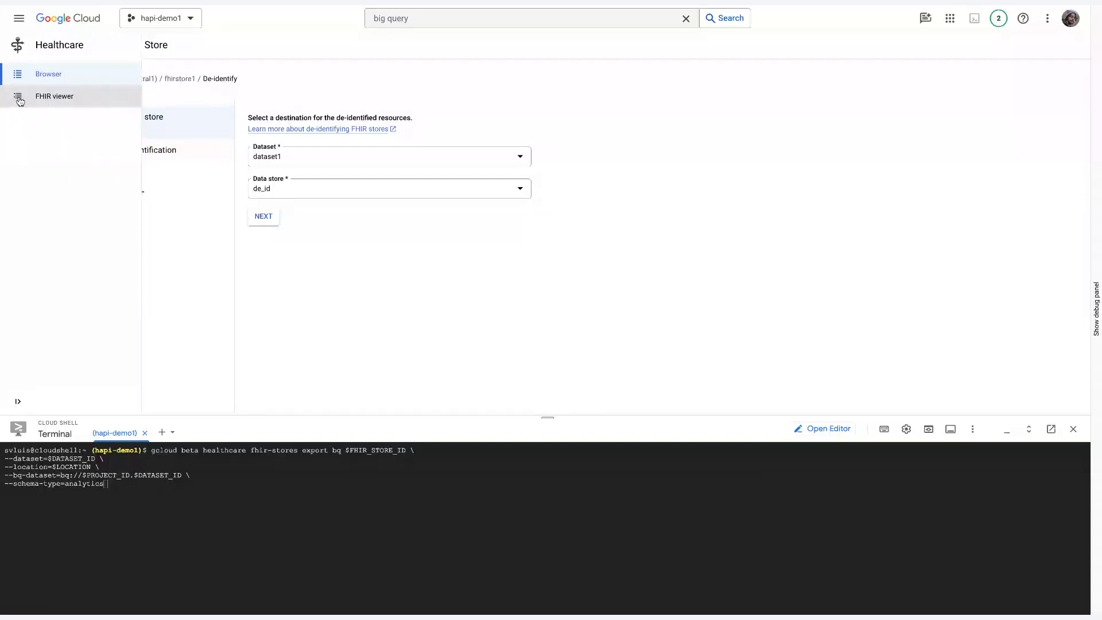
# Step: Load the de_id store in the FHIR viewer and show the first patient's elements
pyautogui.click(54, 97)
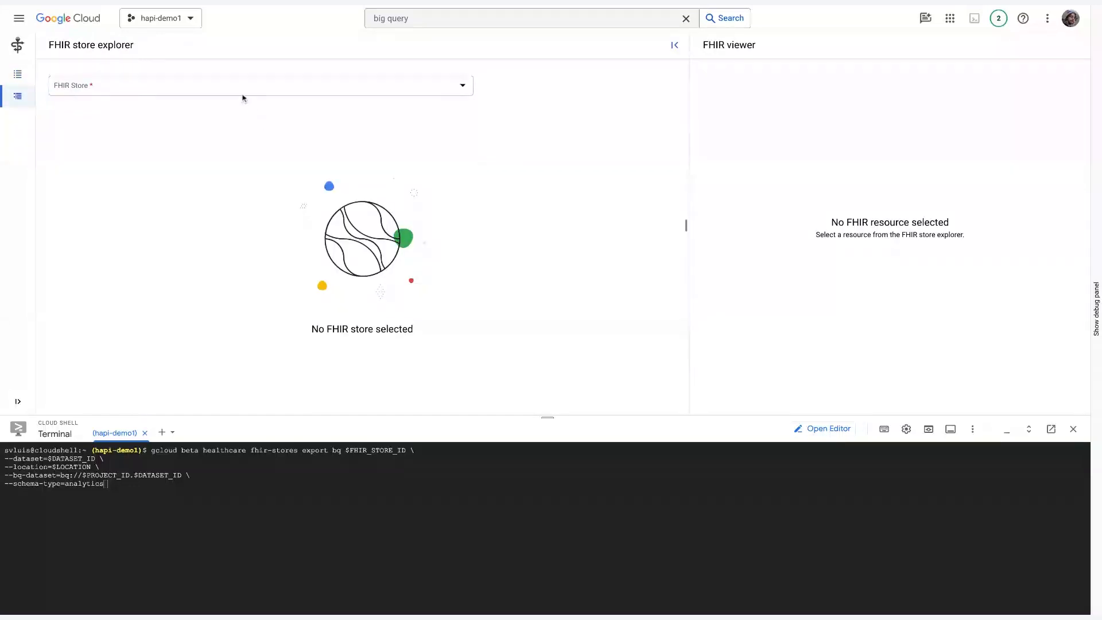
pyautogui.click(260, 85)
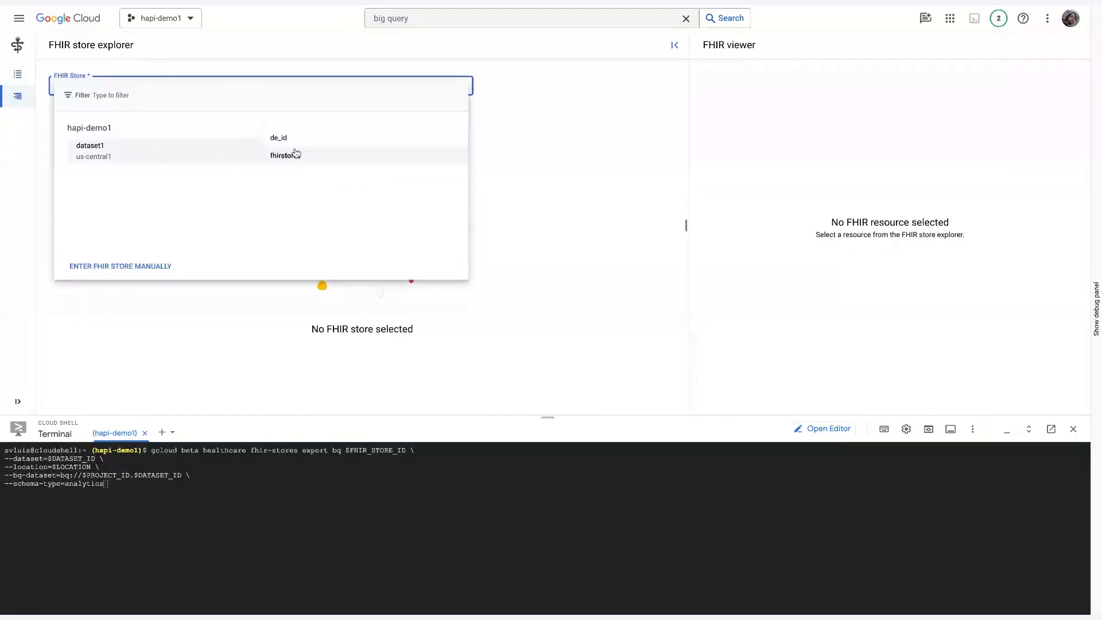
pyautogui.click(278, 137)
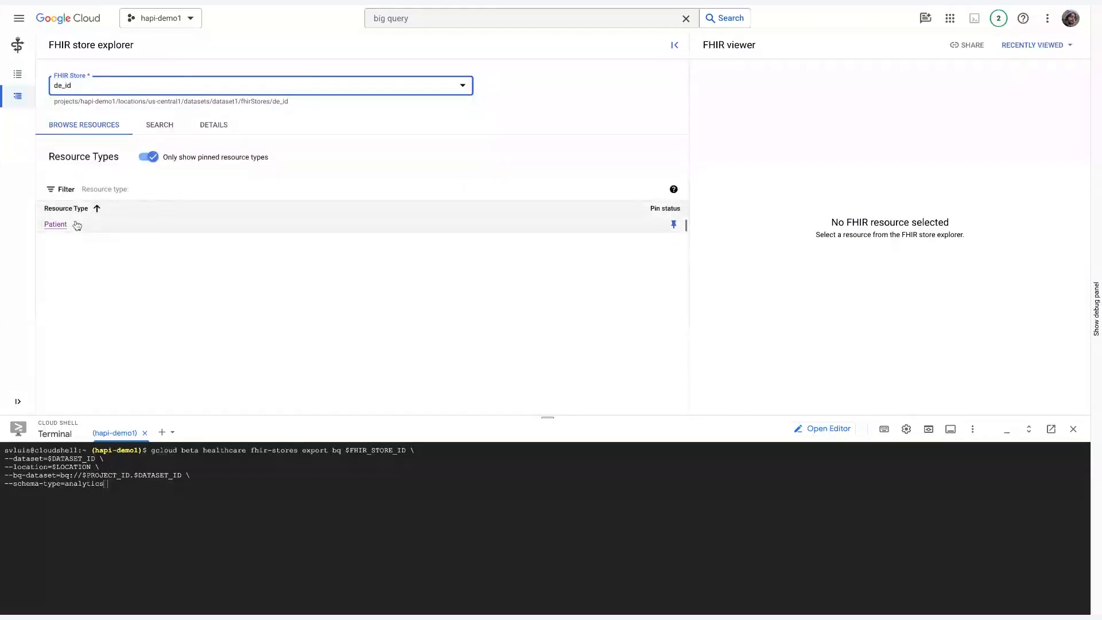
pyautogui.click(55, 223)
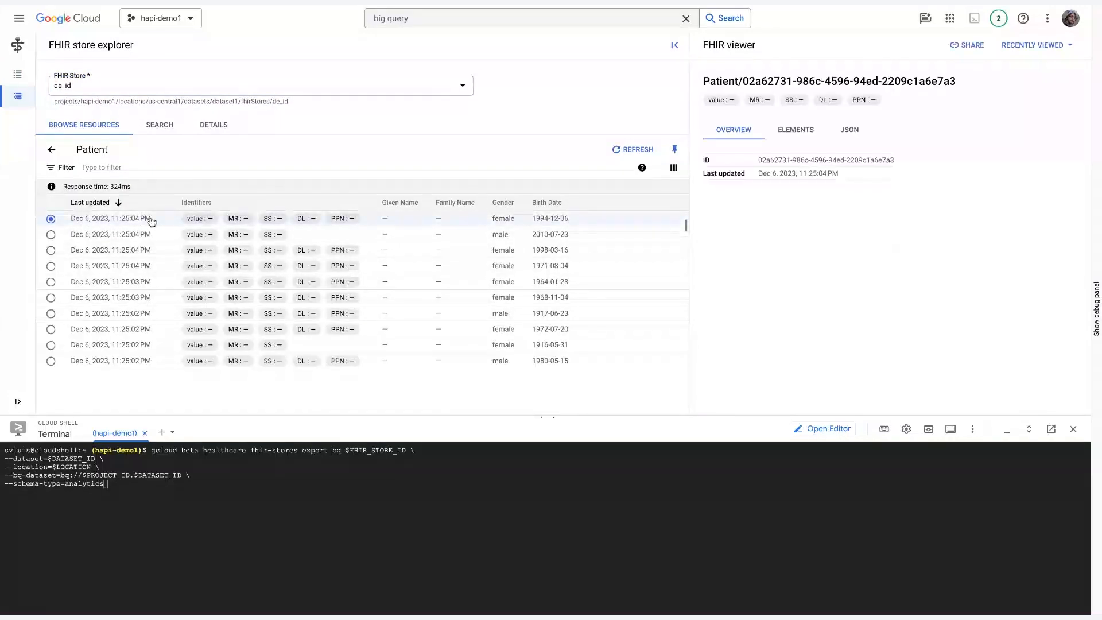
pyautogui.click(795, 129)
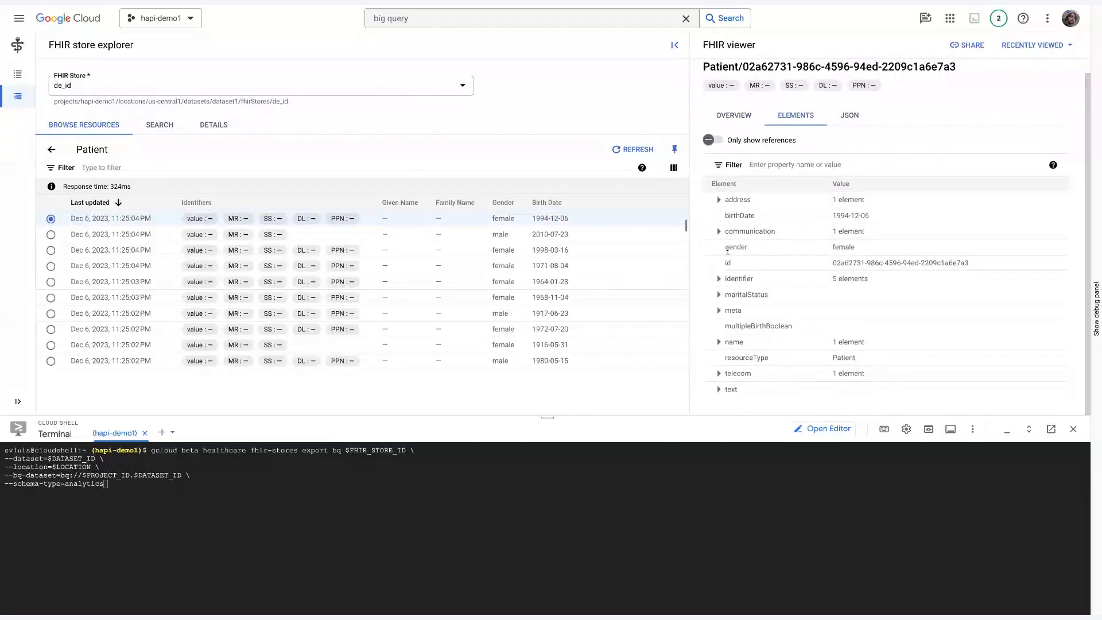
pyautogui.click(720, 279)
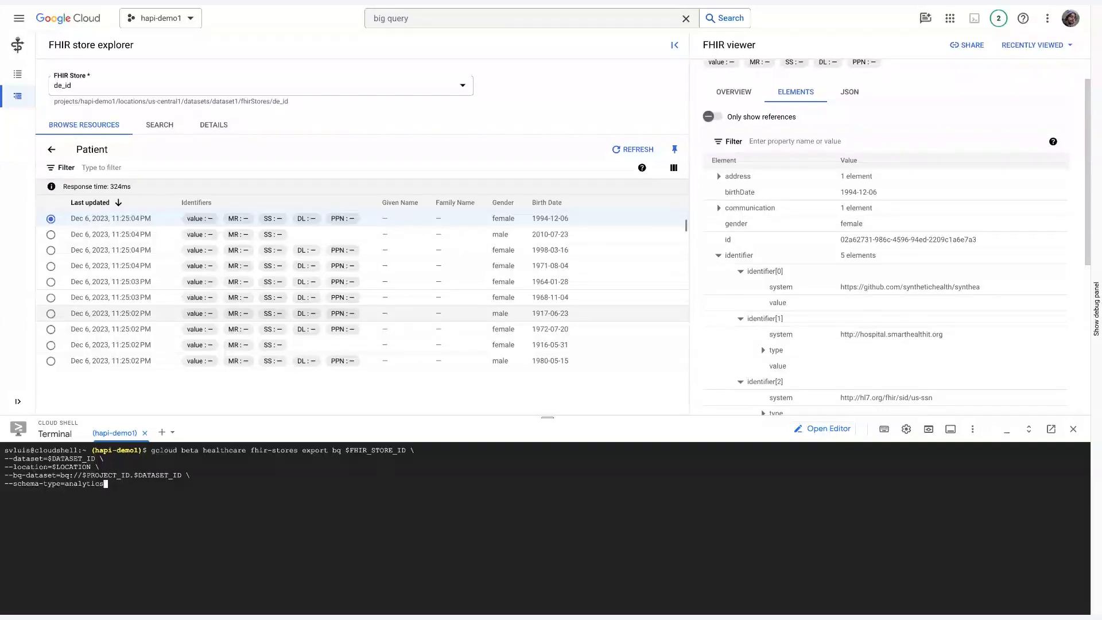
pyautogui.moveTo(488, 120)
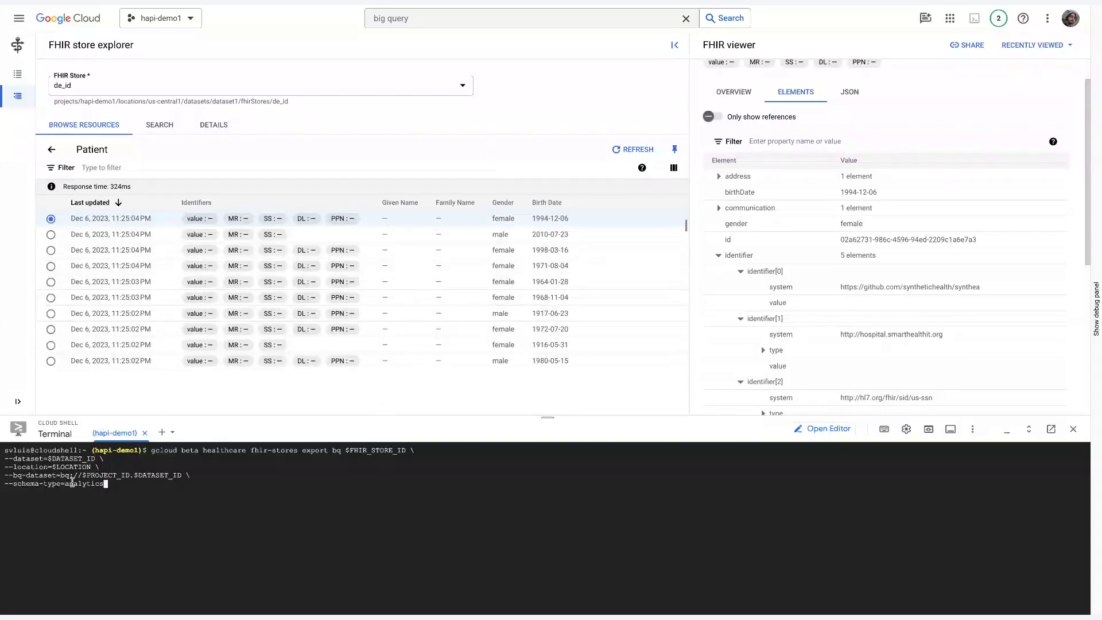
pyautogui.moveTo(204, 466)
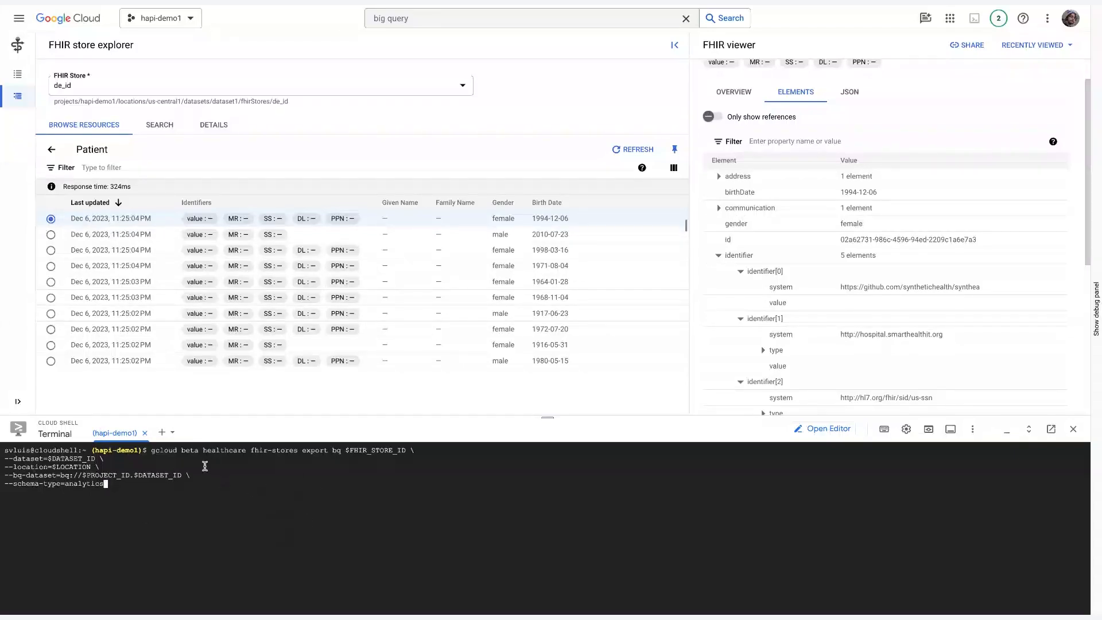
pyautogui.moveTo(325, 467)
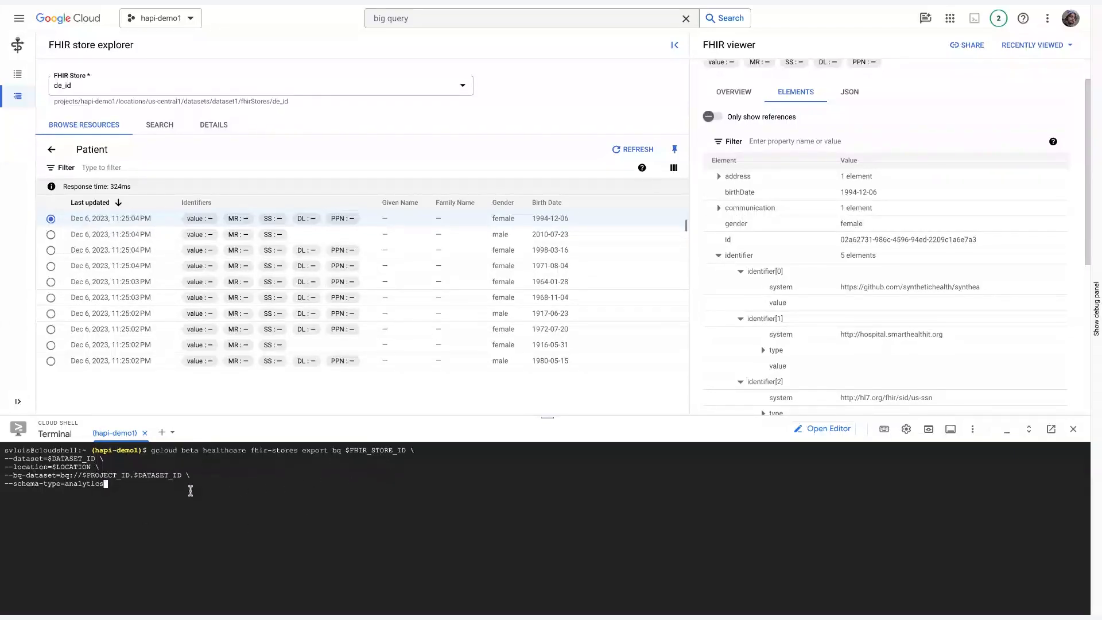
pyautogui.moveTo(279, 530)
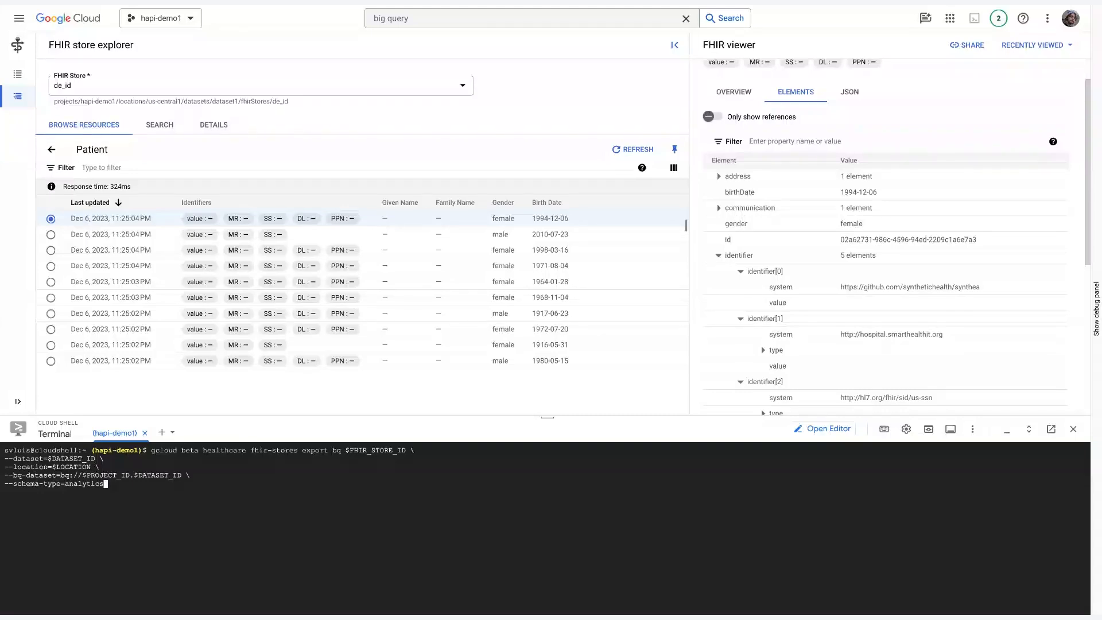
pyautogui.moveTo(434, 132)
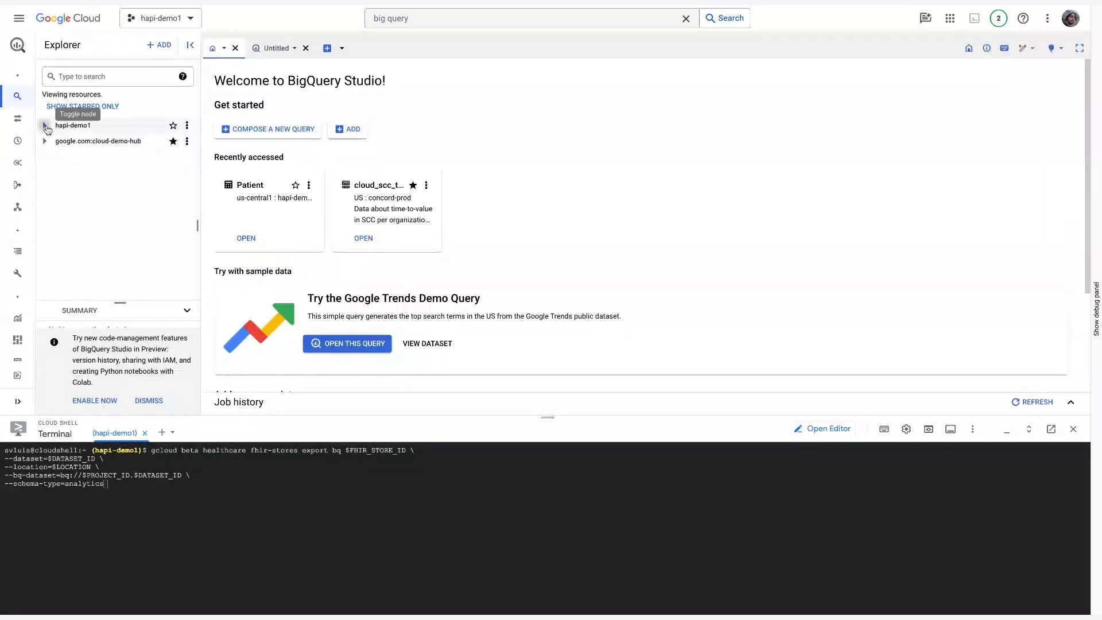
# Step: Expand hapi-demo1 and scroll the Untitled query's dataset1.Patient results: ids, names, birth dates
pyautogui.click(44, 126)
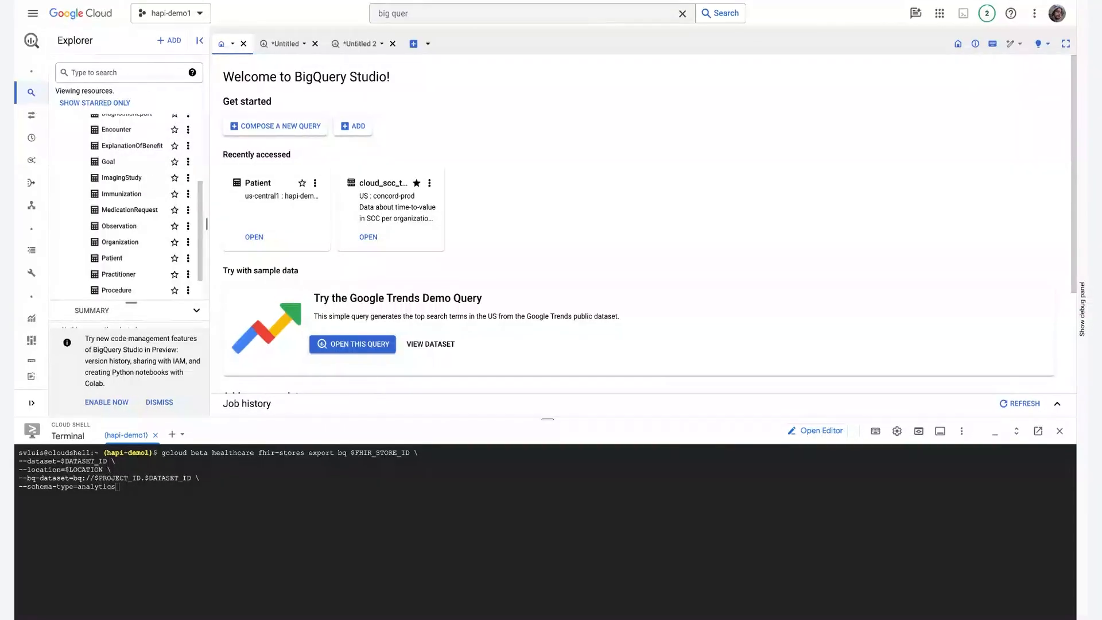
pyautogui.moveTo(284, 56)
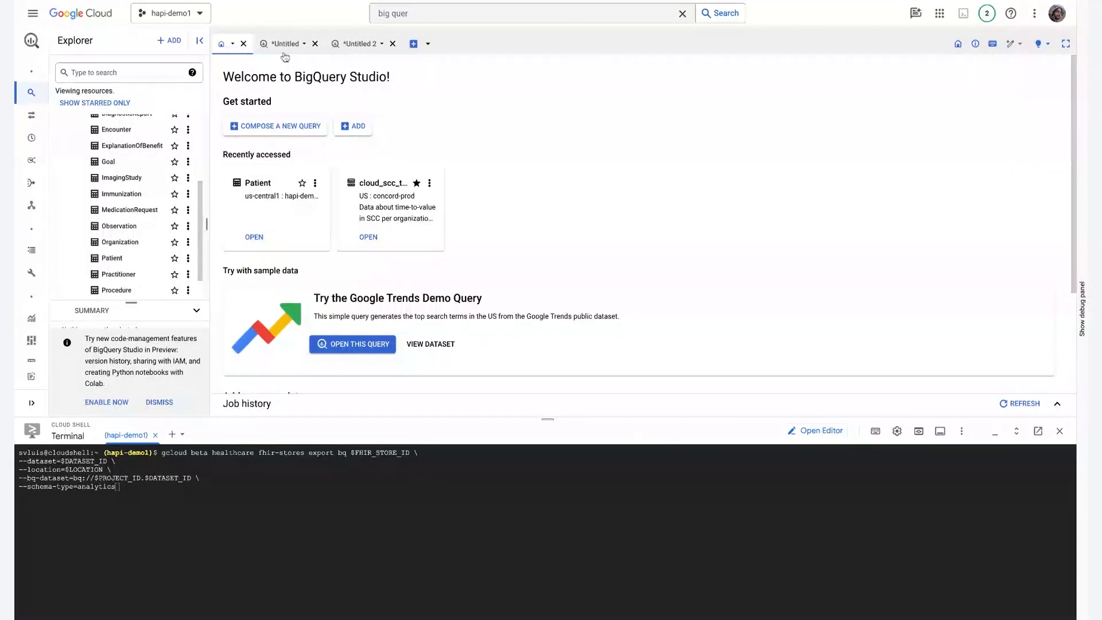
pyautogui.click(285, 43)
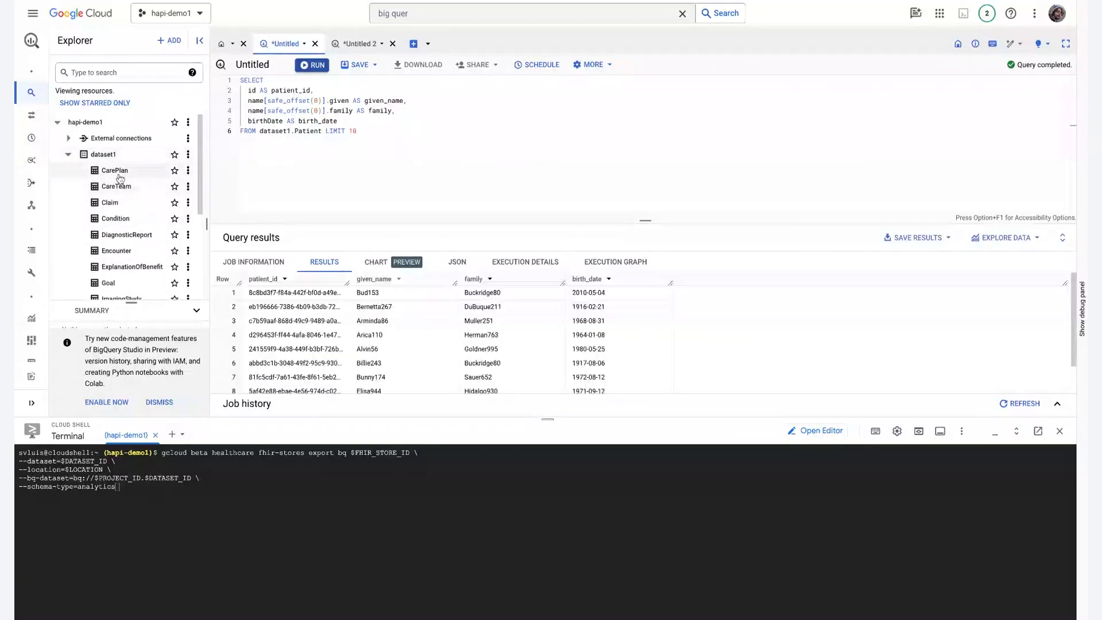
pyautogui.scroll(-3)
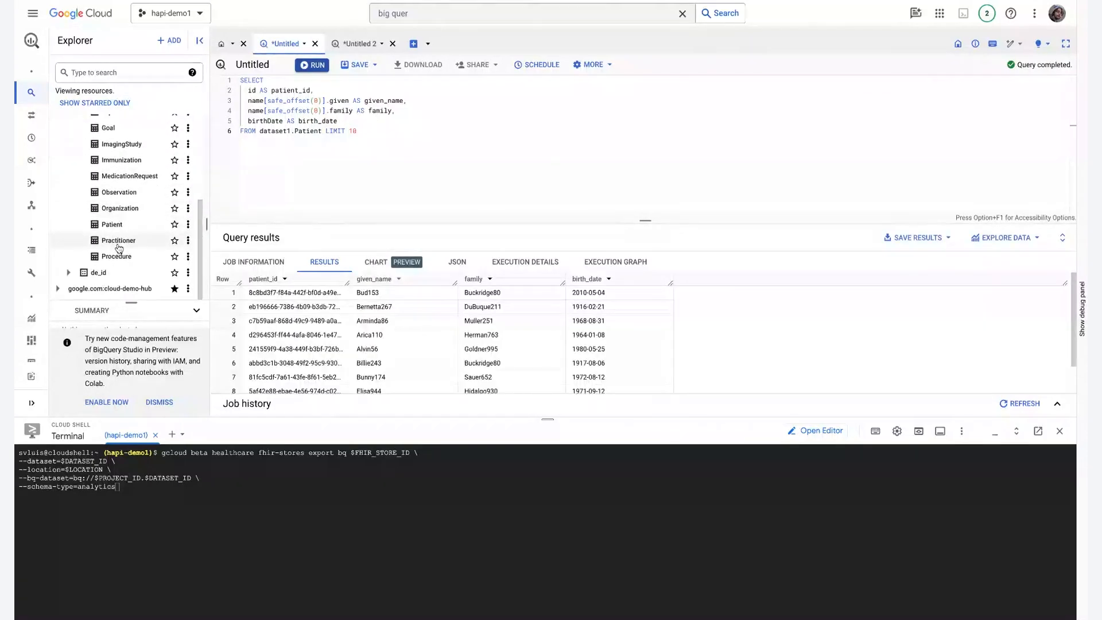
pyautogui.moveTo(316, 306)
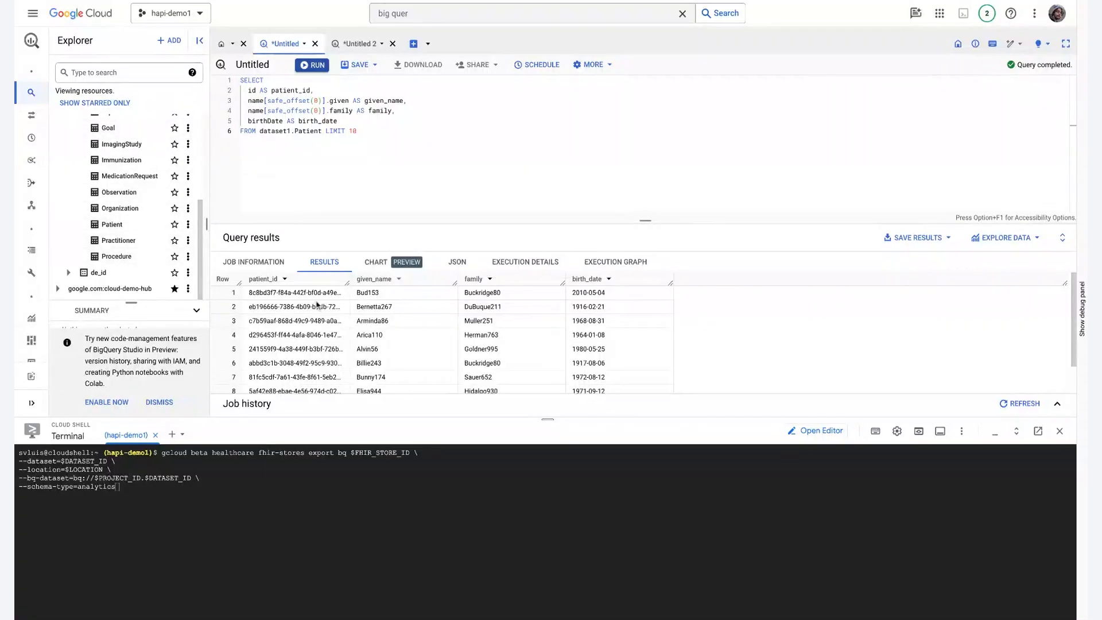
pyautogui.scroll(-3)
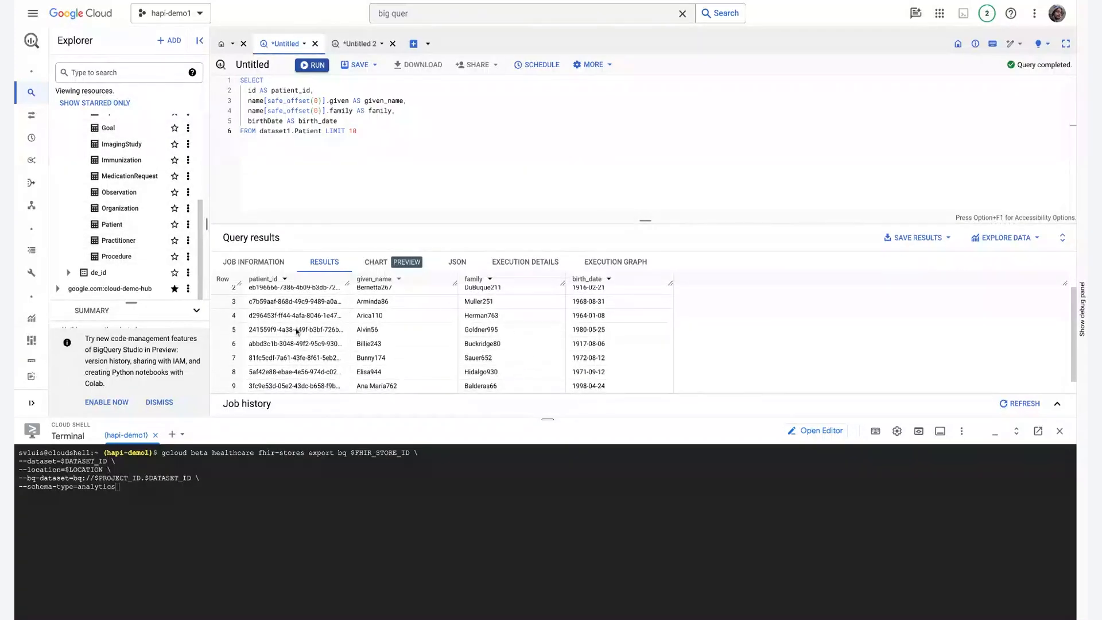
pyautogui.scroll(-3)
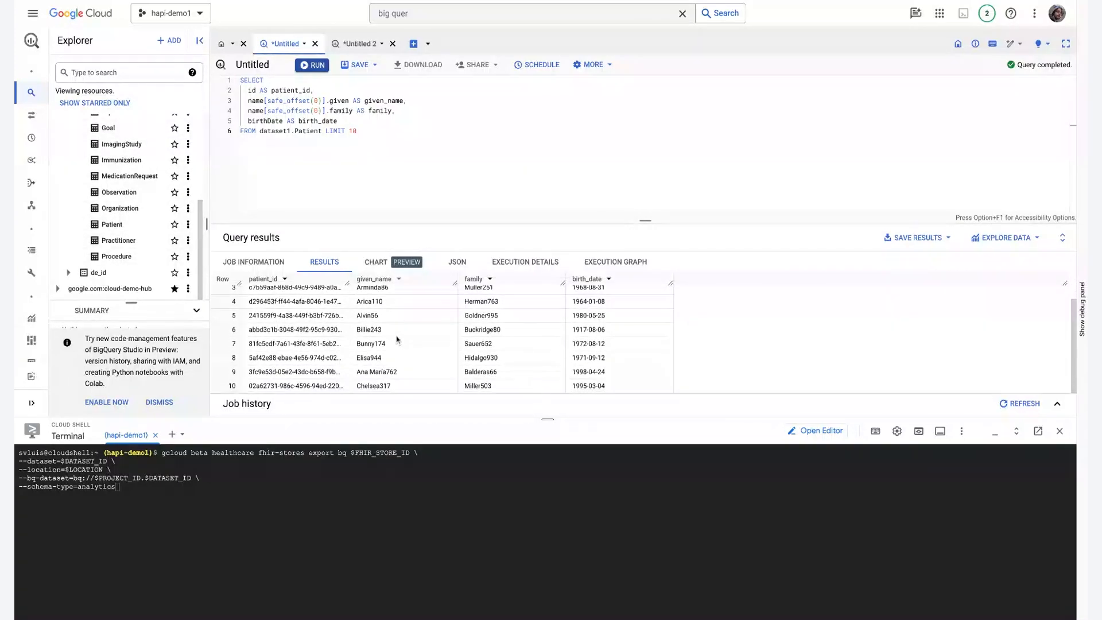
pyautogui.scroll(3)
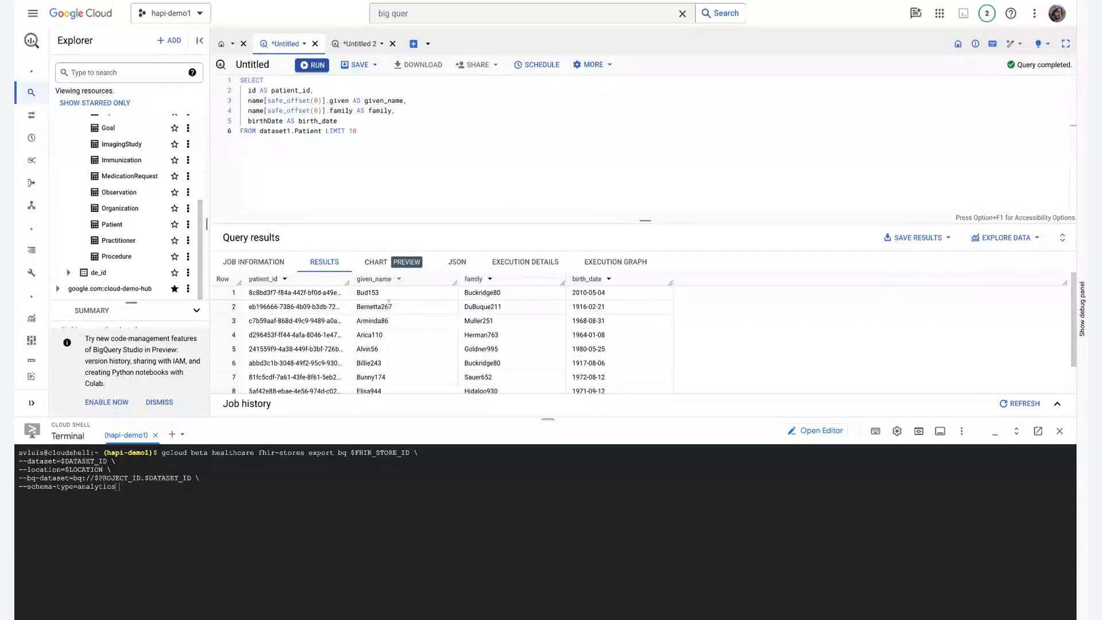
pyautogui.moveTo(506, 294)
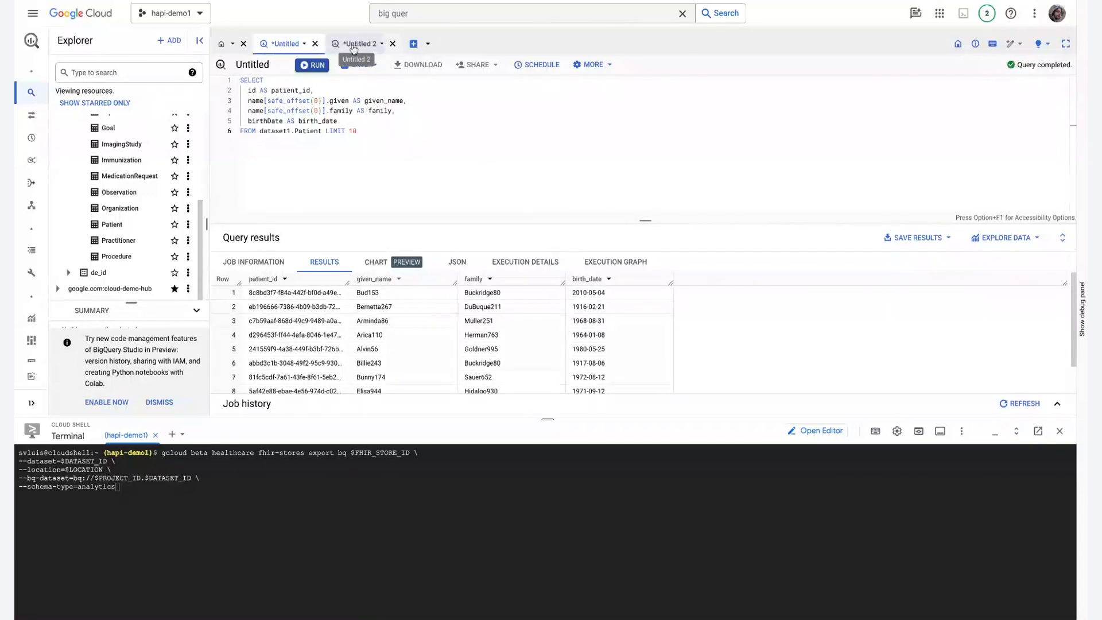
pyautogui.click(361, 44)
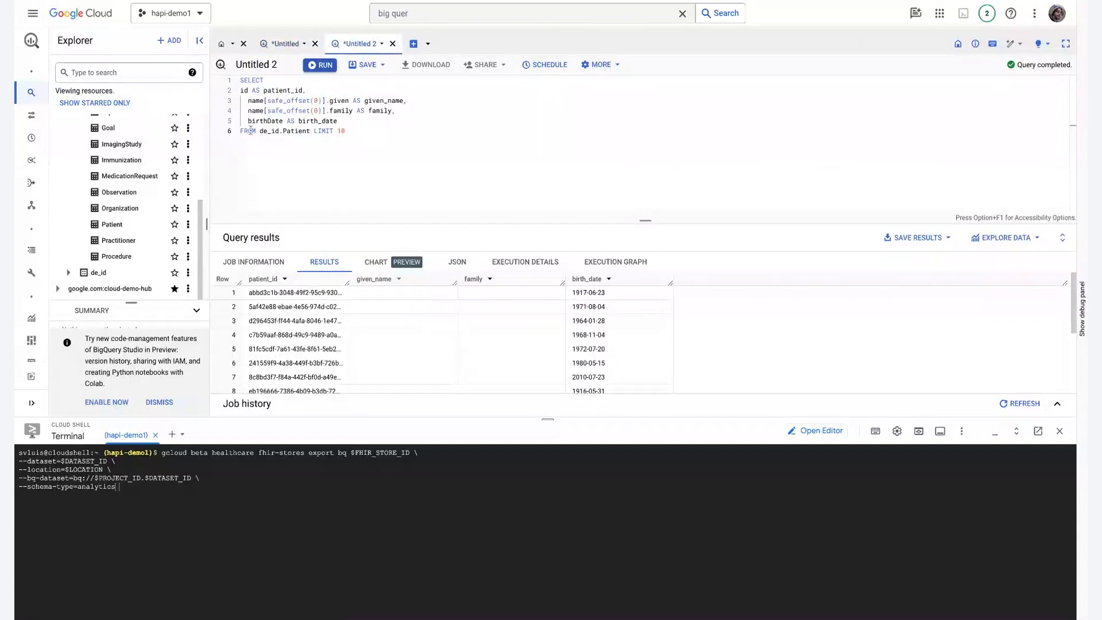
pyautogui.doubleClick(251, 80)
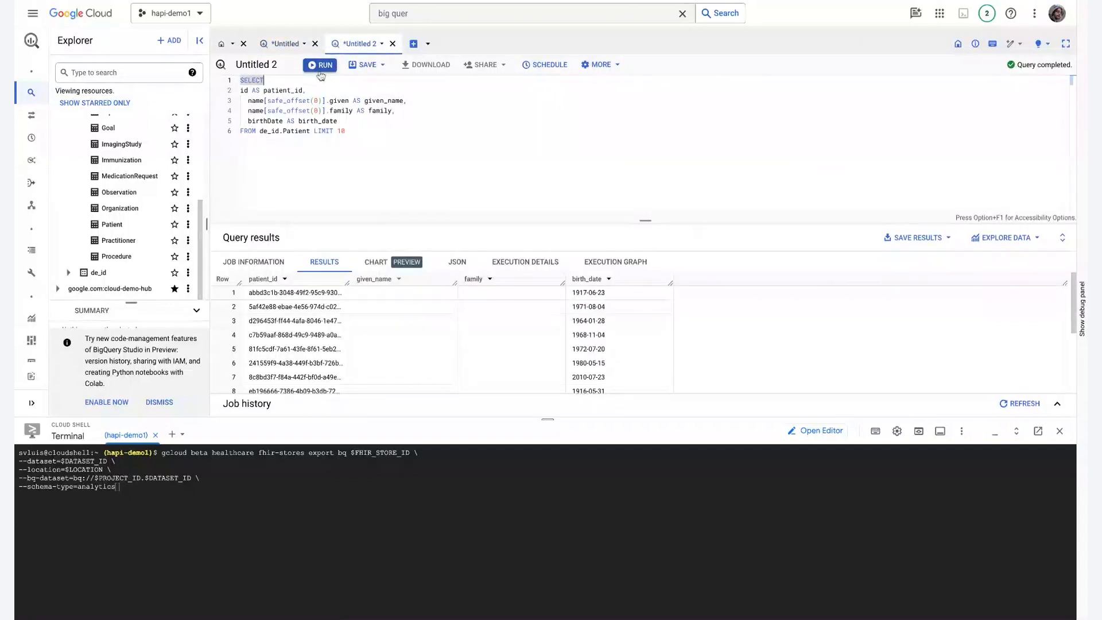
pyautogui.moveTo(404, 325)
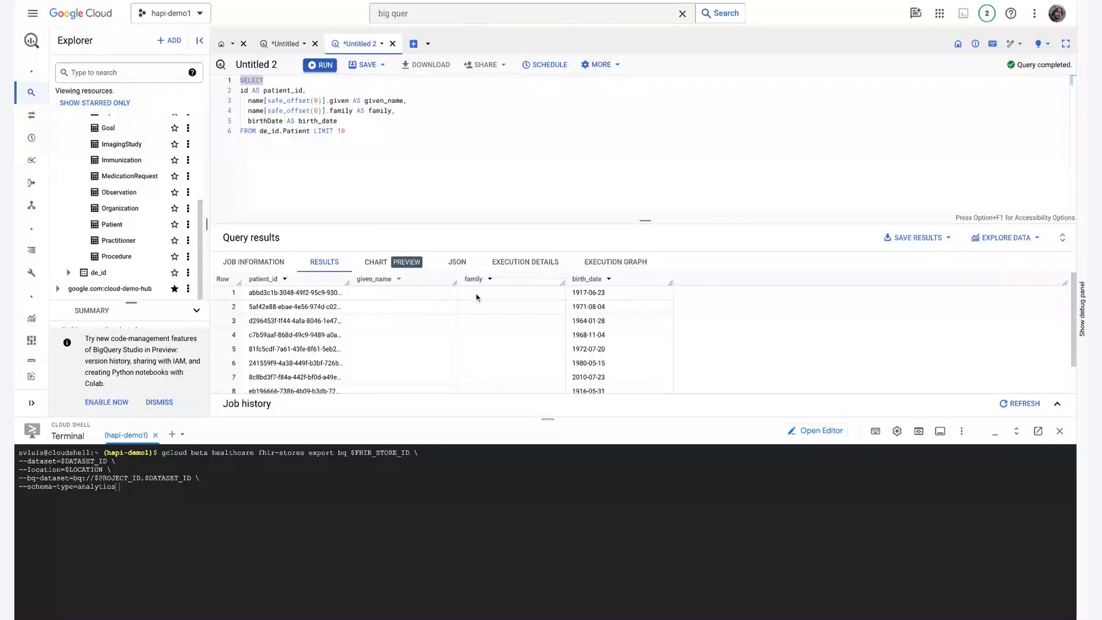
pyautogui.scroll(-3)
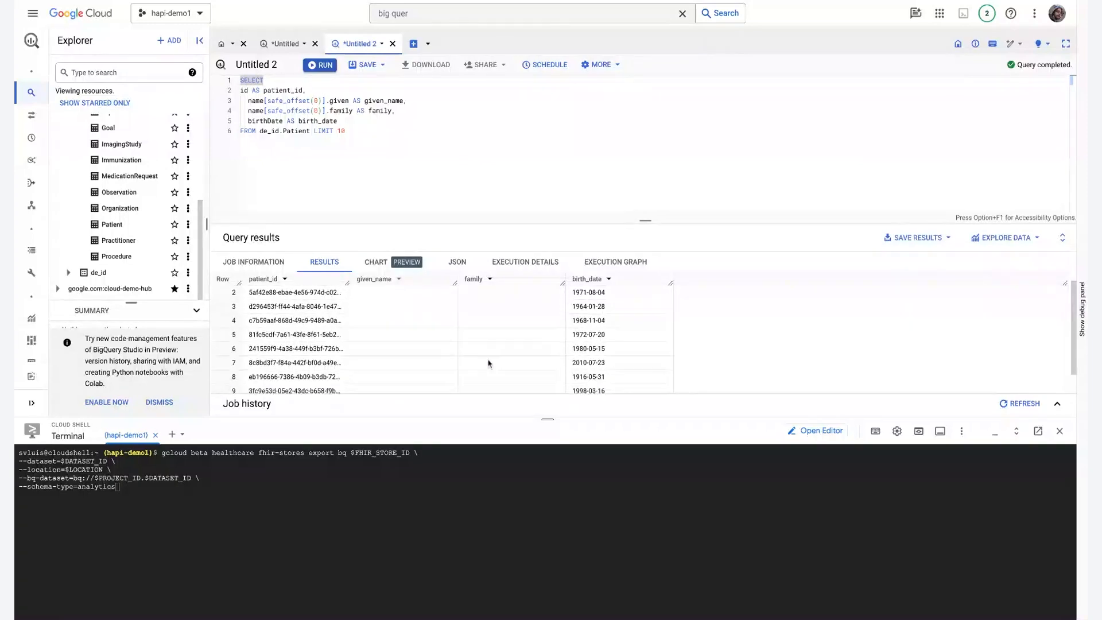
pyautogui.scroll(-3)
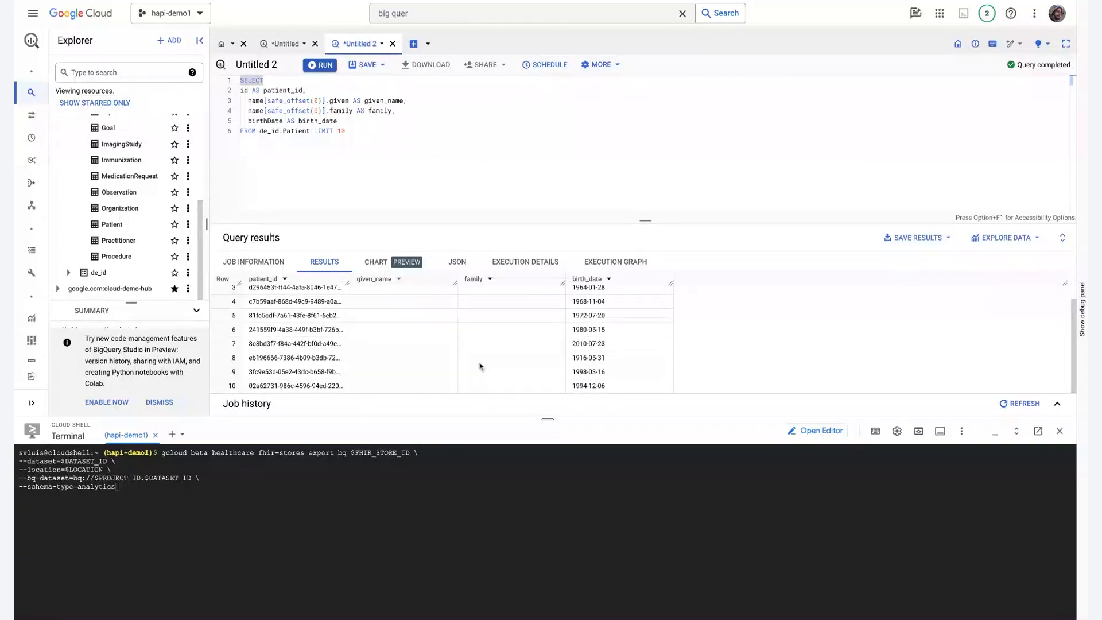
pyautogui.scroll(3)
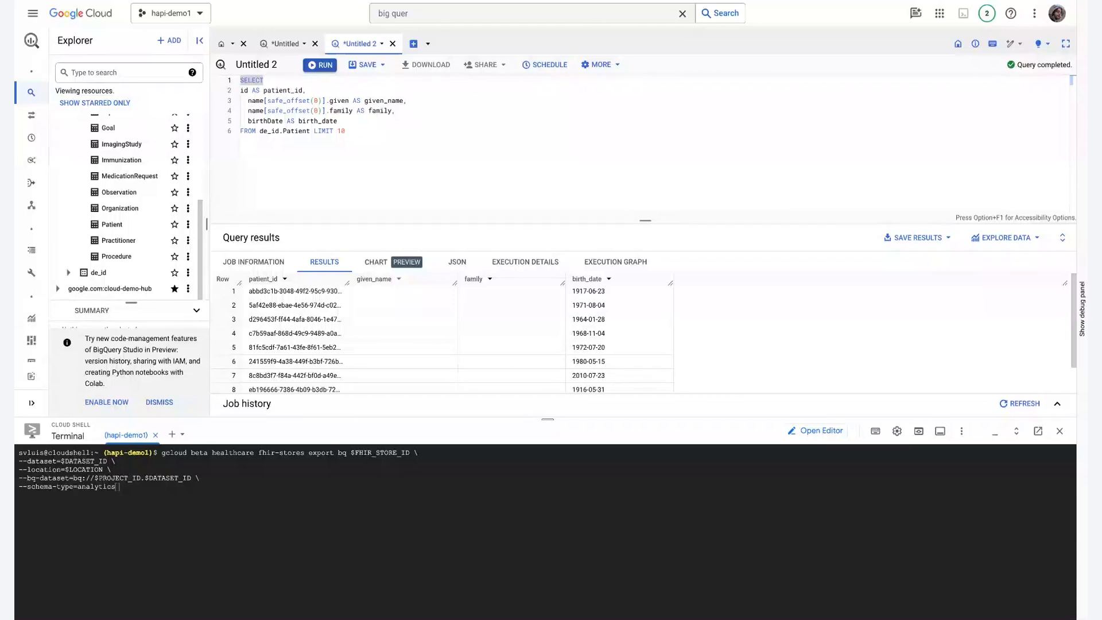
pyautogui.moveTo(466, 207)
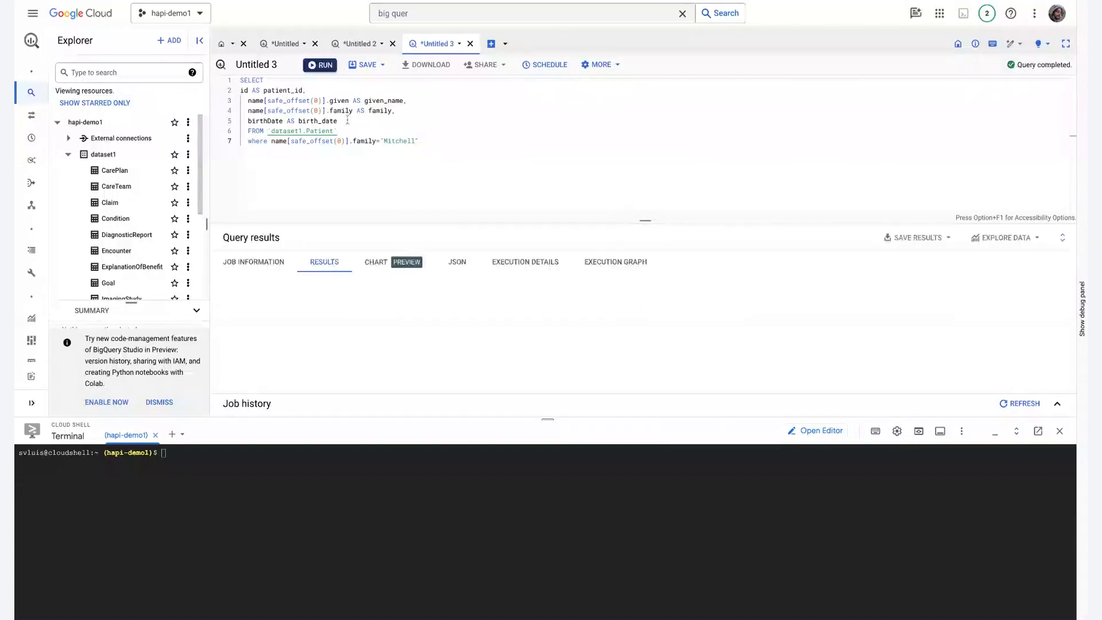
# Step: Run the dataset1.Patient query filtered to family name Mitchell, which returns no data
pyautogui.click(320, 63)
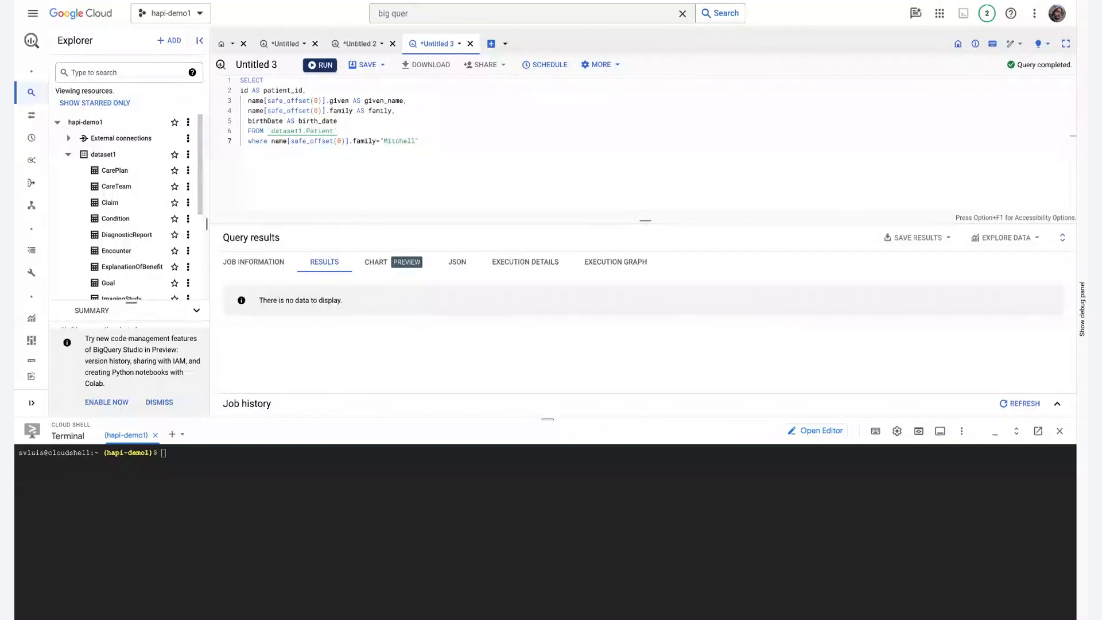
pyautogui.moveTo(246, 485)
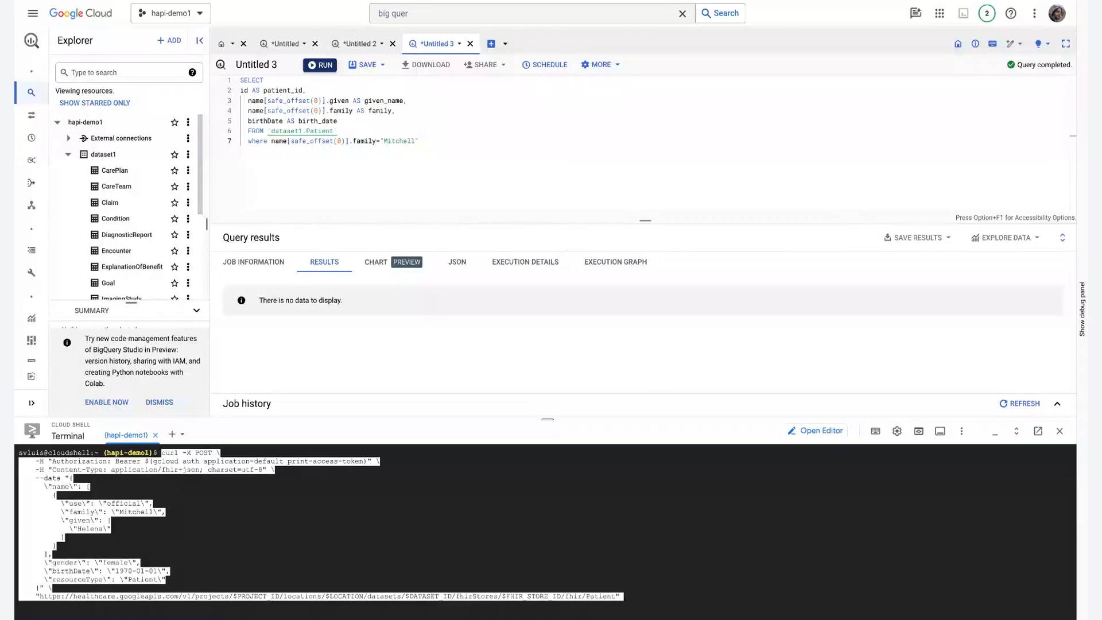
pyautogui.moveTo(138, 493)
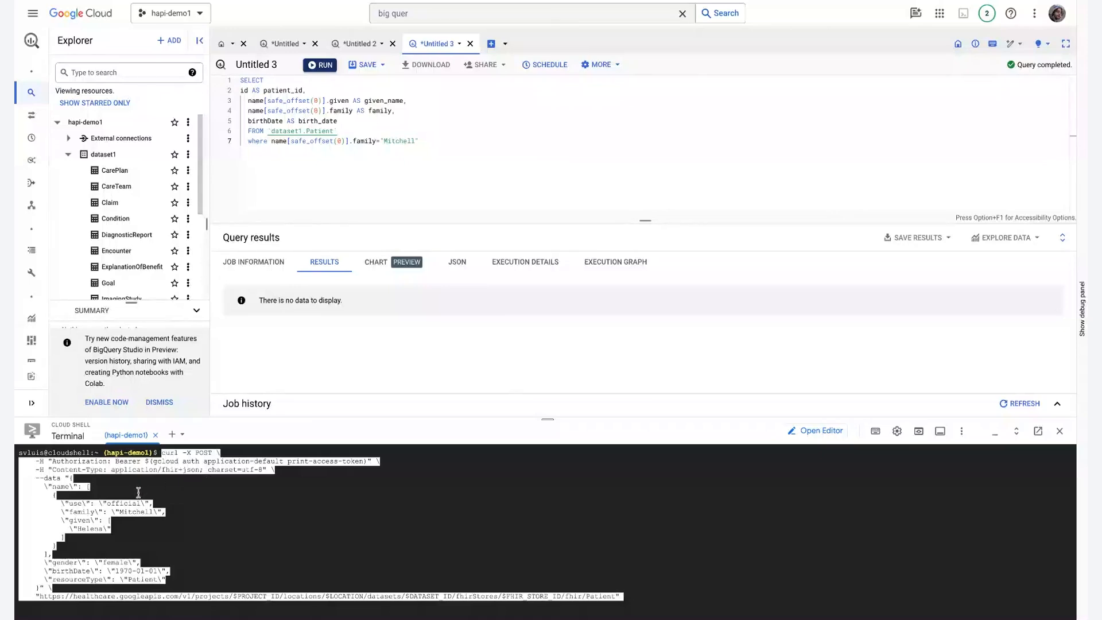
pyautogui.moveTo(122, 532)
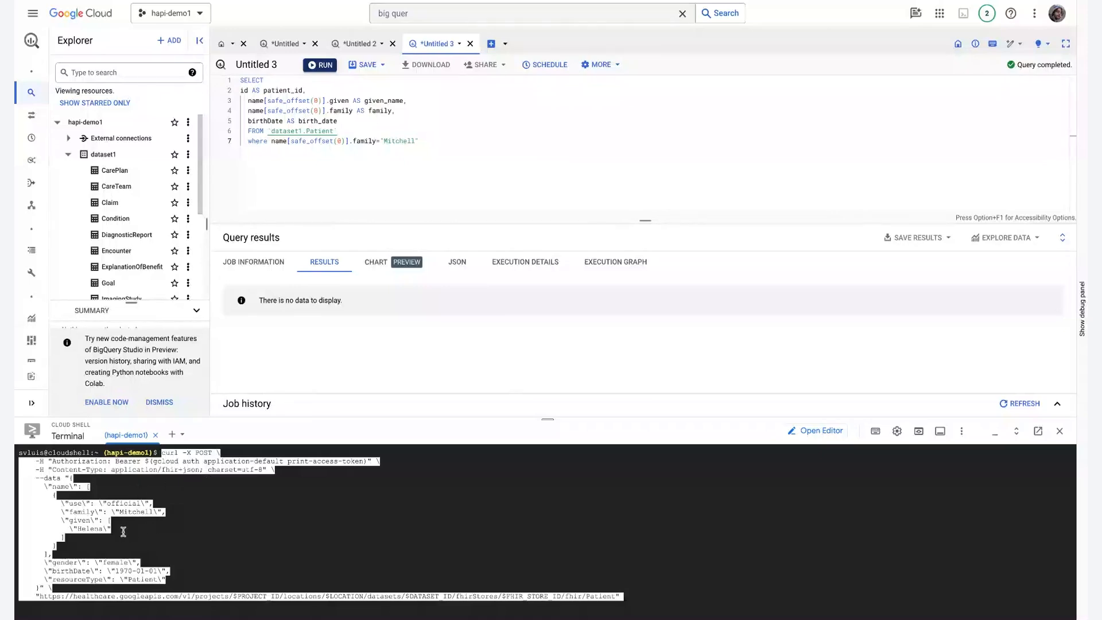
pyautogui.moveTo(200, 523)
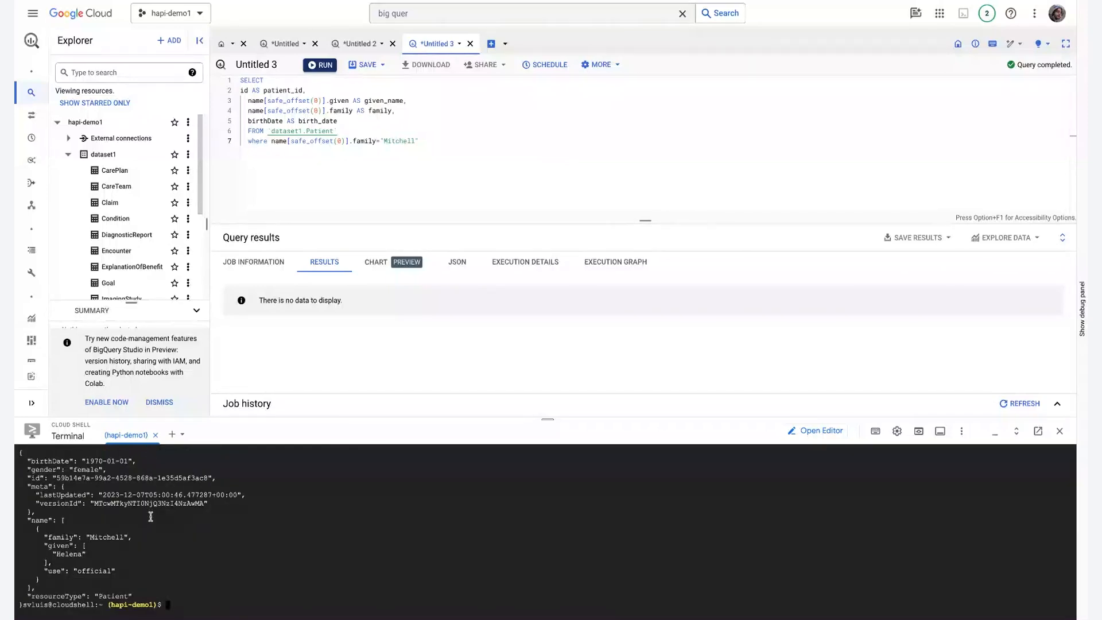
pyautogui.moveTo(147, 533)
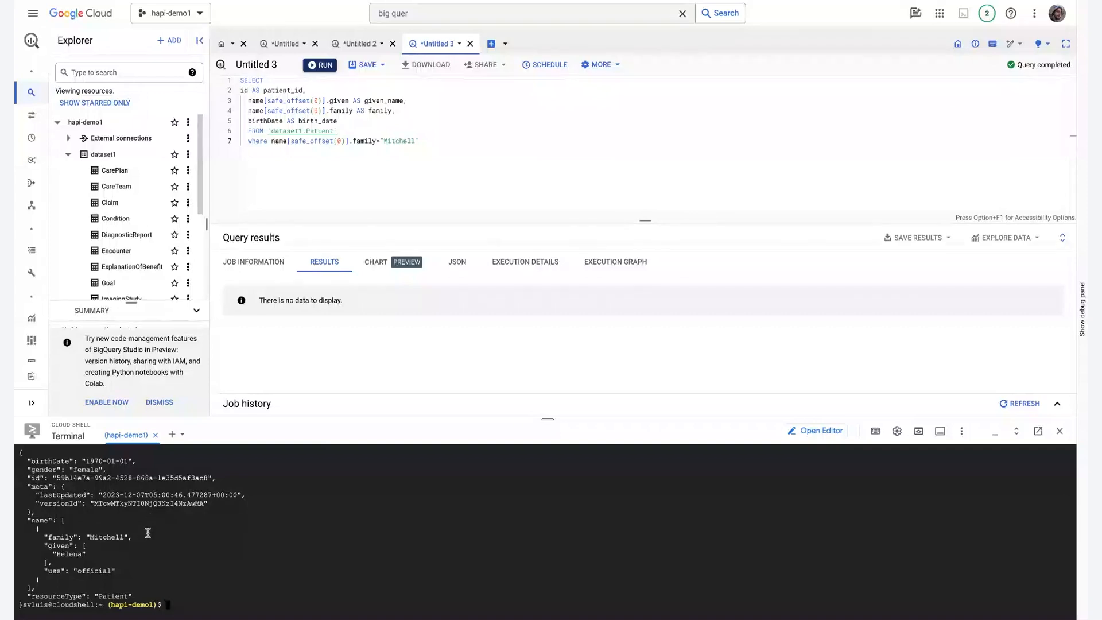
pyautogui.moveTo(147, 533)
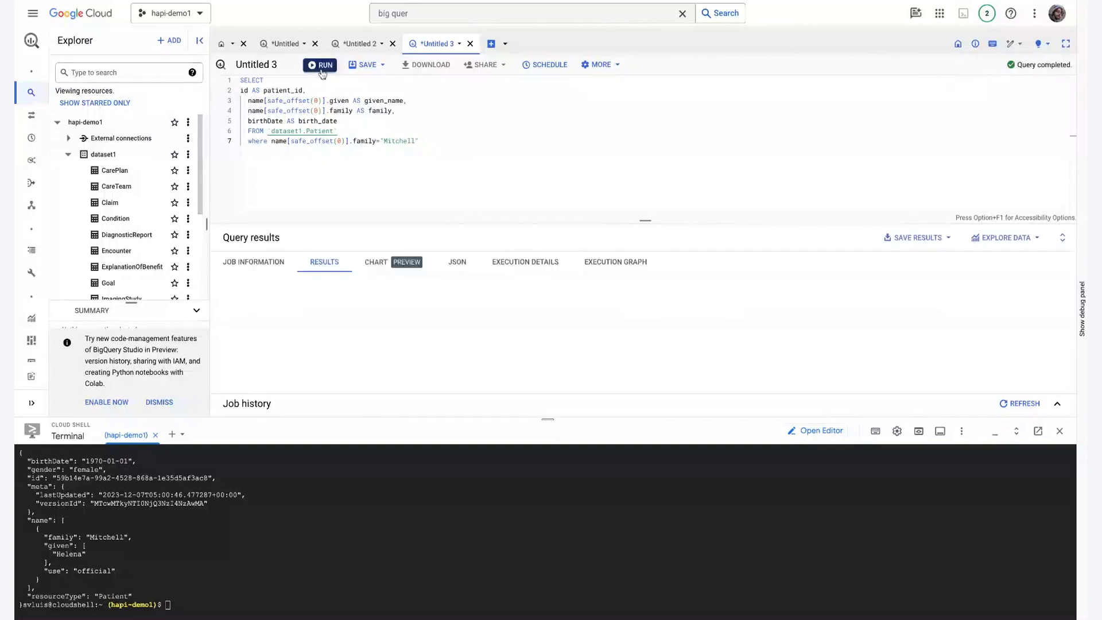
pyautogui.click(320, 63)
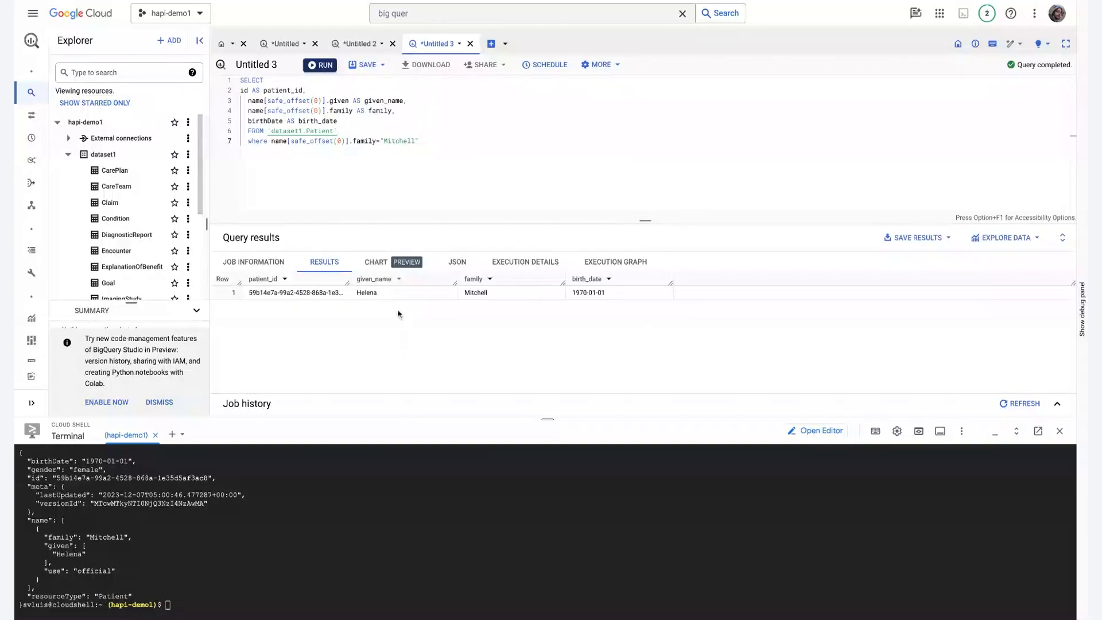
pyautogui.moveTo(398, 305)
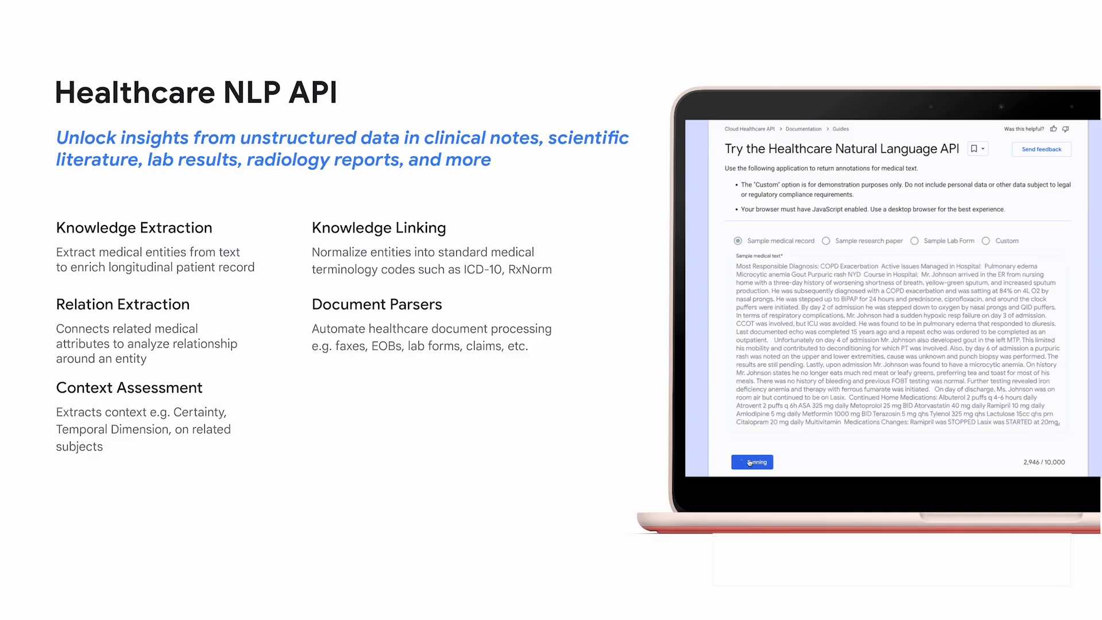
# Step: Analyse the sample medical record, then review its relationships and JSON response before resetting
pyautogui.click(752, 462)
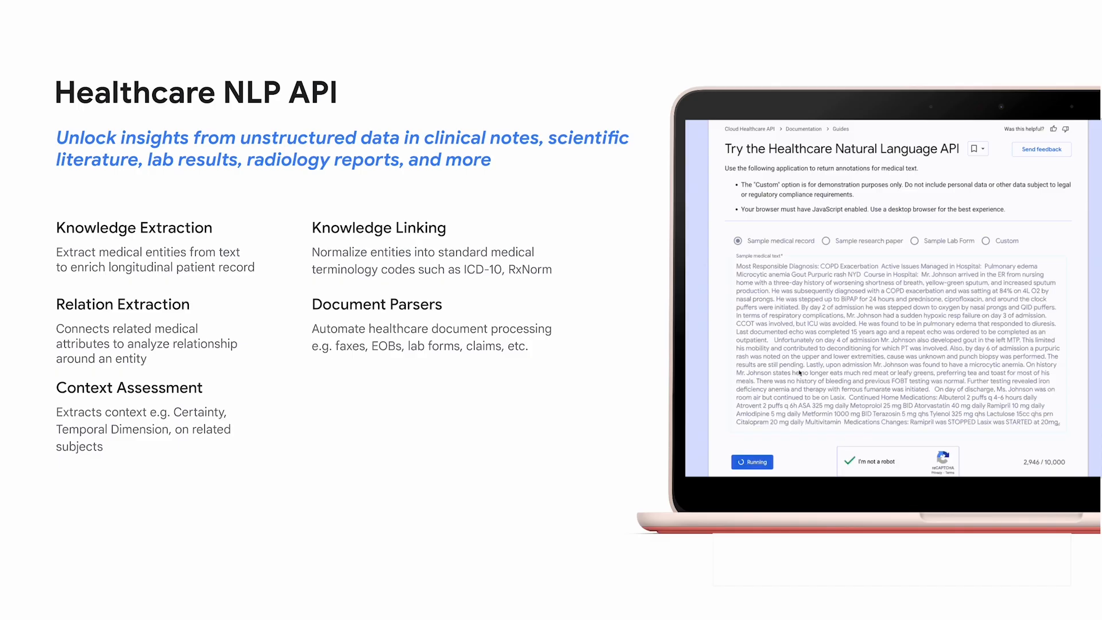
pyautogui.click(751, 461)
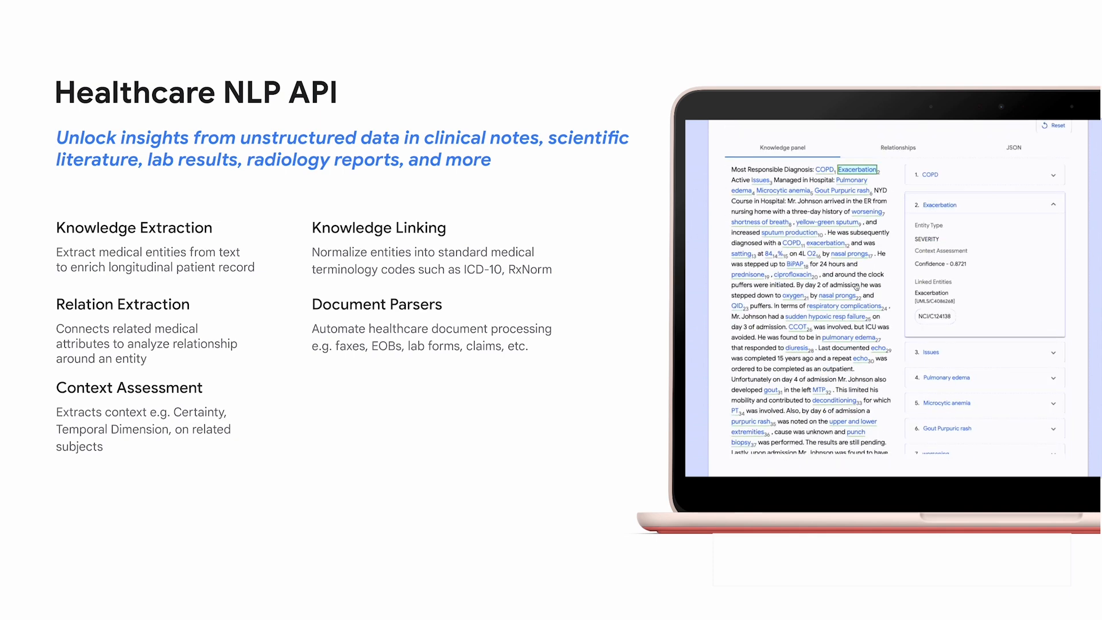
pyautogui.click(898, 147)
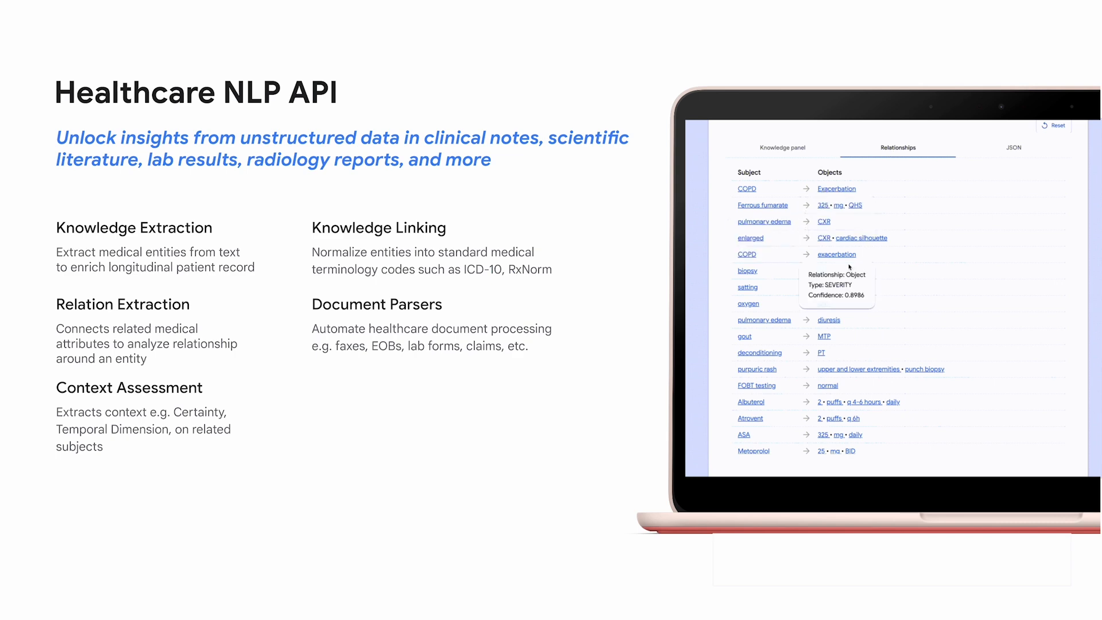
pyautogui.click(1012, 147)
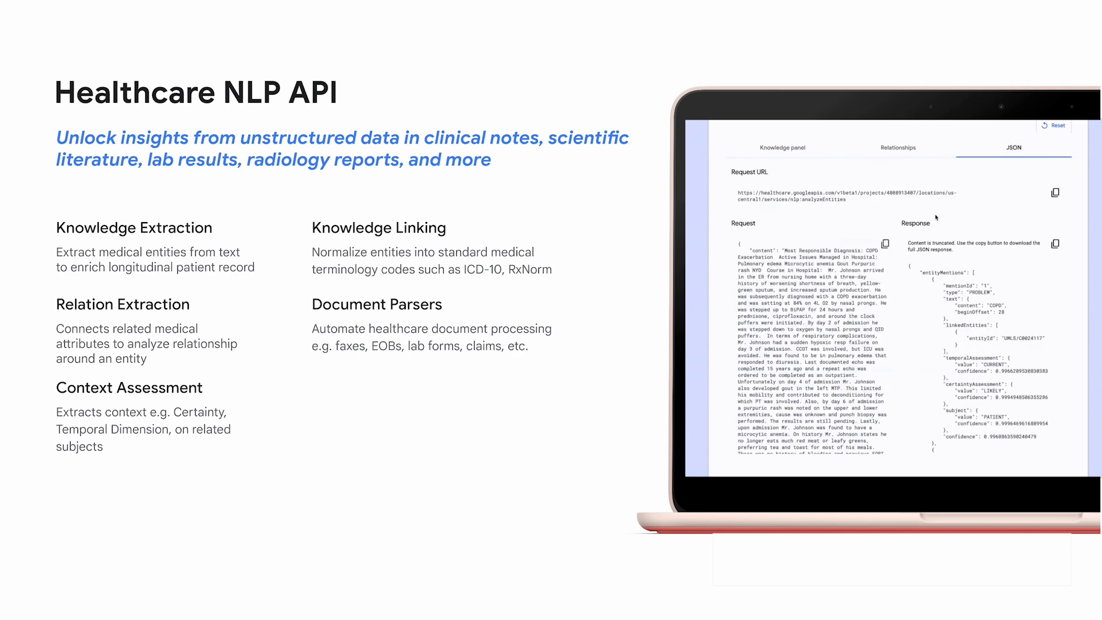
pyautogui.click(783, 148)
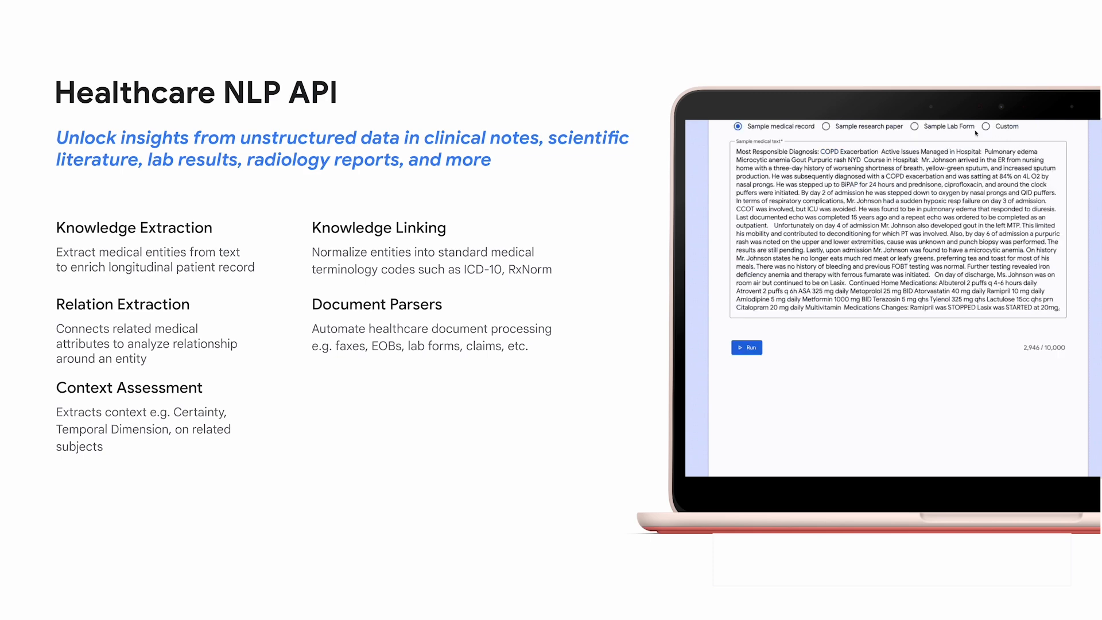
# Step: Analyse the Sample Lab Form text in the Healthcare NLP demo
pyautogui.click(914, 126)
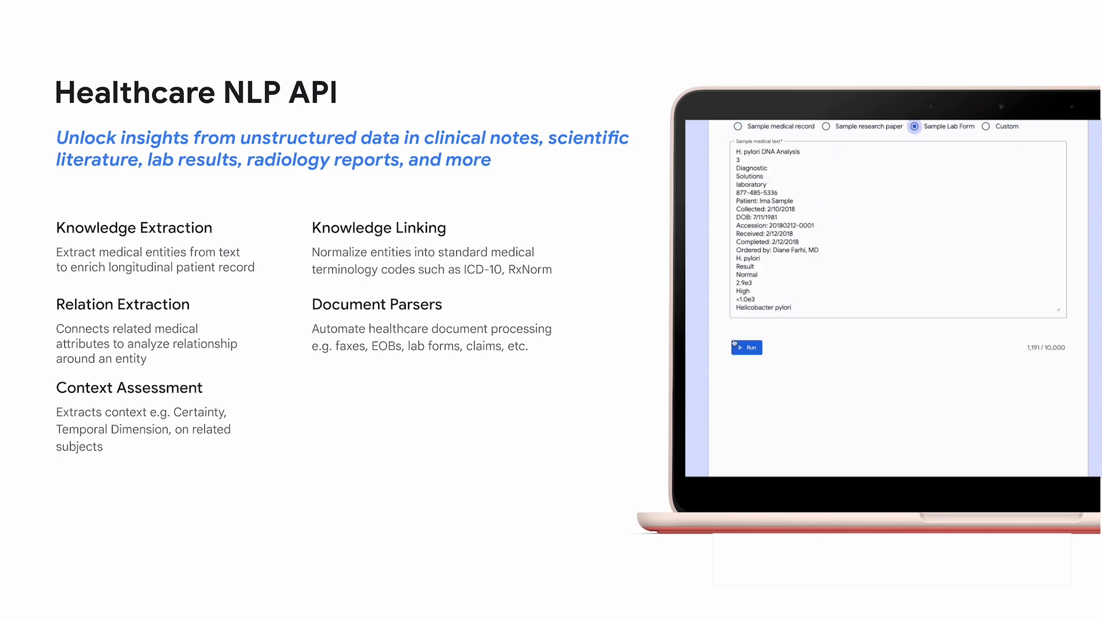
pyautogui.click(746, 347)
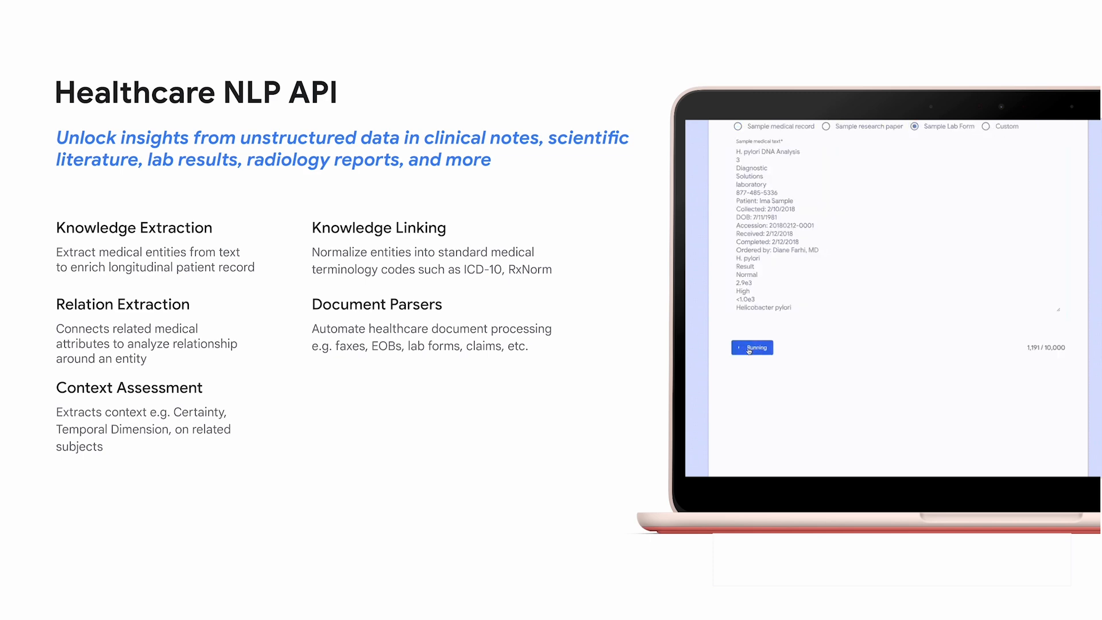
pyautogui.click(752, 348)
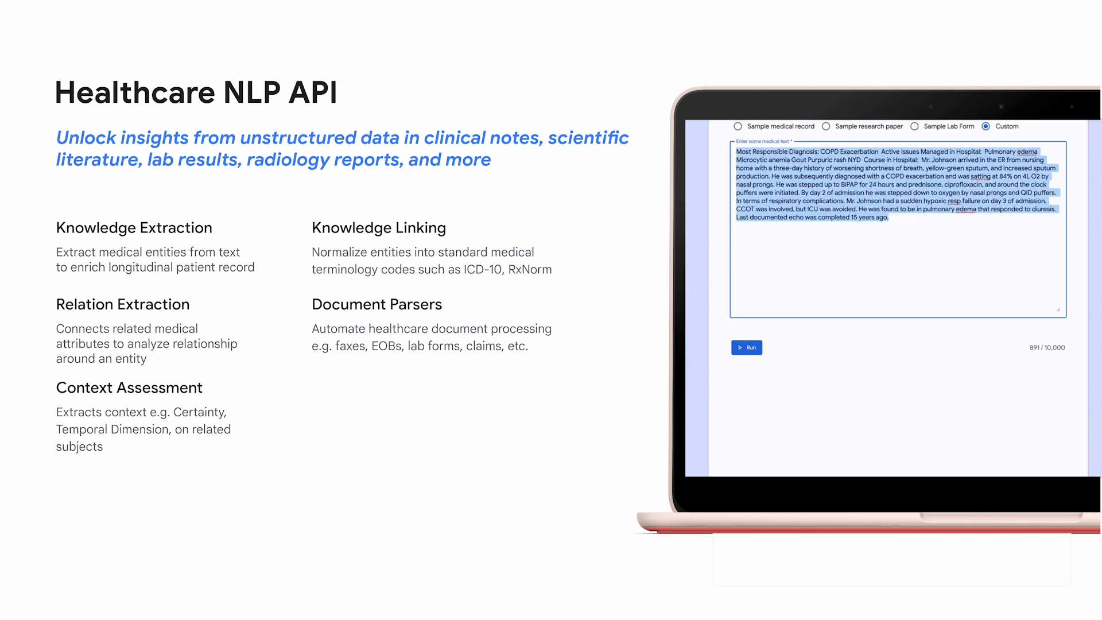
# Step: Analyse the custom one-line text 'Most Responsible Diagnosis: COPD Exacerbation'
pyautogui.click(893, 225)
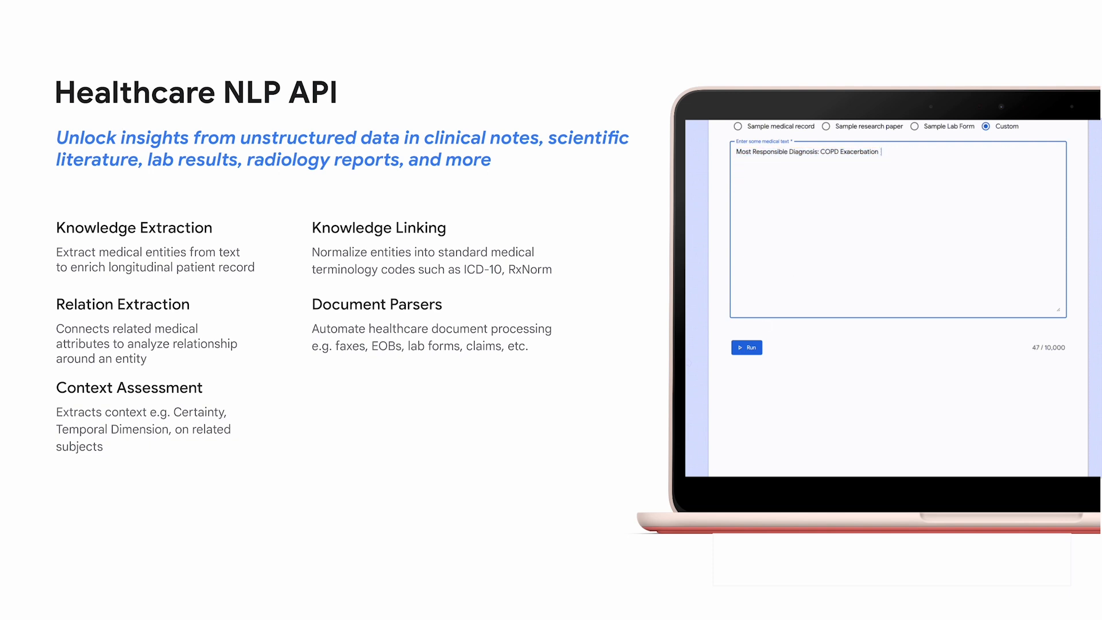
pyautogui.click(747, 347)
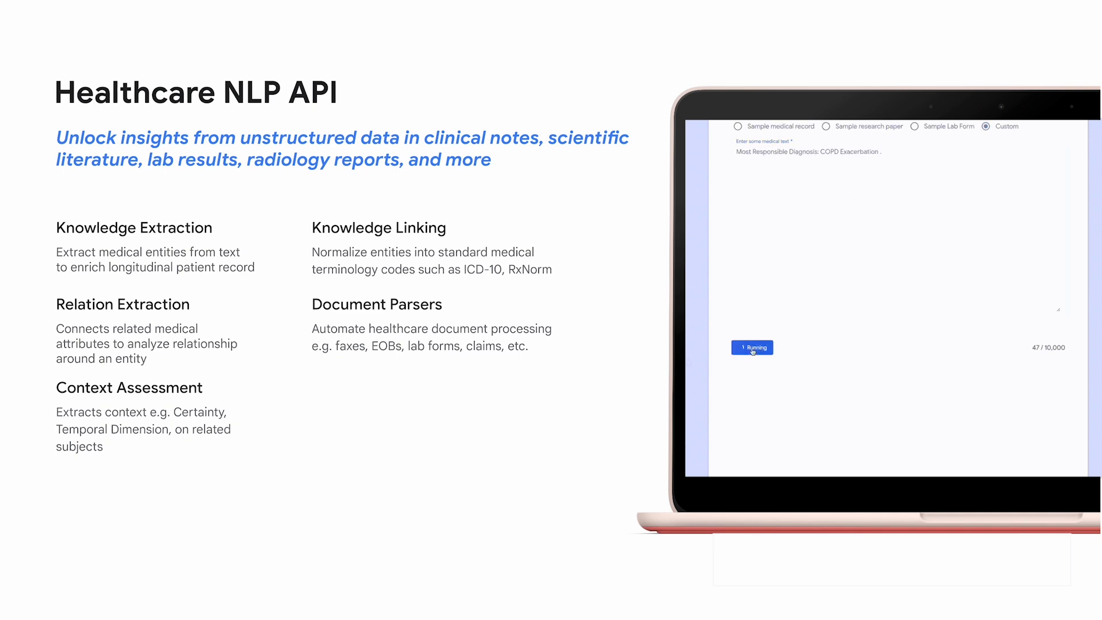